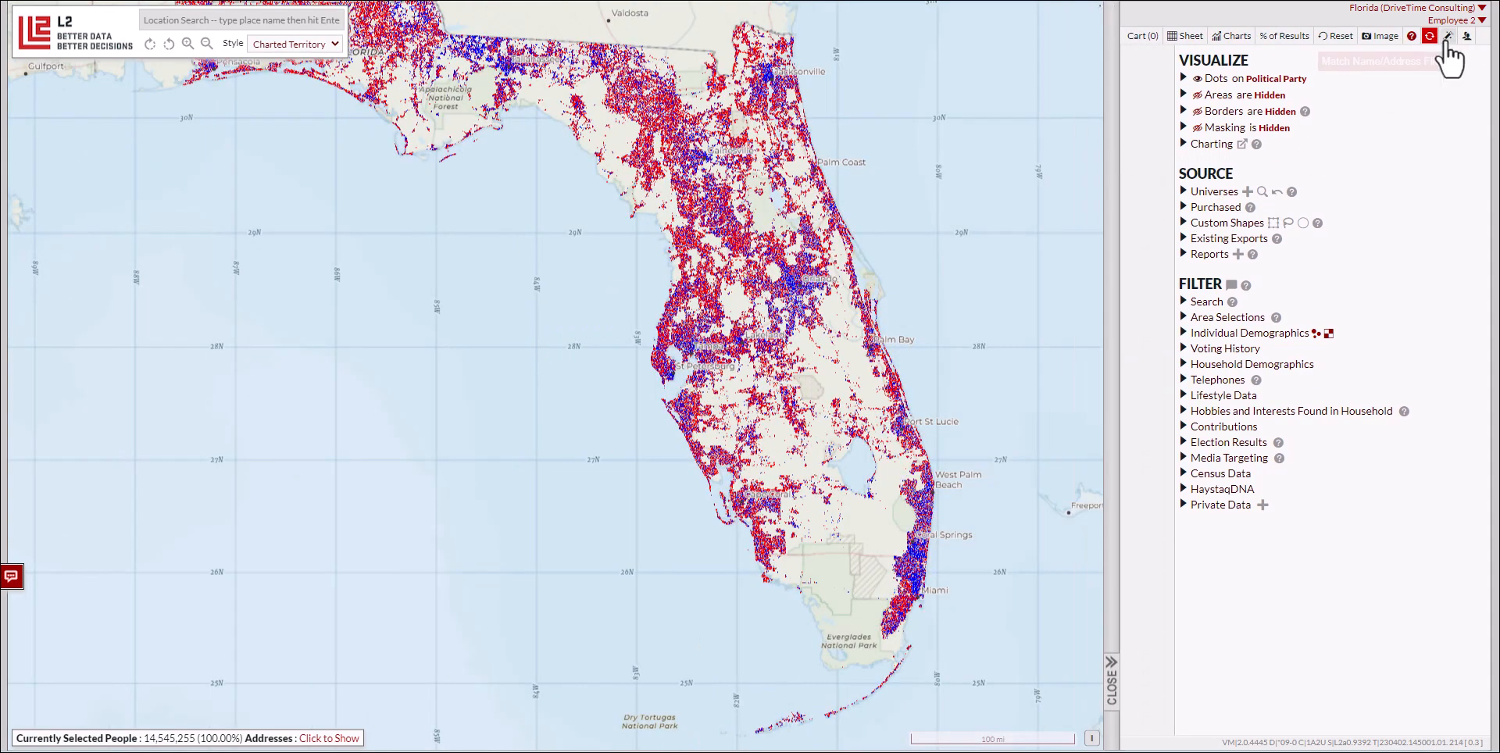
Bring up the Upload Match Data dialog from the Match Name/Address toolbar icon
{"action": "left_click", "coordinate": [1446, 36]}
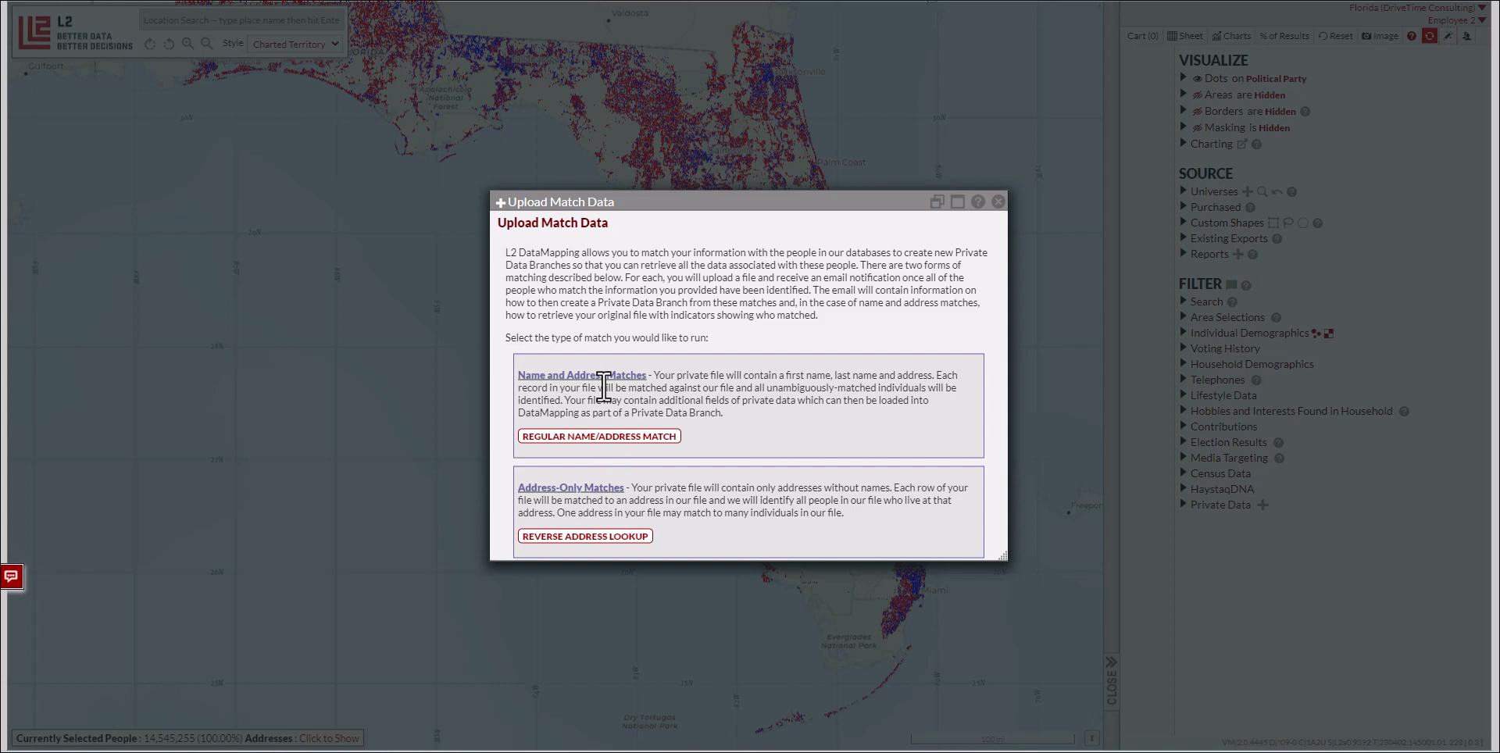
Choose REGULAR NAME/ADDRESS MATCH to reach the upload form with file specifications
{"action": "left_click", "coordinate": [598, 436]}
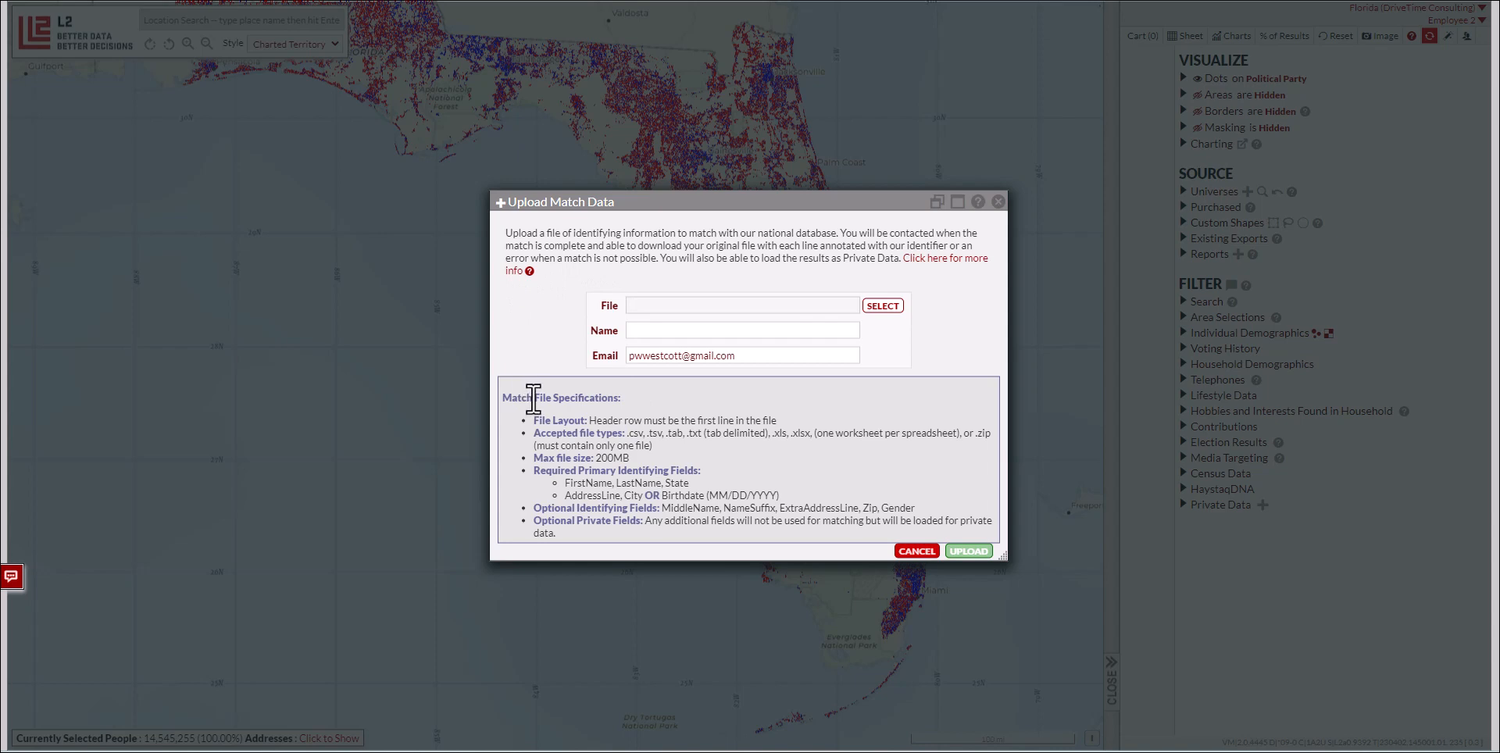
{"action": "mouse_move", "coordinate": [639, 418]}
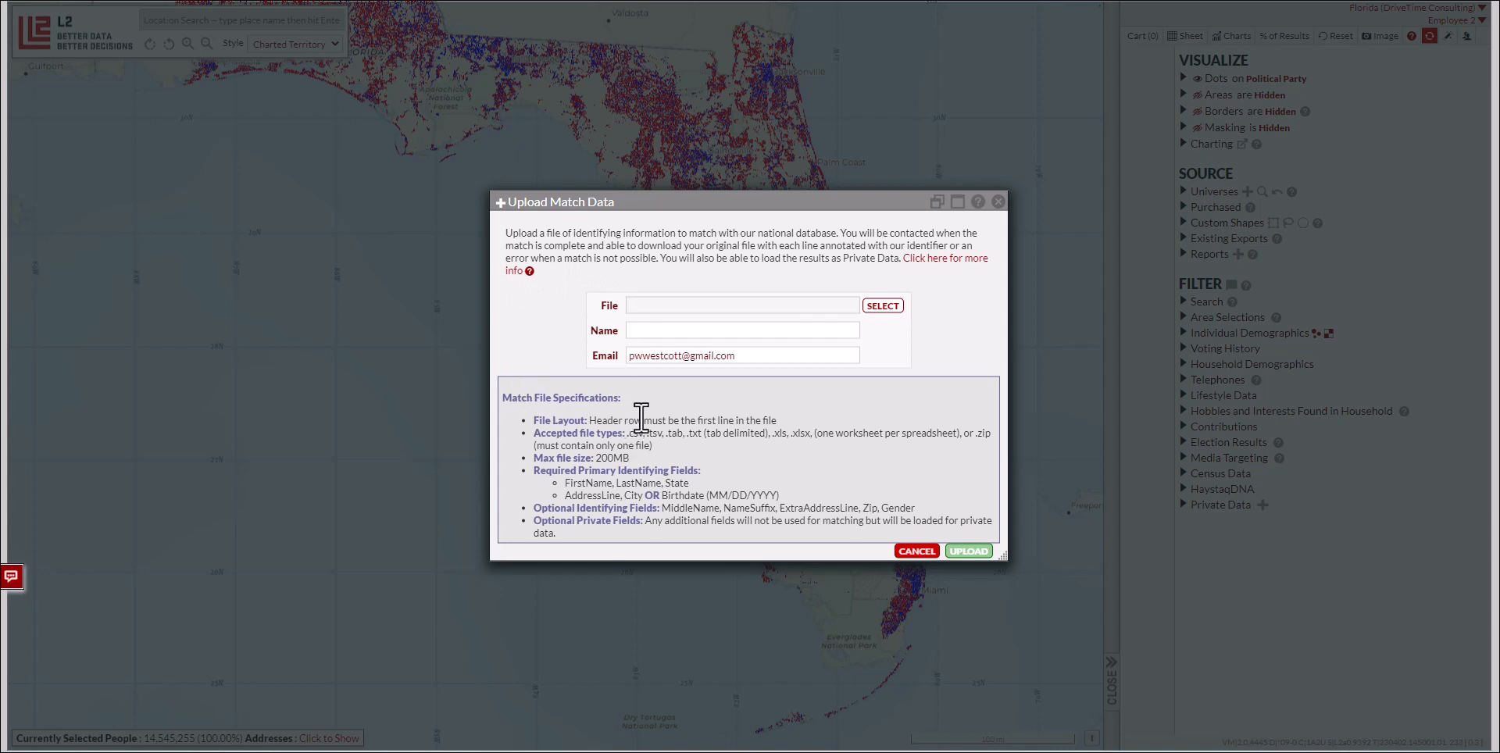
{"action": "mouse_move", "coordinate": [744, 418]}
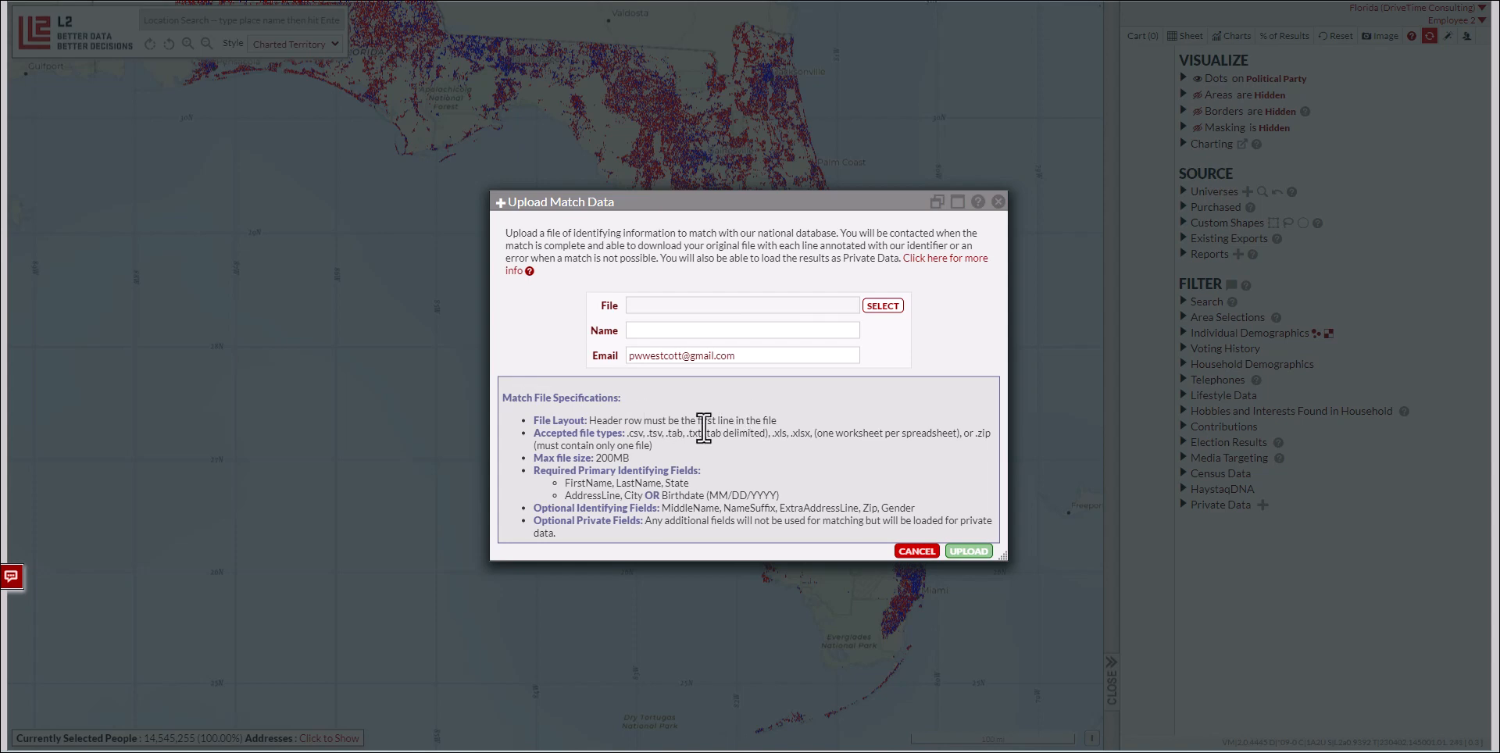
{"action": "mouse_move", "coordinate": [776, 431]}
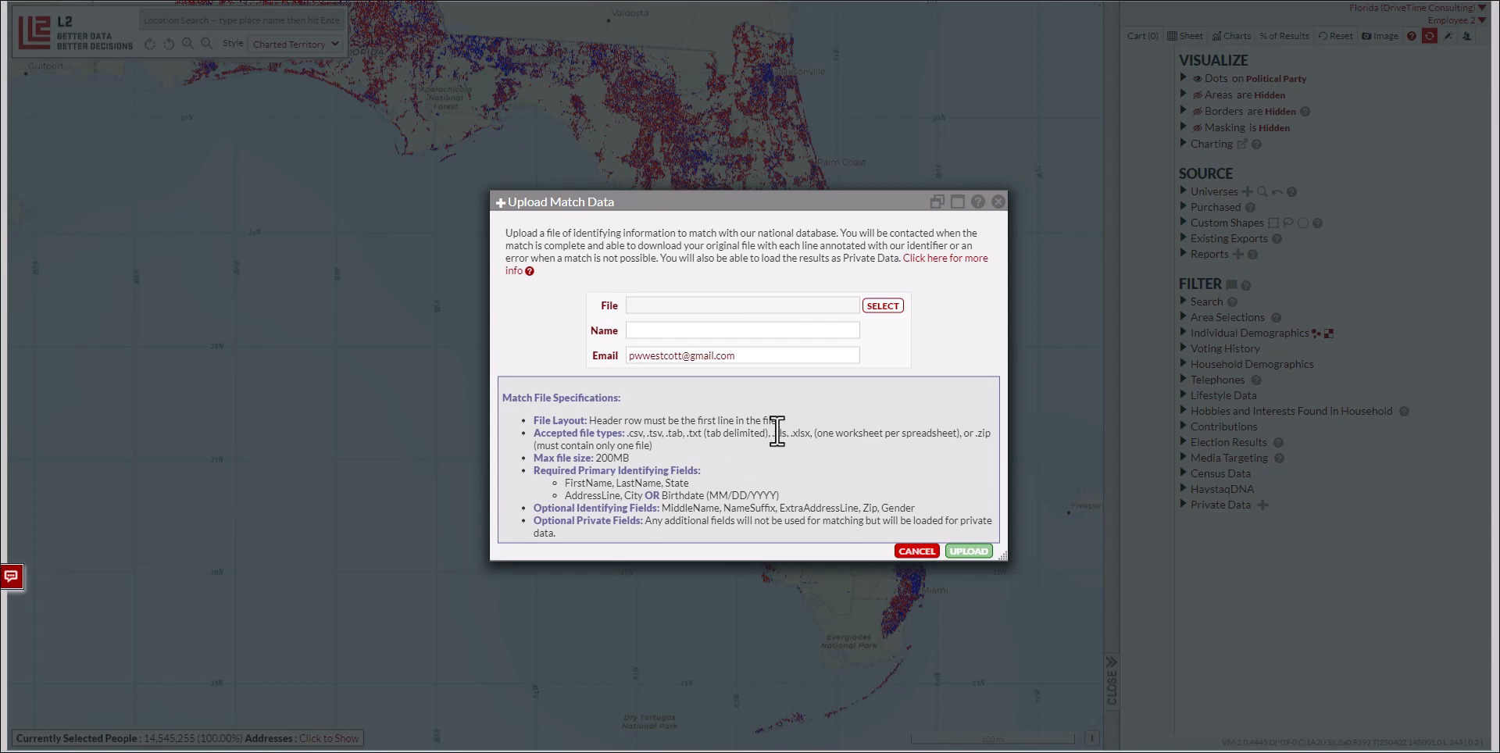
{"action": "mouse_move", "coordinate": [631, 427]}
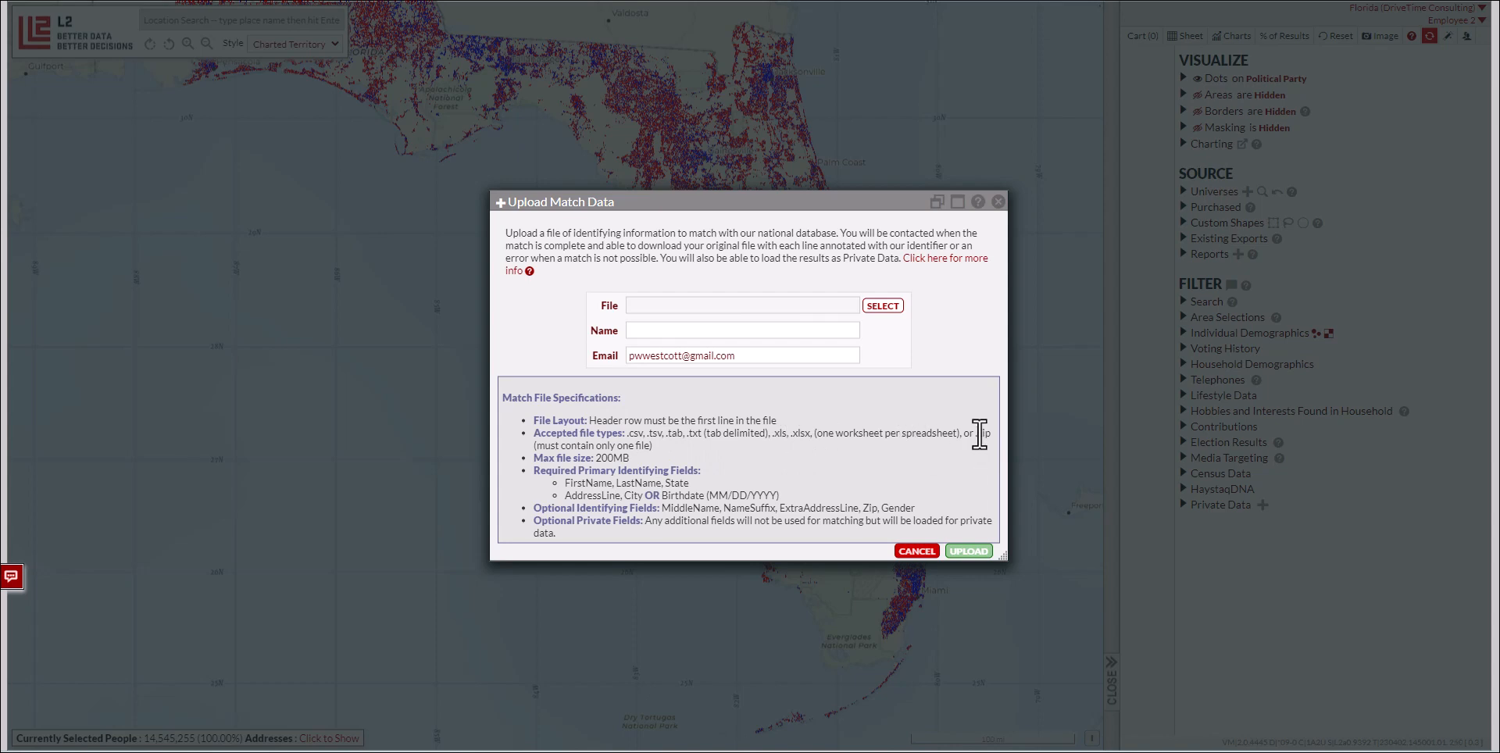
{"action": "mouse_move", "coordinate": [976, 438]}
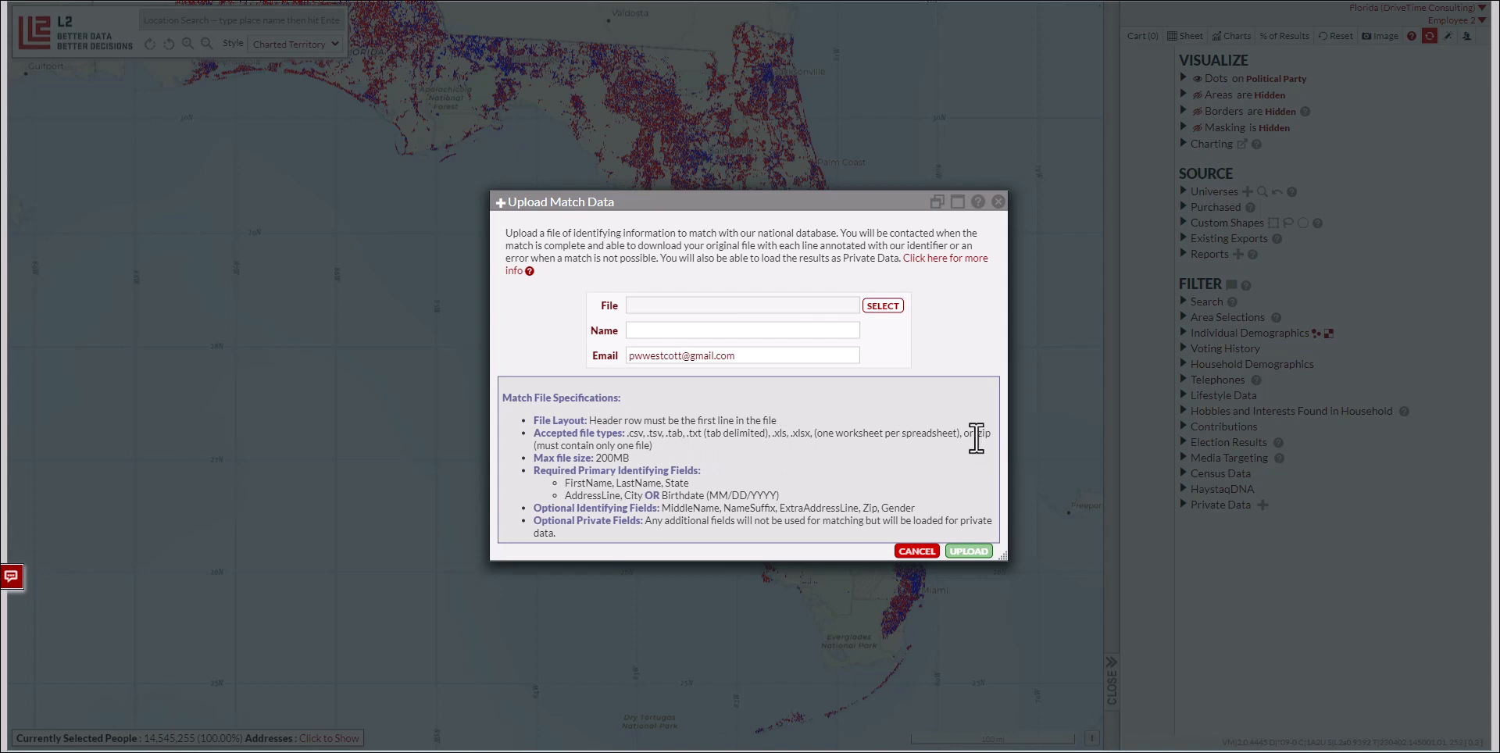
{"action": "mouse_move", "coordinate": [591, 439]}
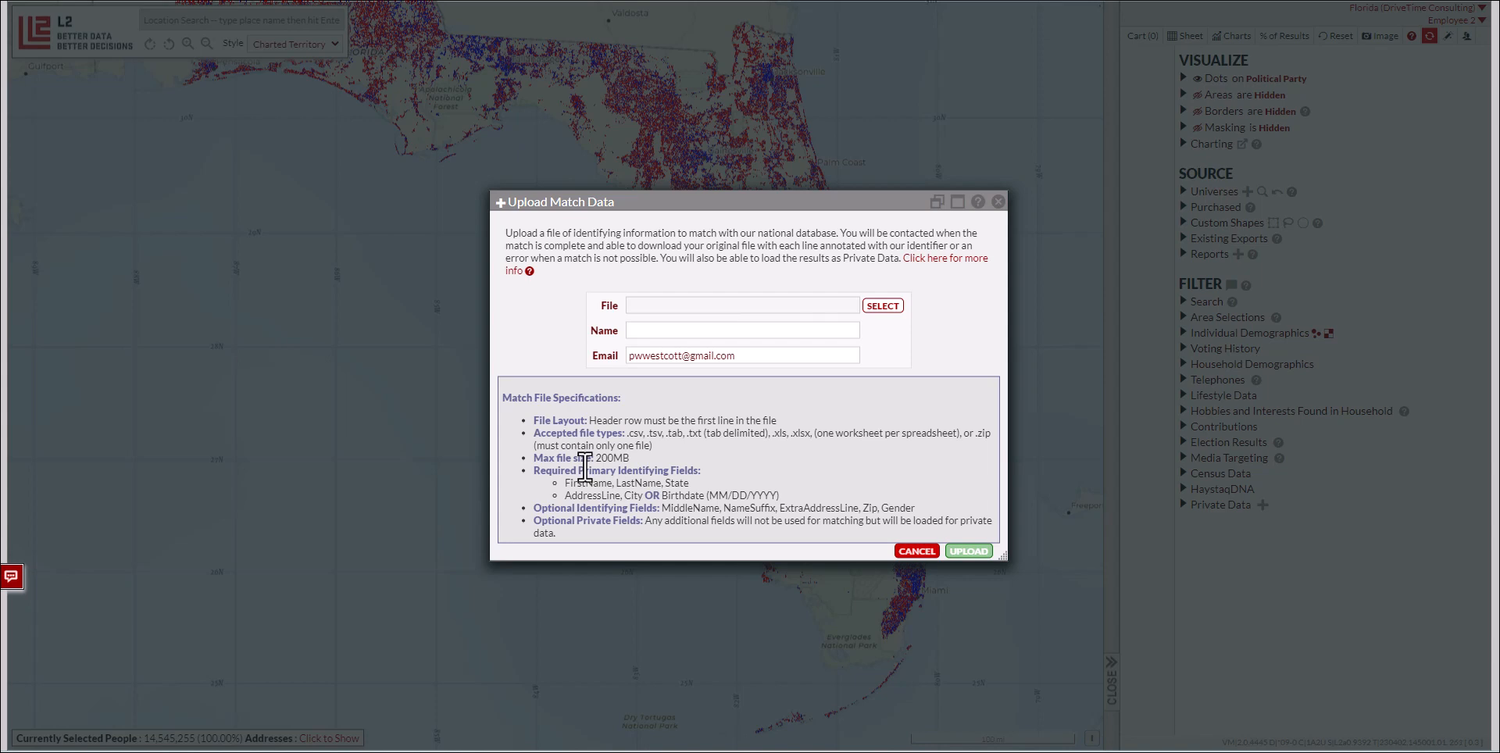
{"action": "mouse_move", "coordinate": [572, 492]}
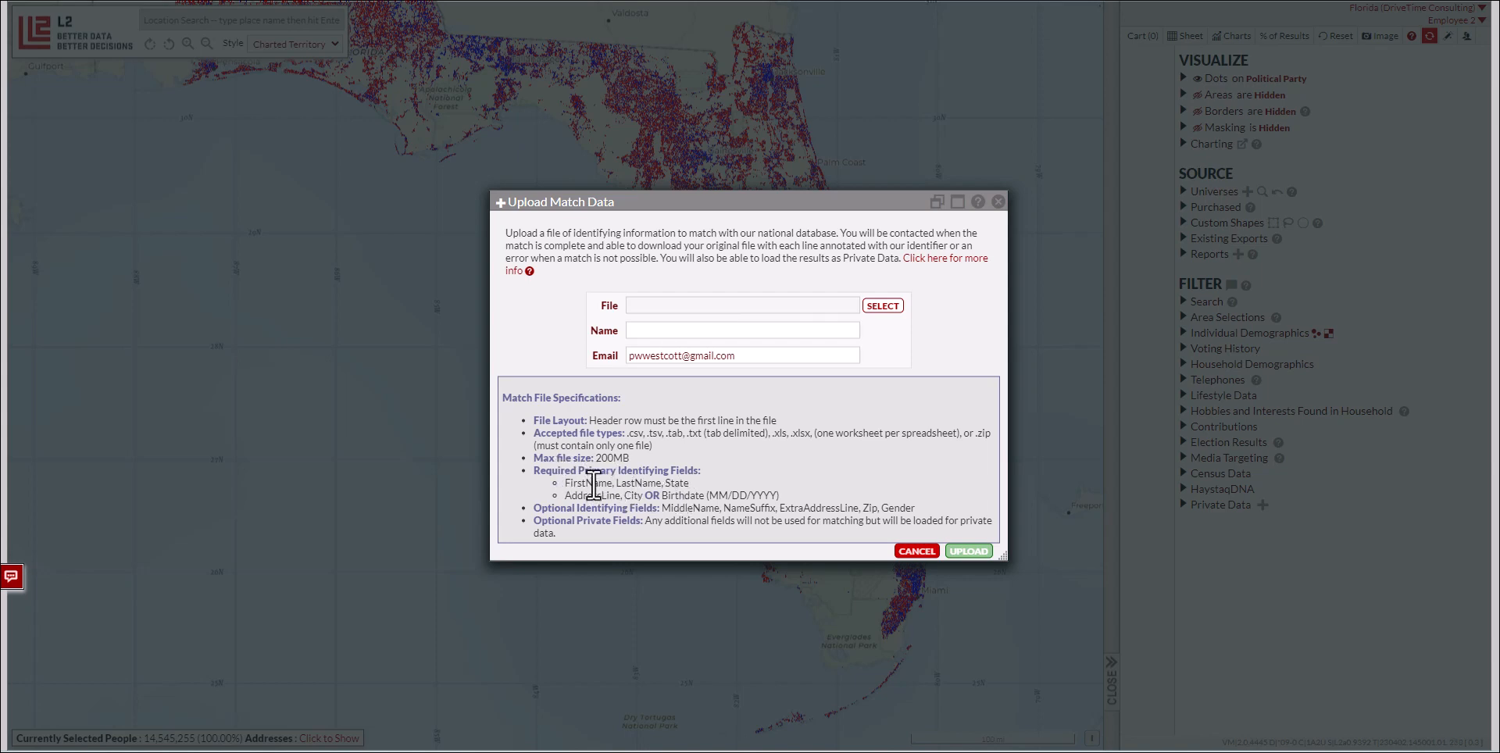
{"action": "mouse_move", "coordinate": [780, 737]}
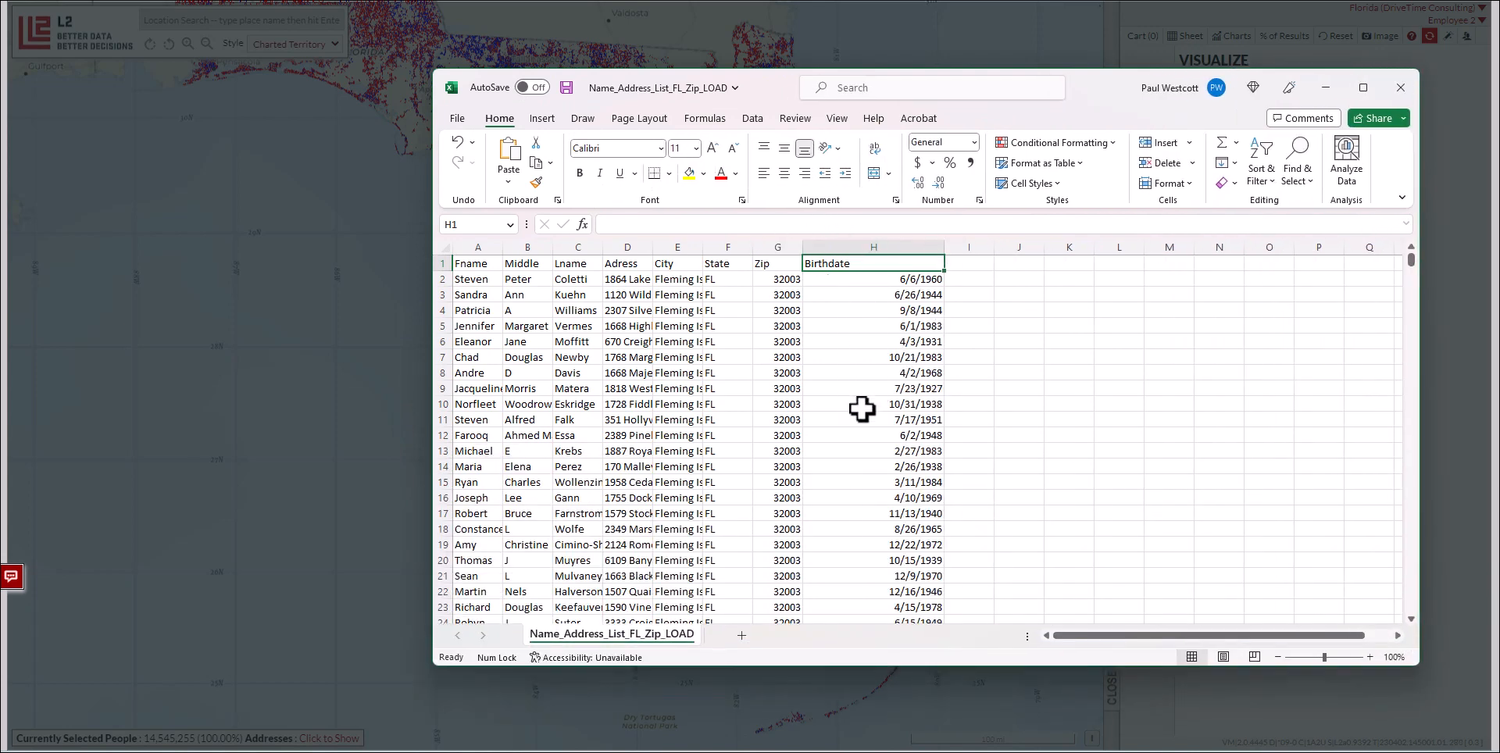
{"action": "mouse_move", "coordinate": [549, 211]}
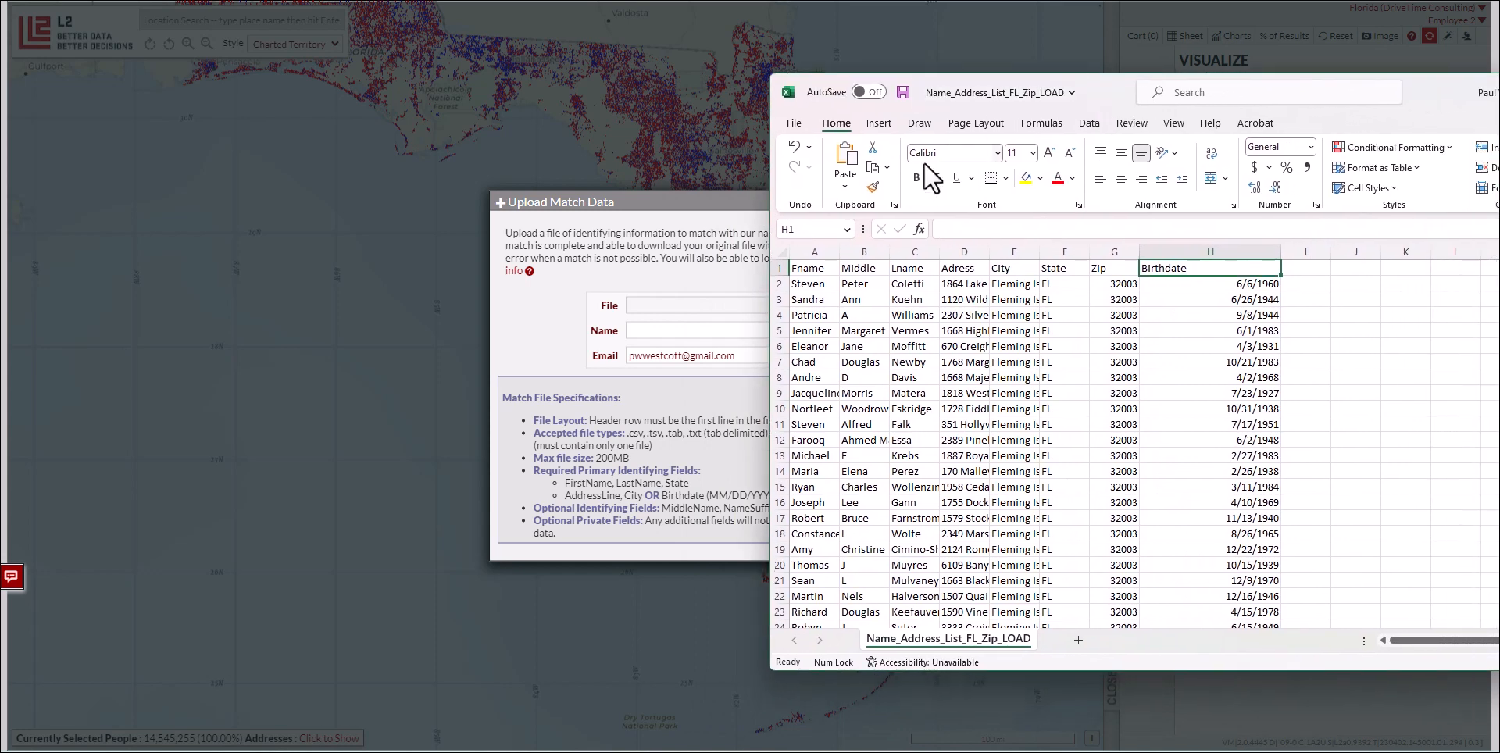
Rename the header cells to FirstName, MiddleName, LastName and AddressLine
{"action": "type", "text": "FirstN"}
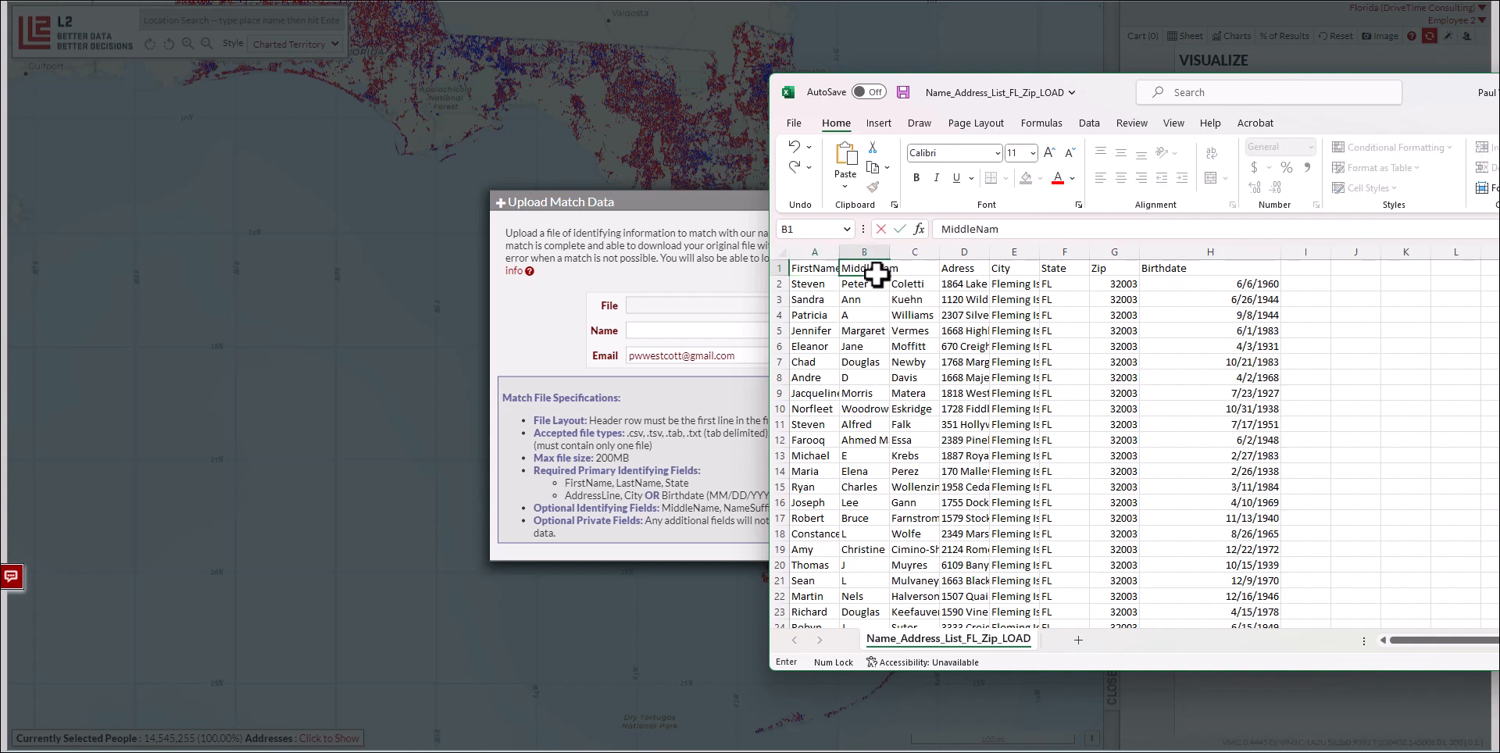
{"action": "left_click", "coordinate": [914, 267]}
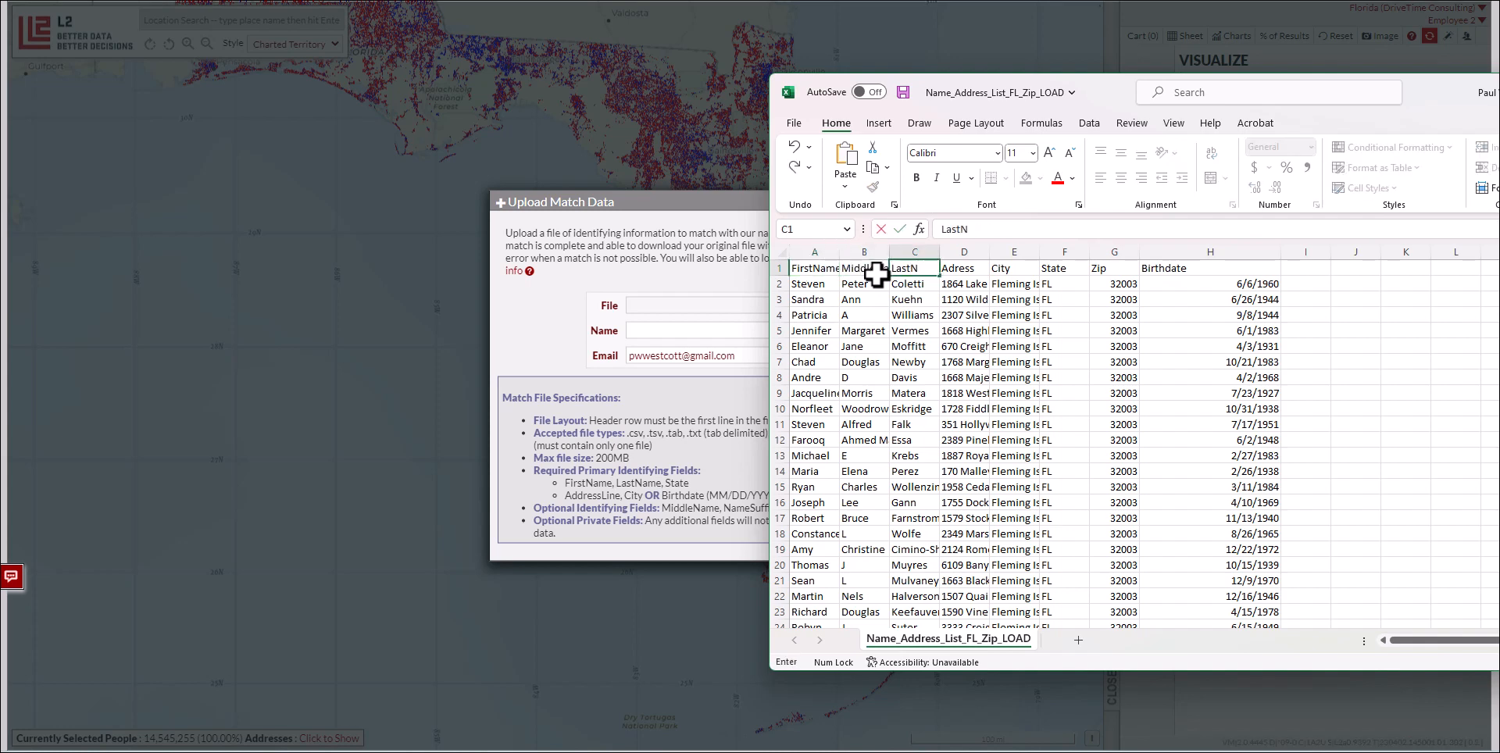
{"action": "left_click", "coordinate": [963, 267]}
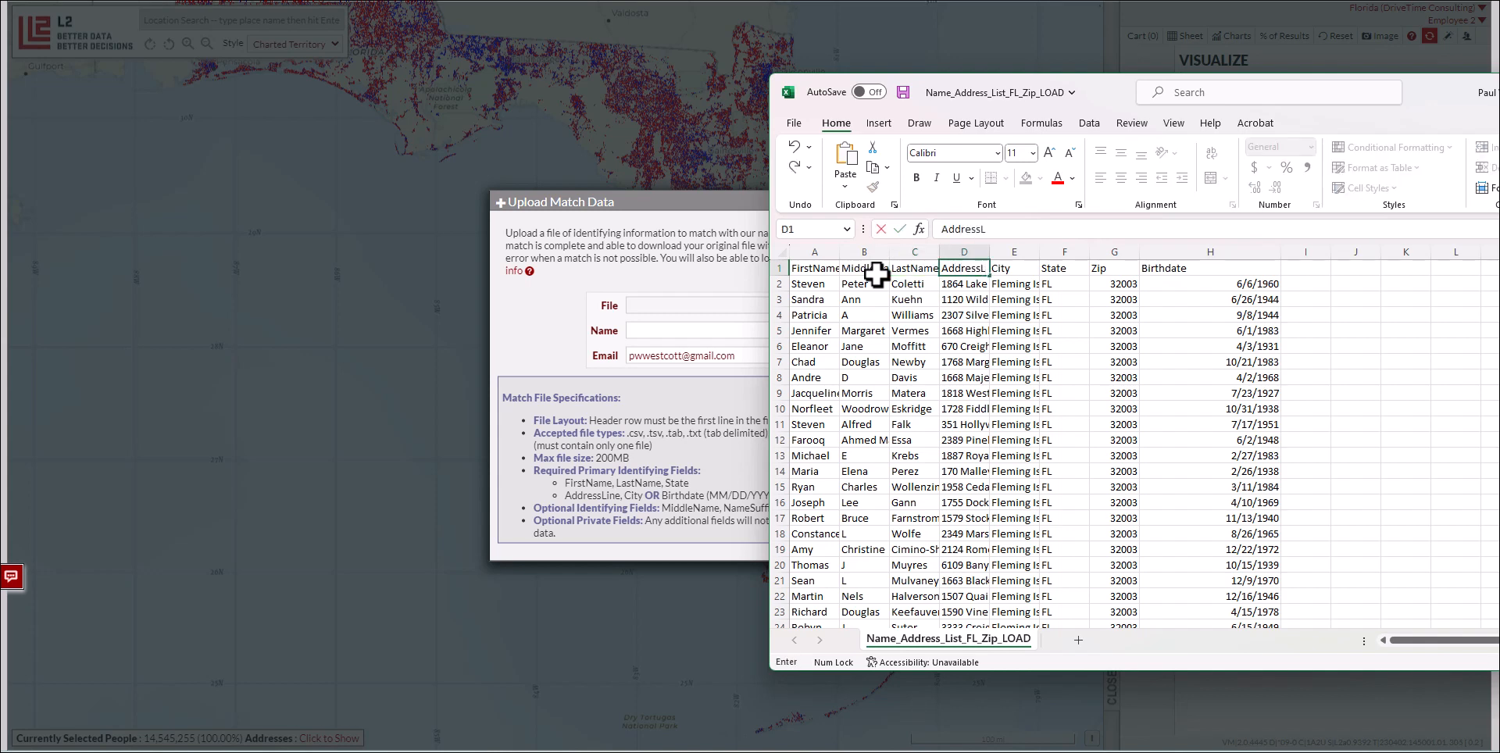
{"action": "left_click", "coordinate": [963, 298]}
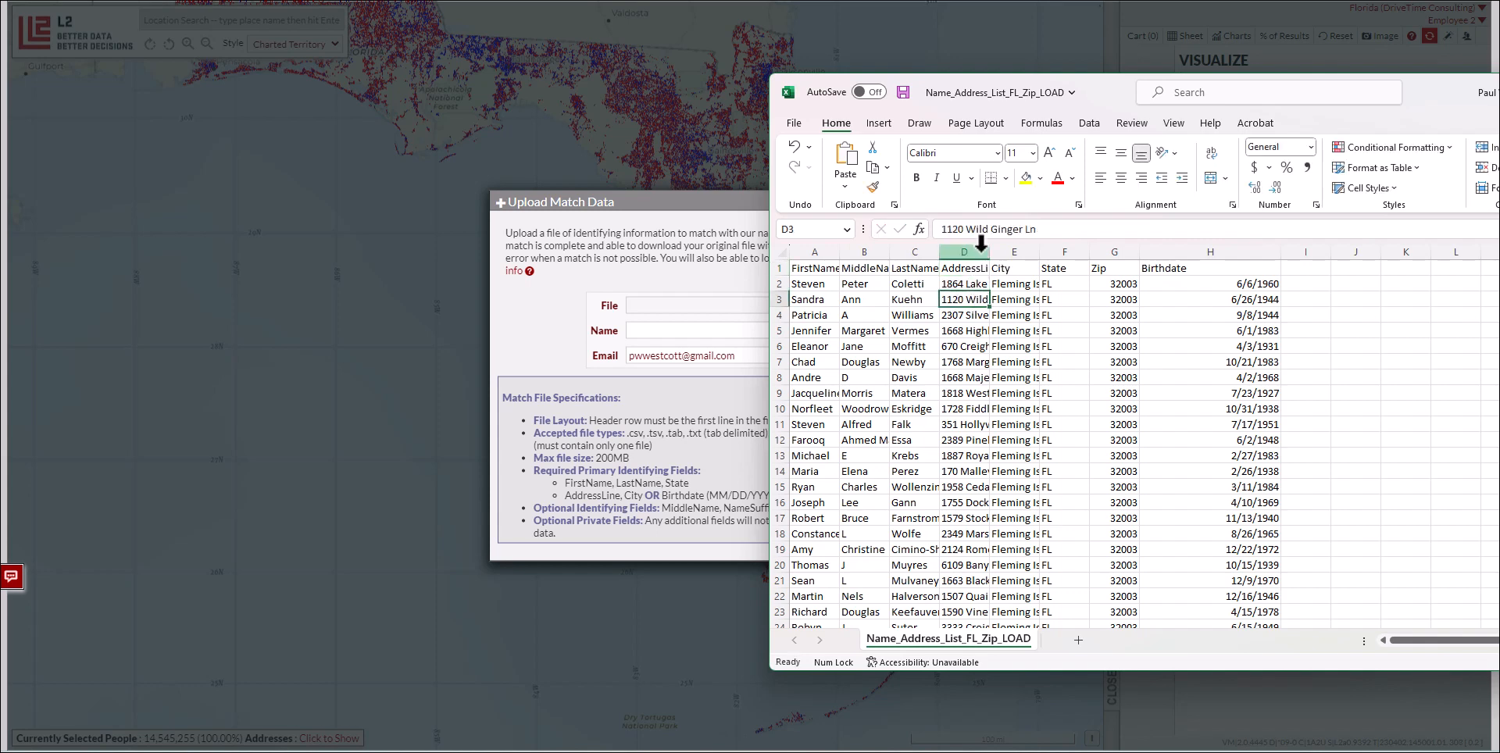
Widen the AddressLine column and check the State and Birthdate headers
{"action": "left_click_drag", "start_coordinate": [985, 254], "coordinate": [1114, 253]}
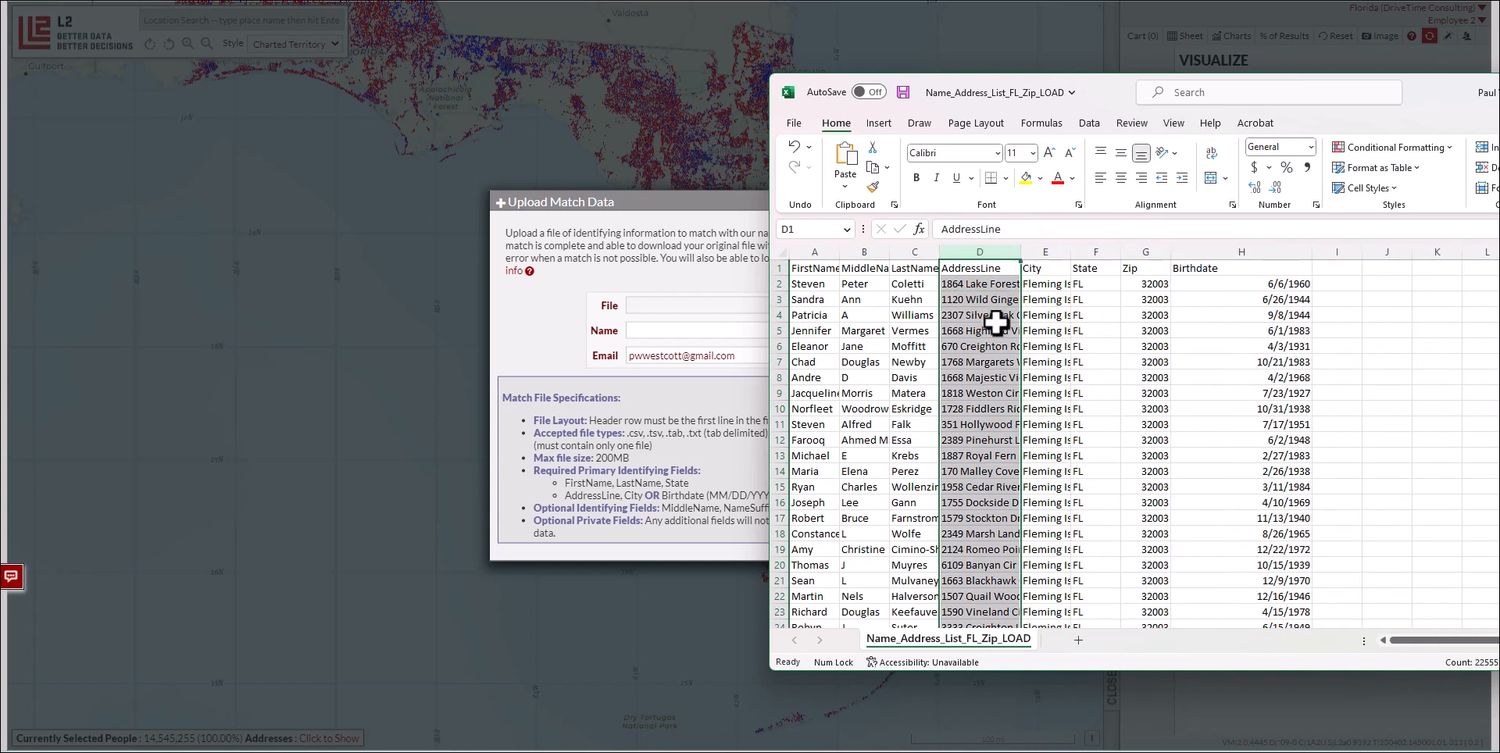
{"action": "left_click", "coordinate": [1045, 267]}
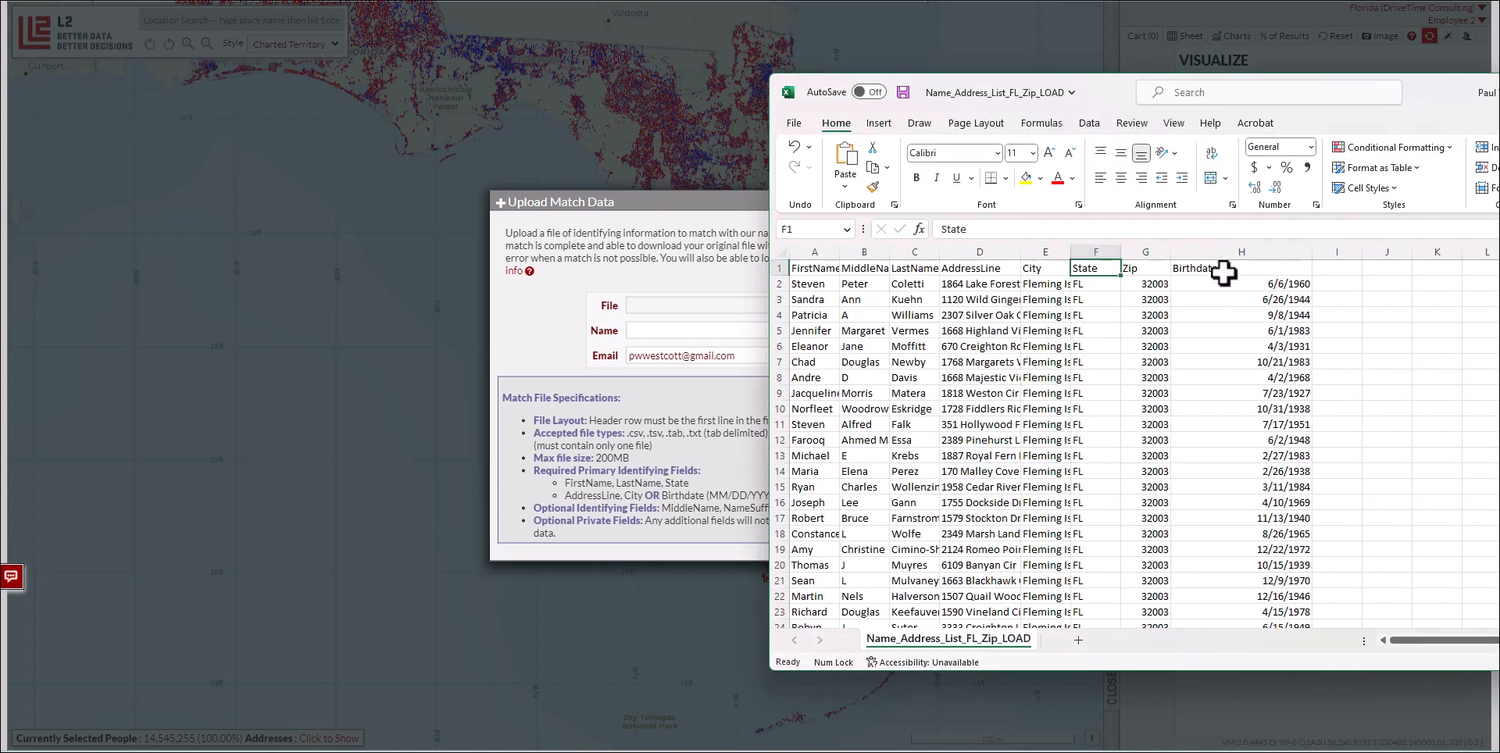
{"action": "left_click", "coordinate": [1239, 267]}
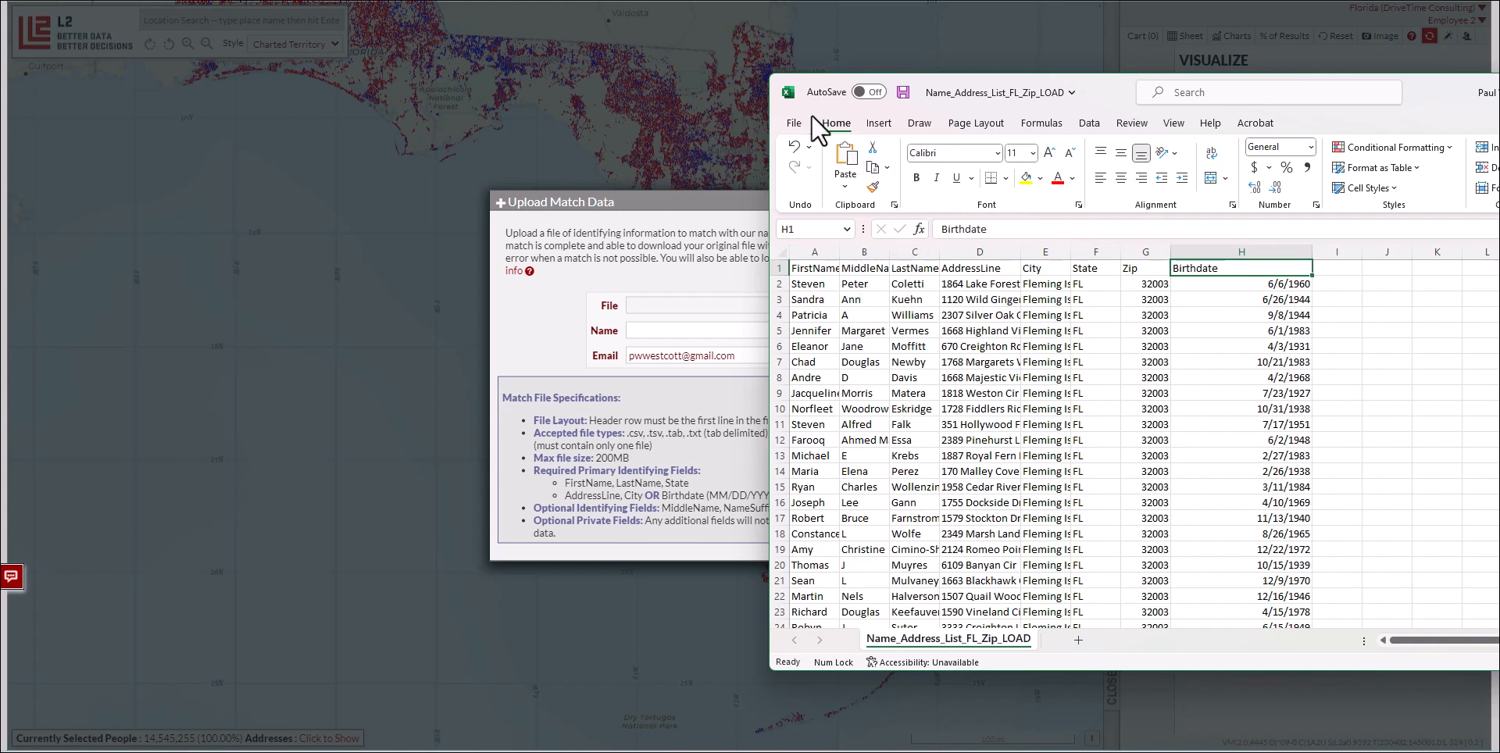
Save the edited workbook as a new copy via File > Save As
{"action": "left_click", "coordinate": [794, 122]}
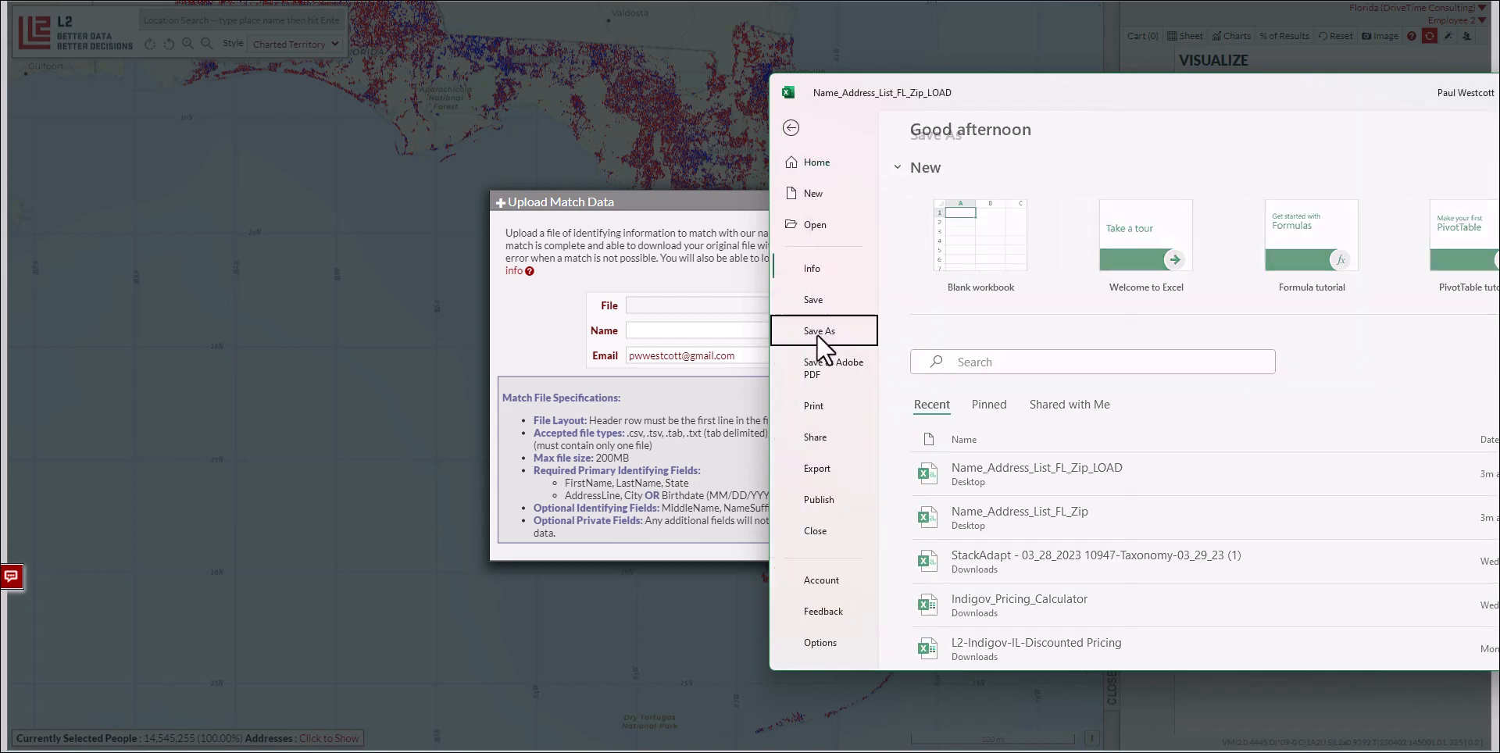
{"action": "left_click", "coordinate": [819, 330]}
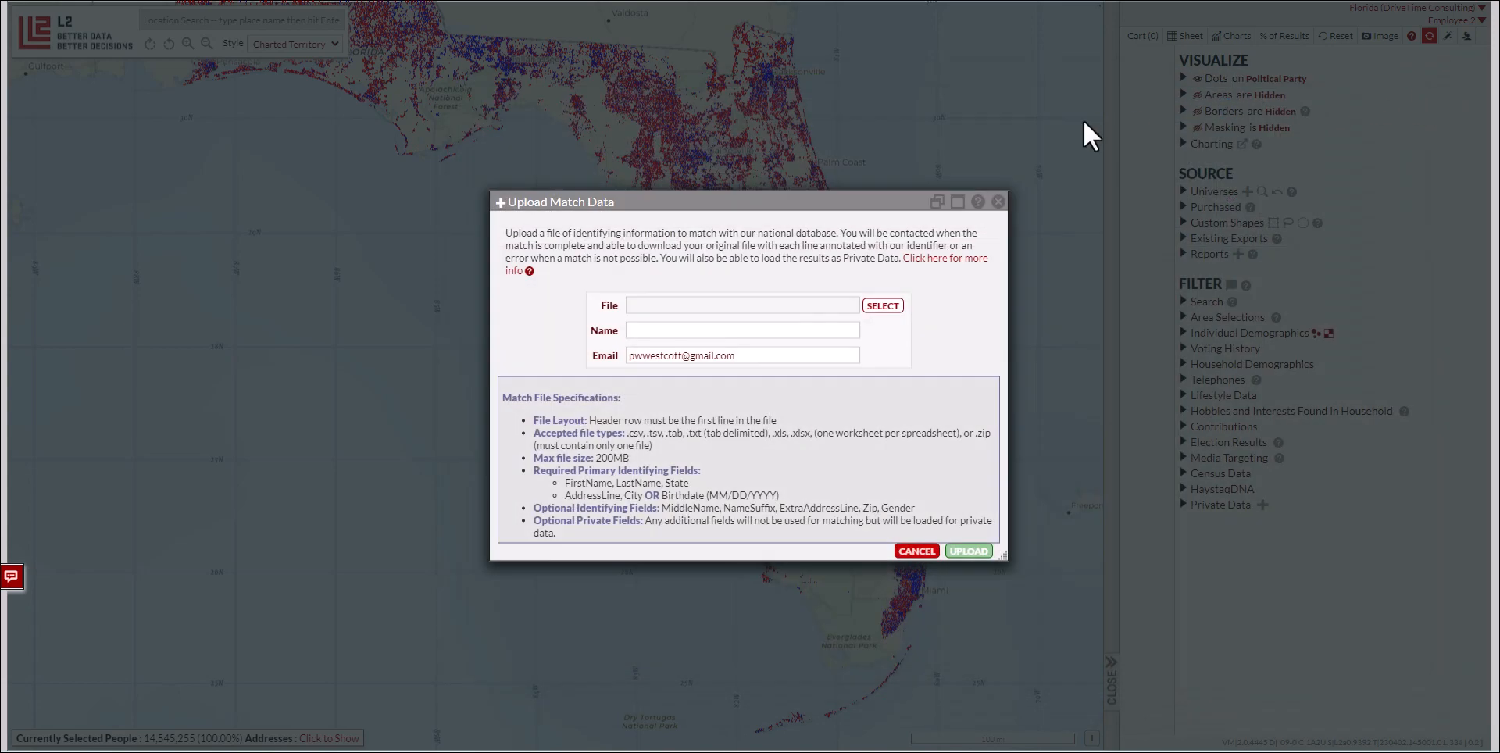
{"action": "mouse_move", "coordinate": [881, 304]}
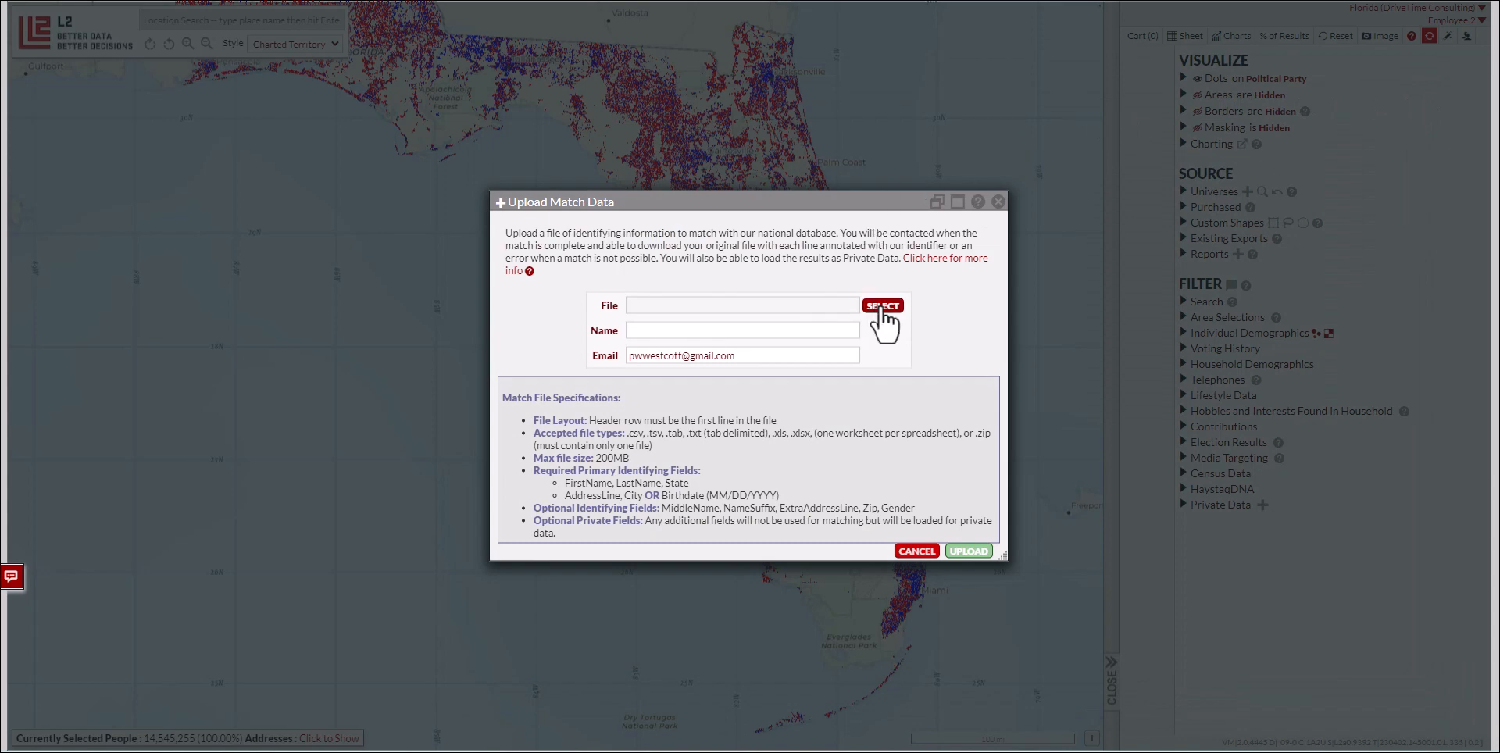
Attach Name_Address_List_FL_Zip_LOAD_1 from the Desktop as the file to match
{"action": "left_click", "coordinate": [881, 304]}
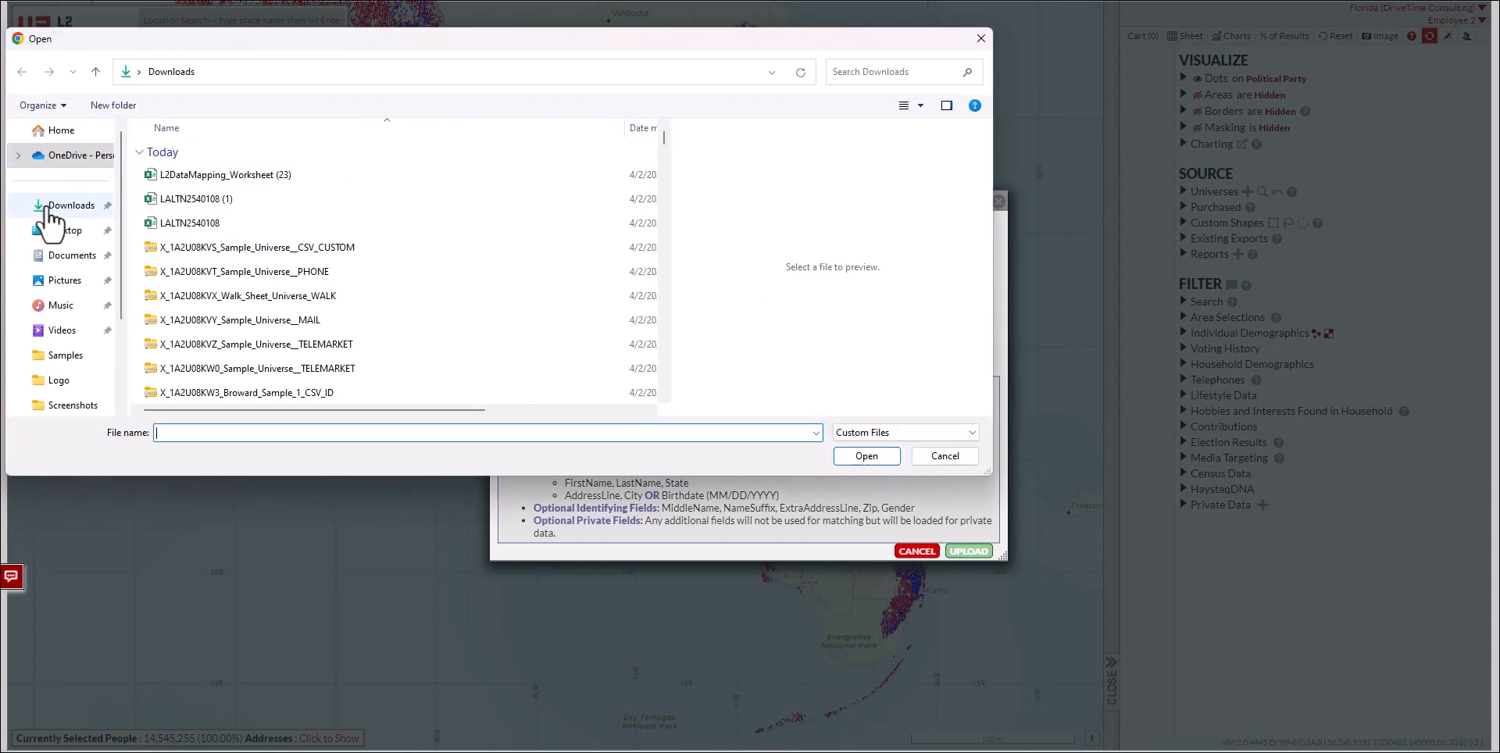
{"action": "left_click", "coordinate": [64, 230]}
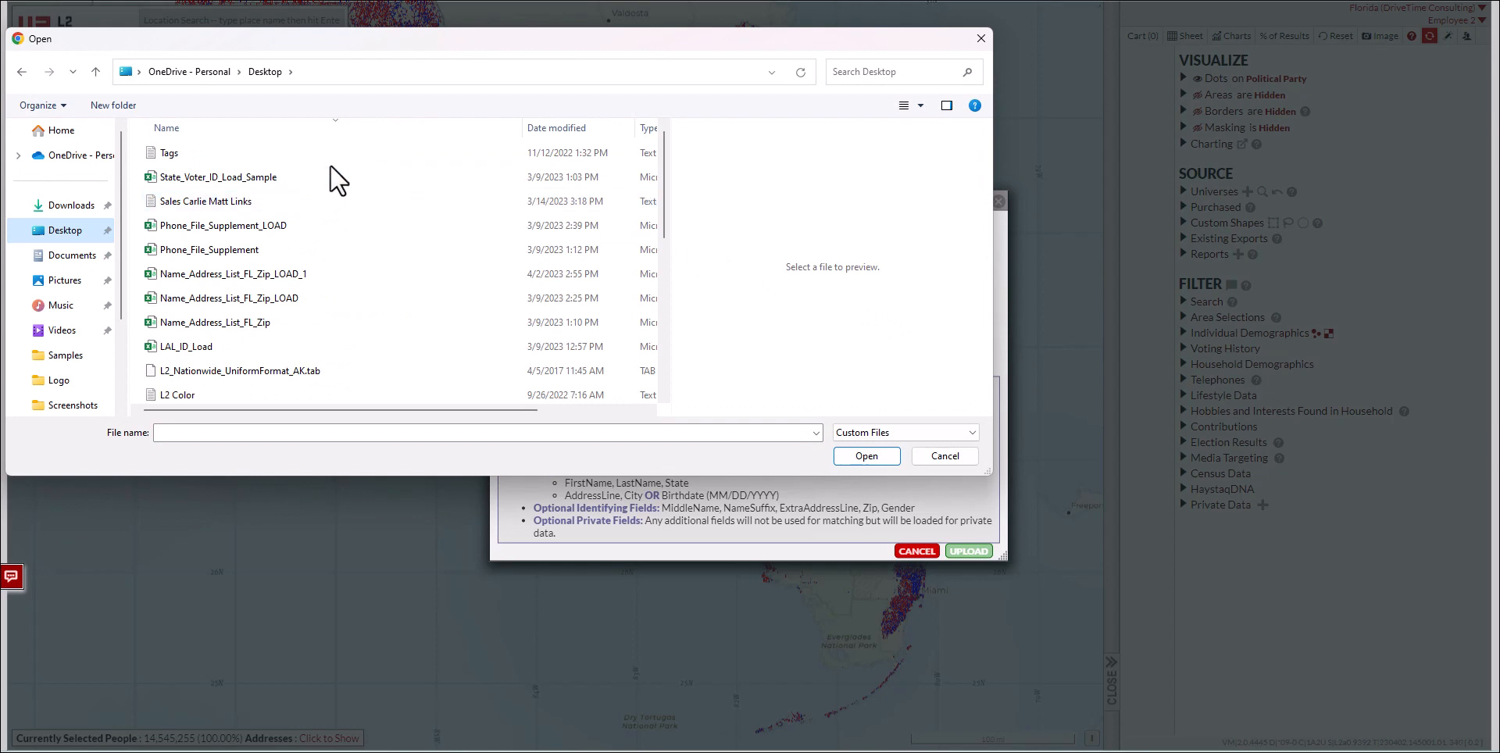
{"action": "left_click", "coordinate": [231, 221]}
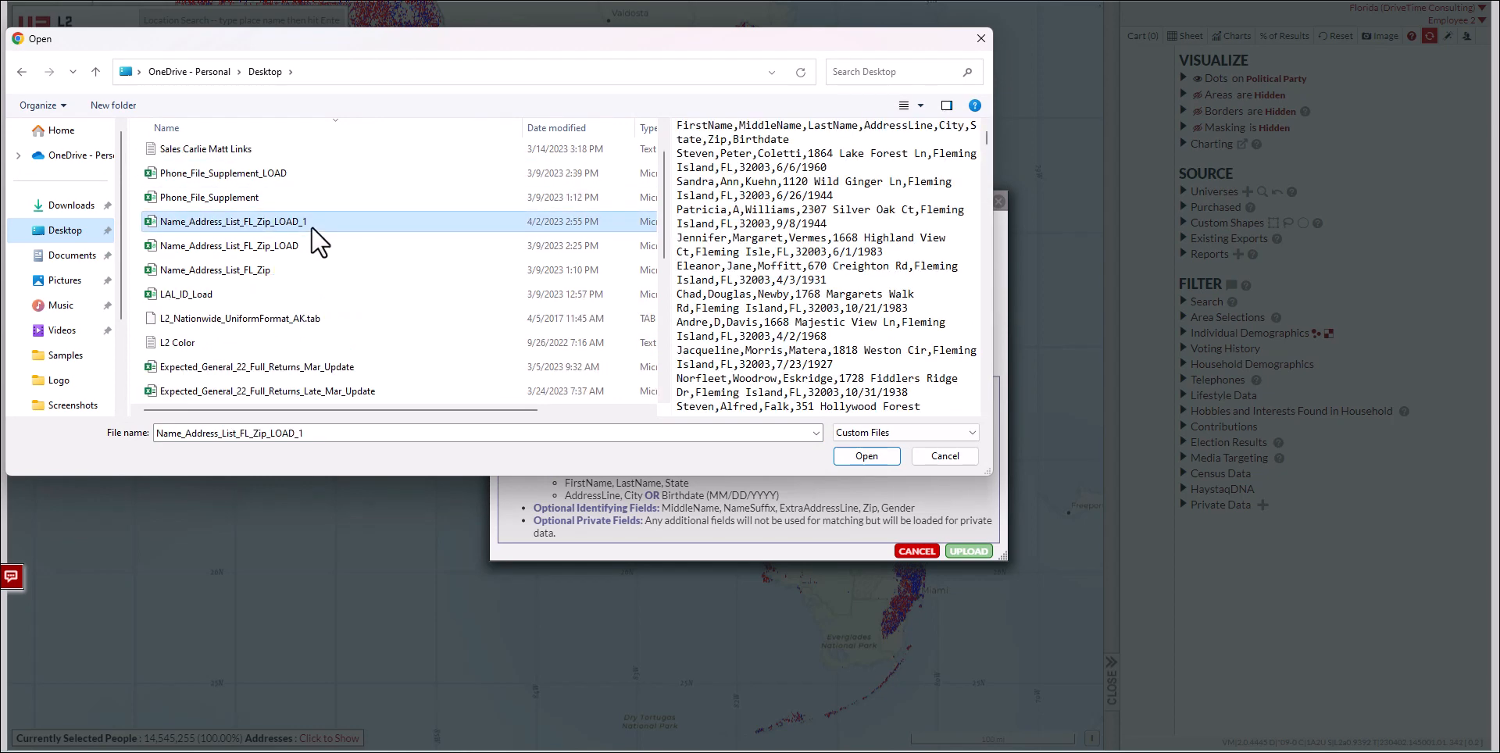
{"action": "left_click", "coordinate": [864, 456]}
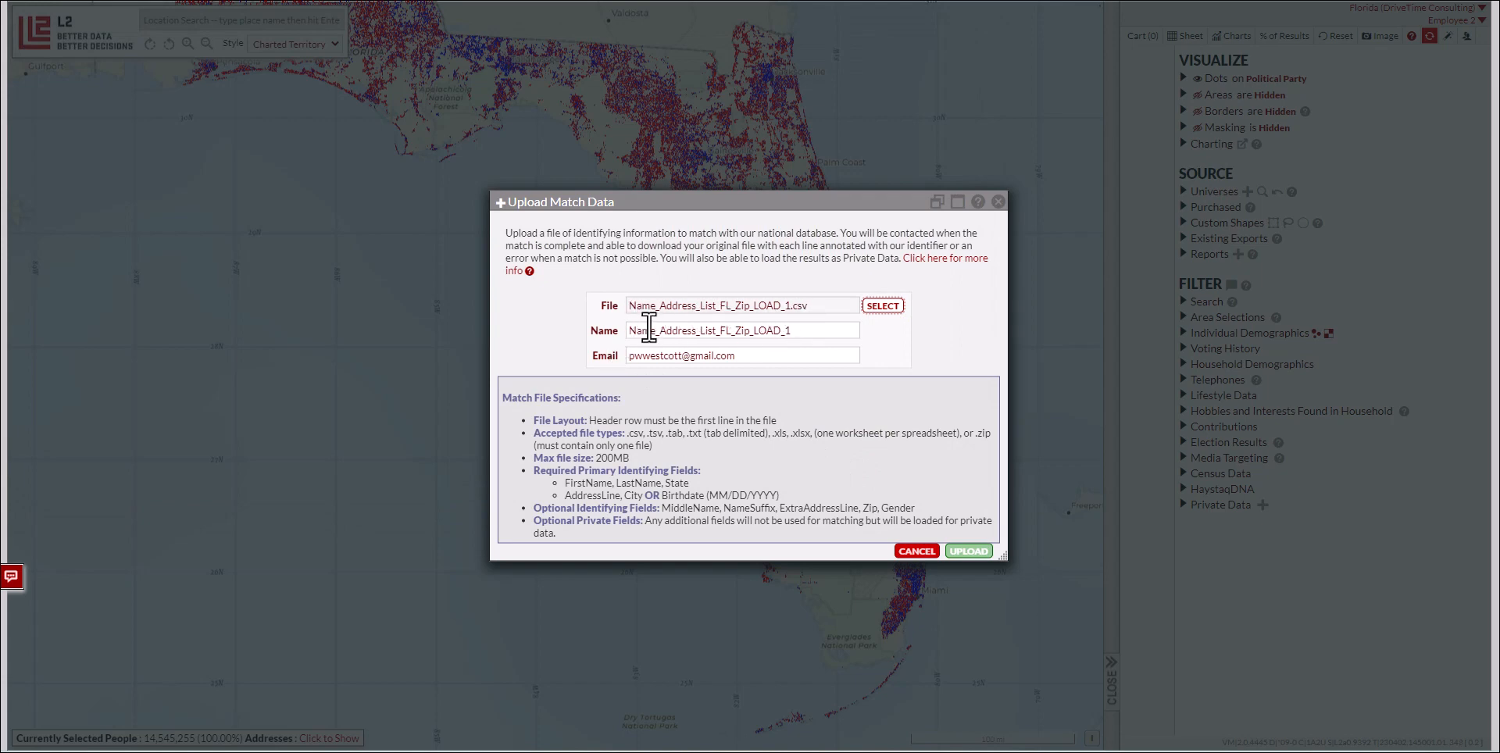
Name the job 'Name List for Test', submit it for matching and dismiss the confirmation
{"action": "triple_click", "coordinate": [741, 329]}
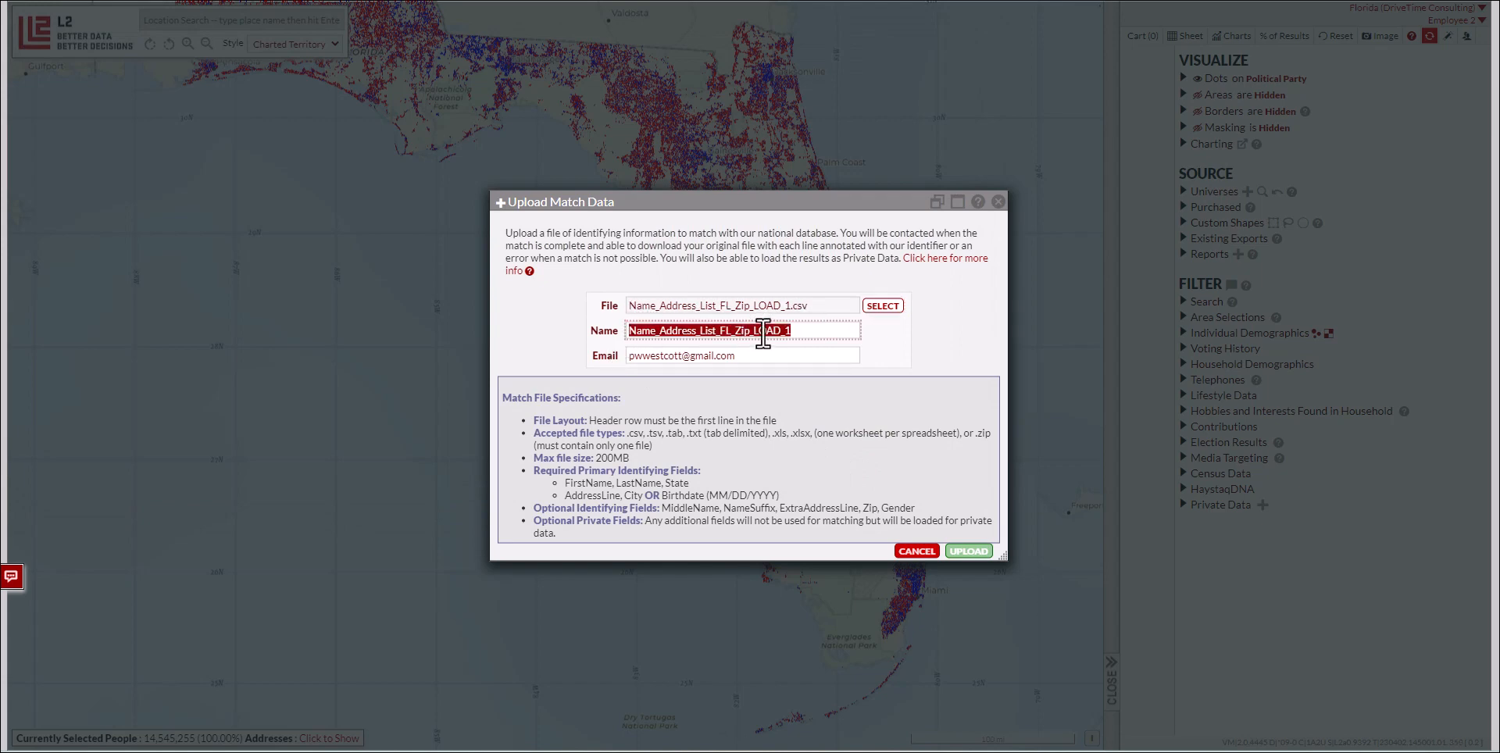
{"action": "type", "text": "Name List for"}
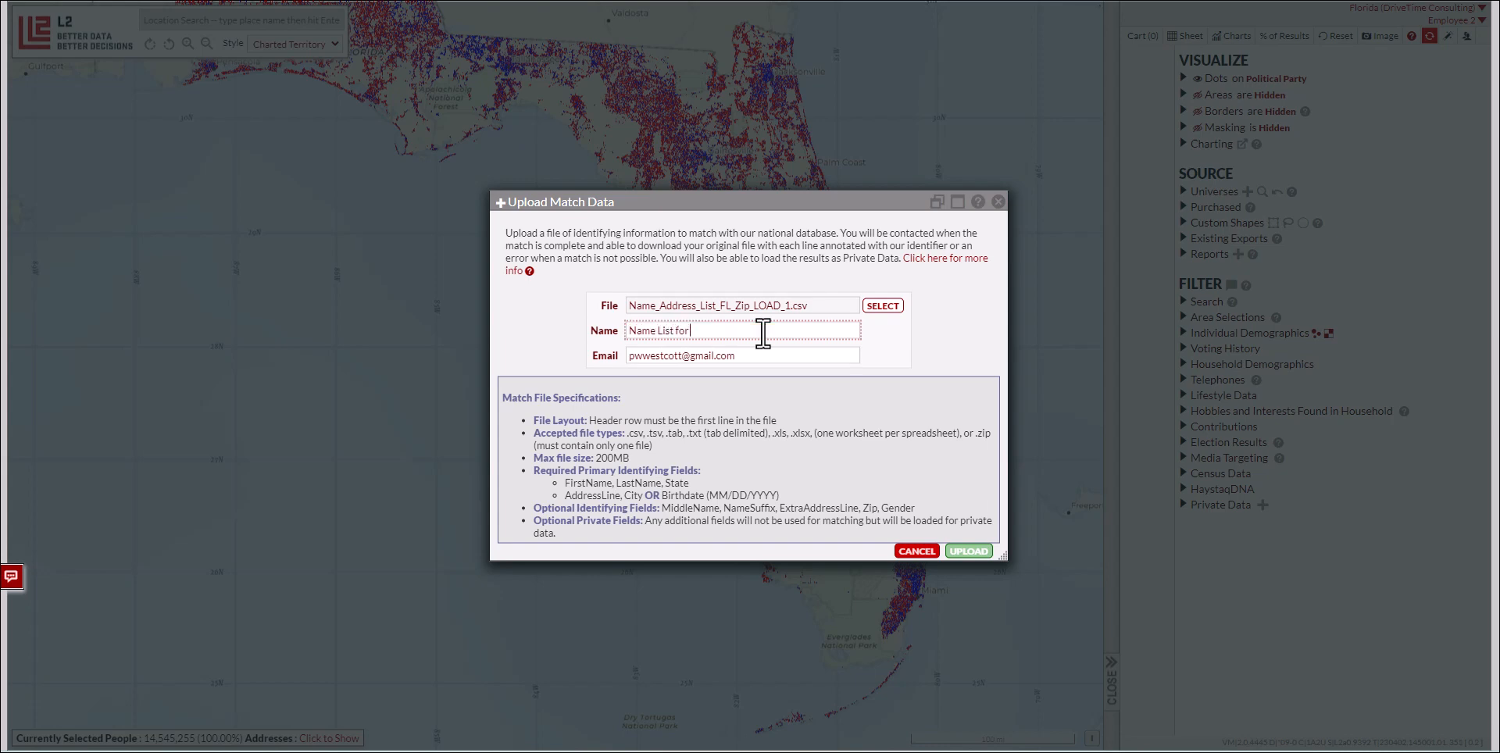
{"action": "type", "text": "Test"}
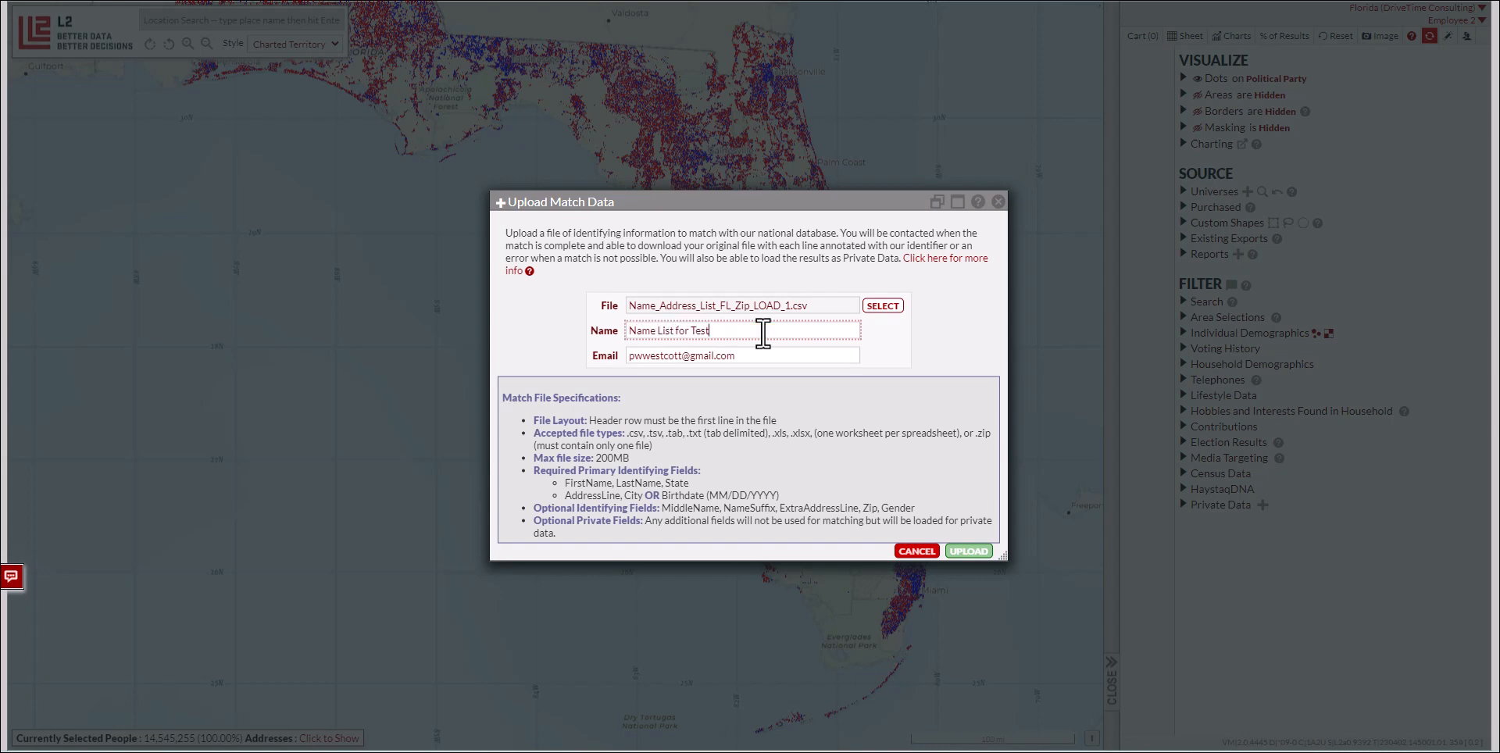
{"action": "left_click", "coordinate": [741, 354]}
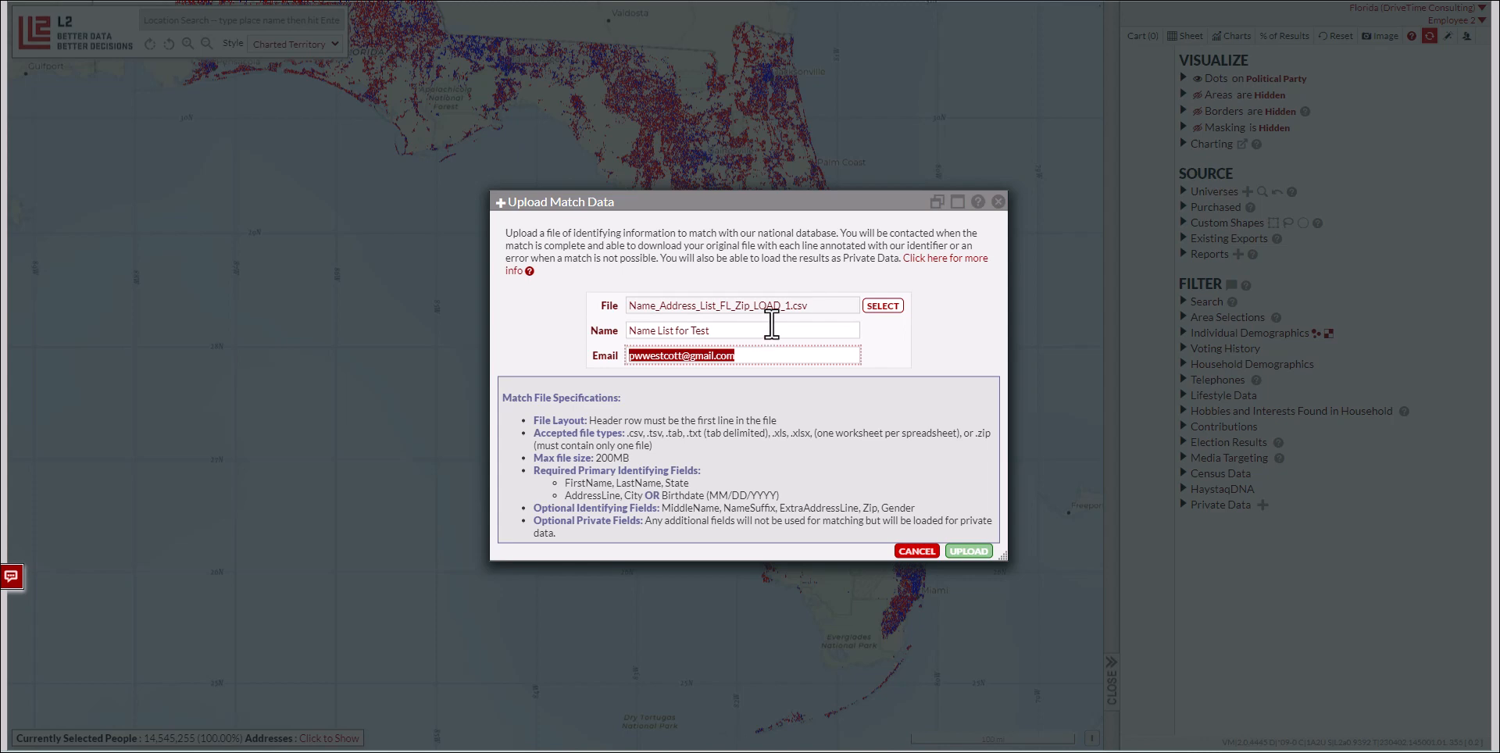
{"action": "left_click", "coordinate": [966, 550]}
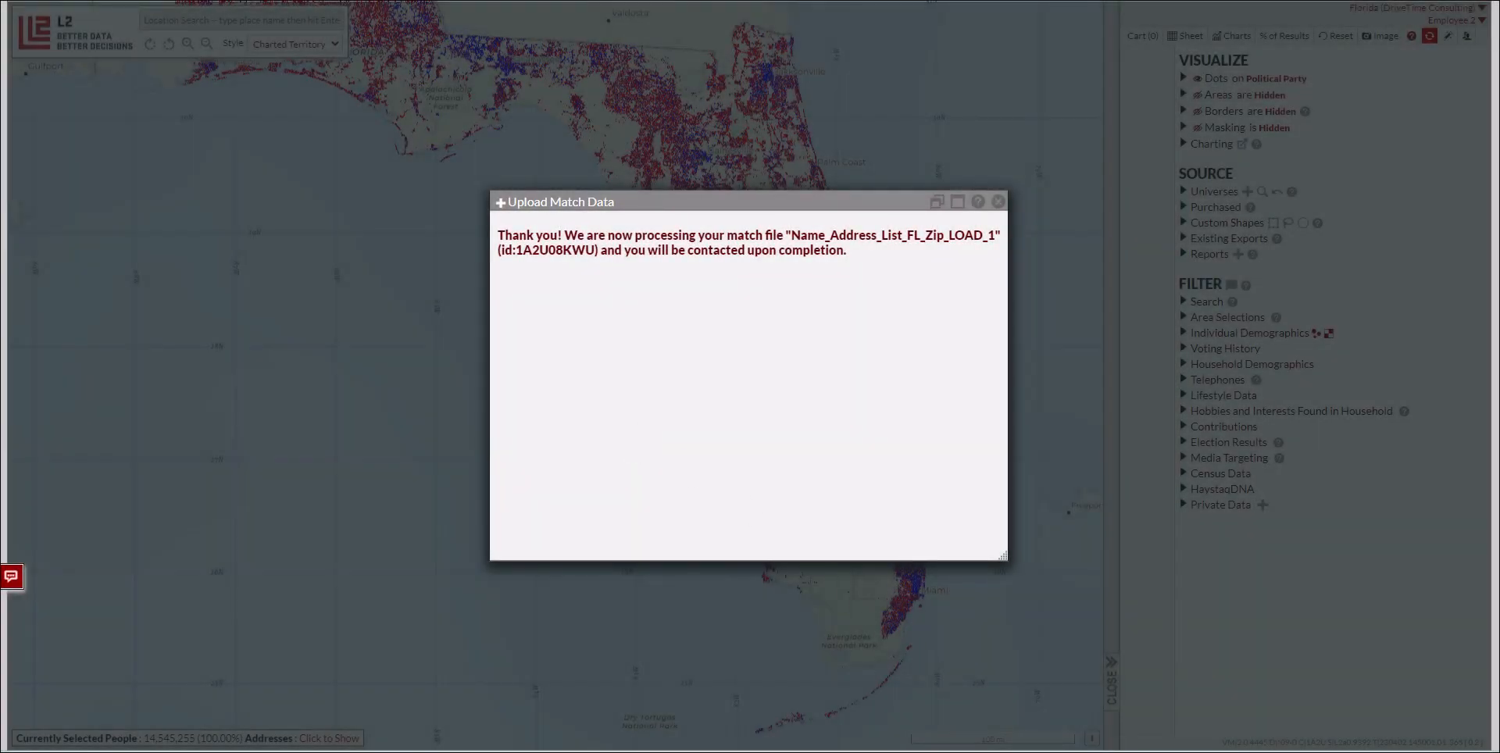
{"action": "left_click", "coordinate": [998, 202]}
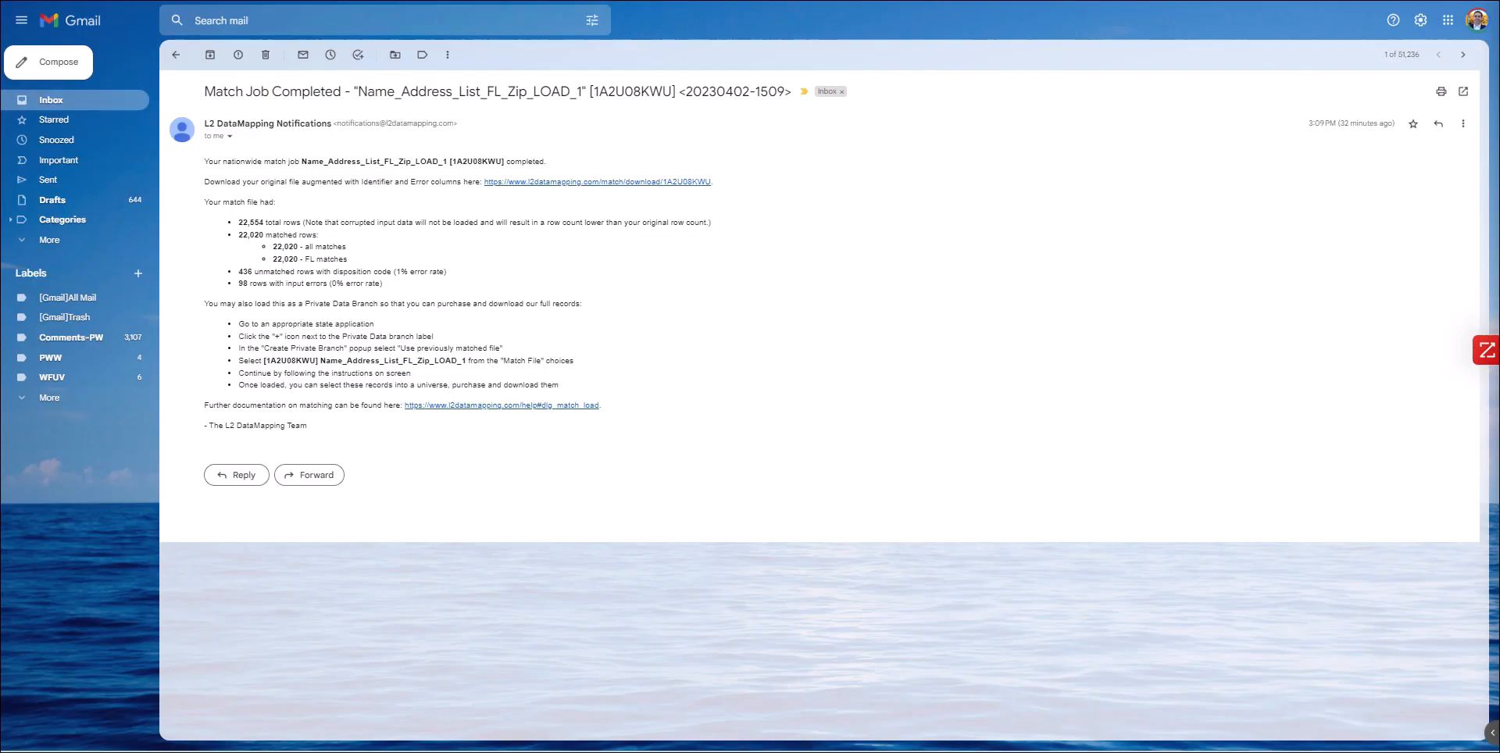
{"action": "mouse_move", "coordinate": [256, 95]}
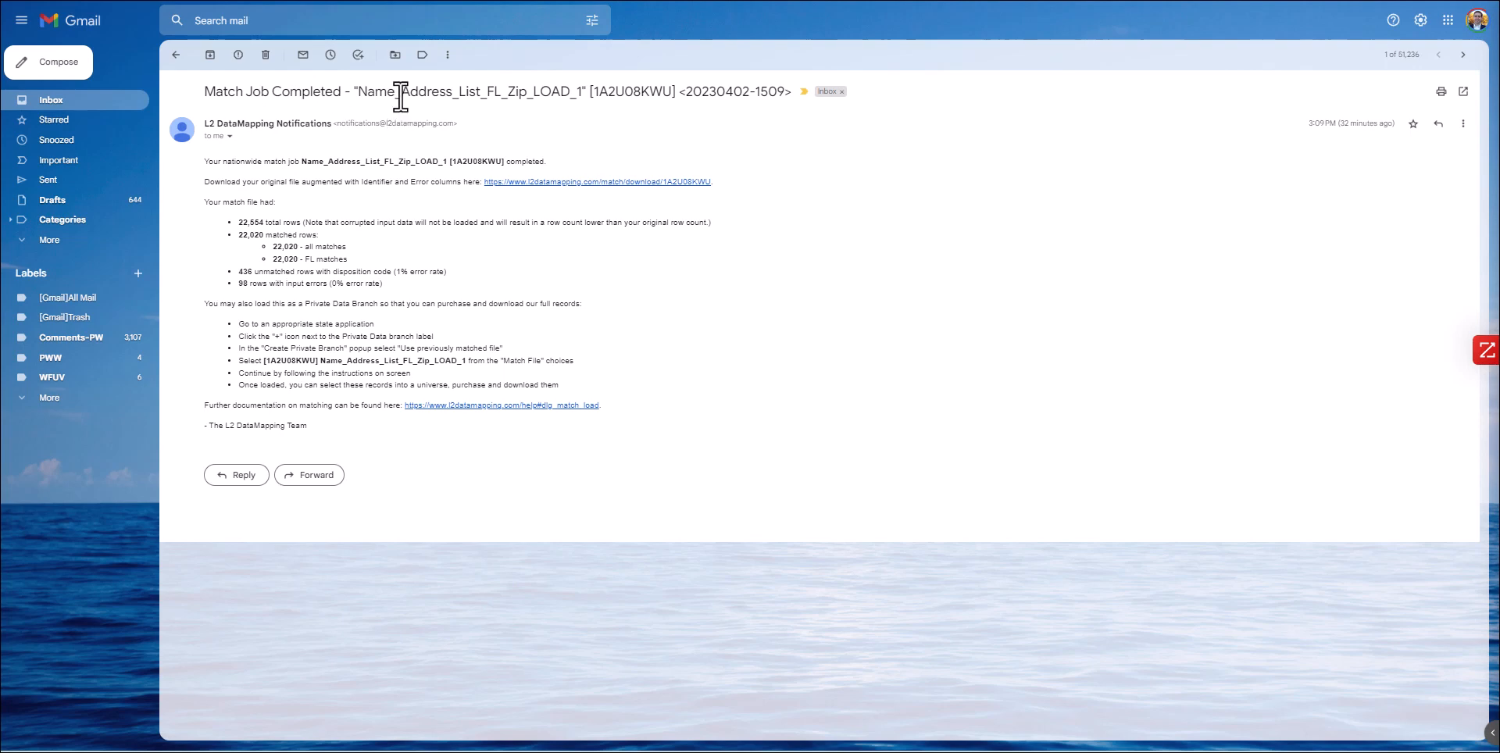
{"action": "mouse_move", "coordinate": [250, 218]}
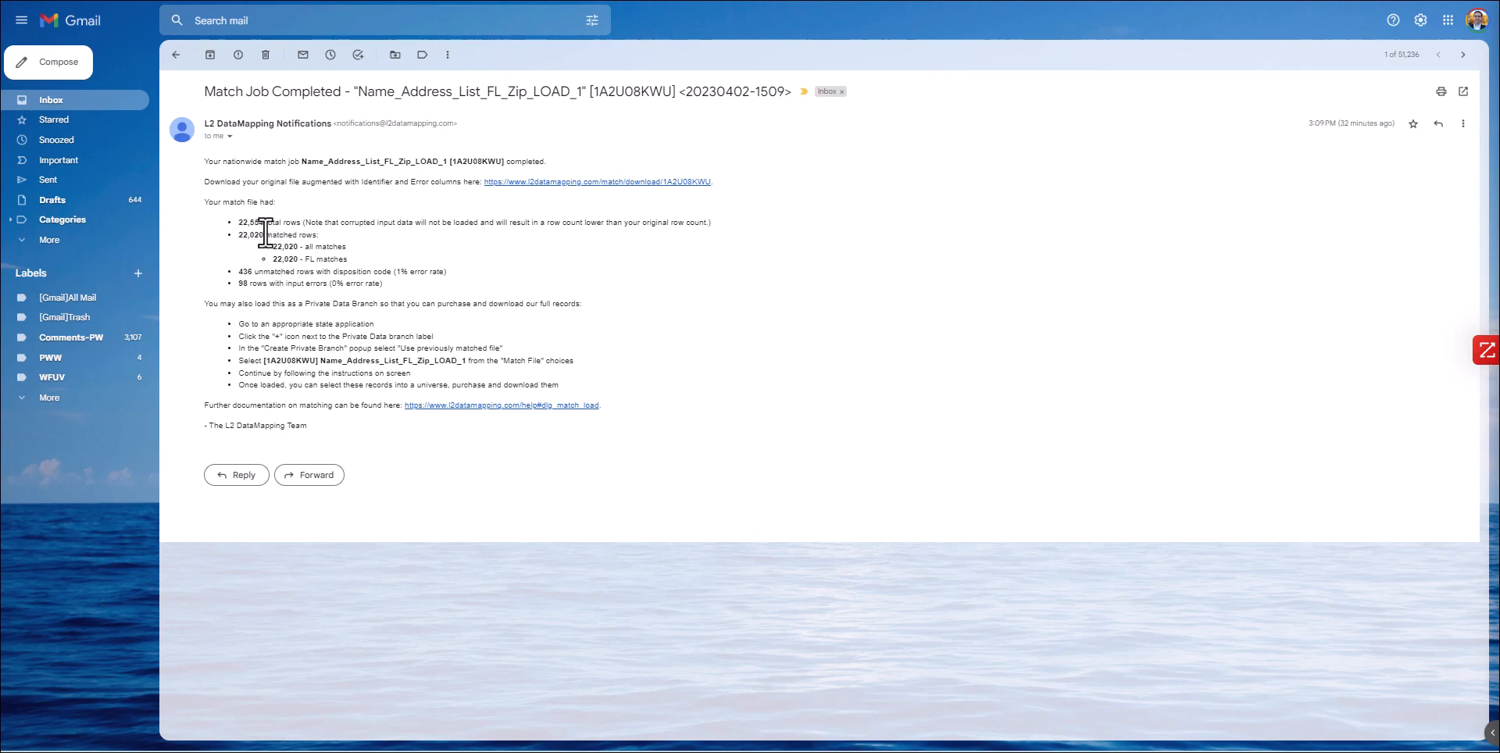
{"action": "mouse_move", "coordinate": [272, 247]}
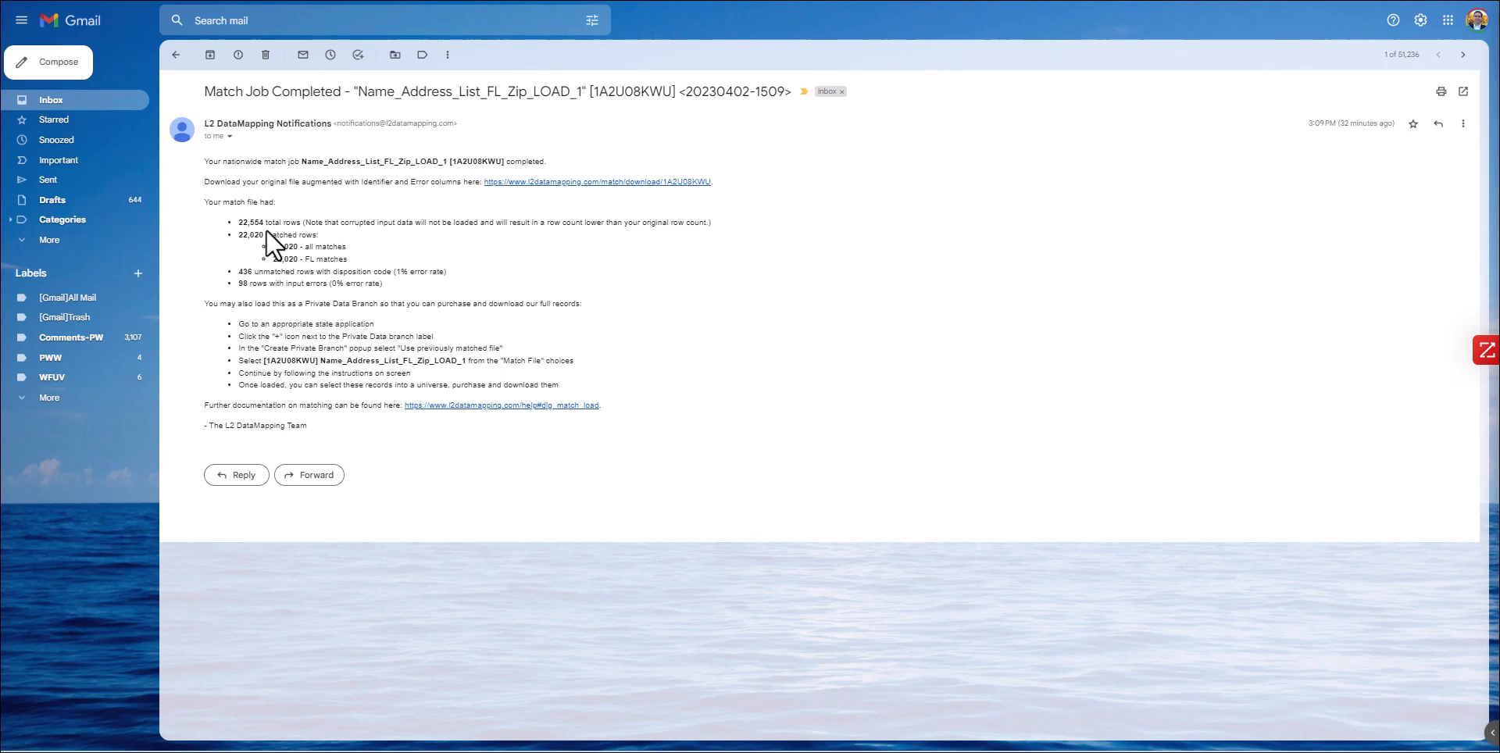
{"action": "mouse_move", "coordinate": [322, 261]}
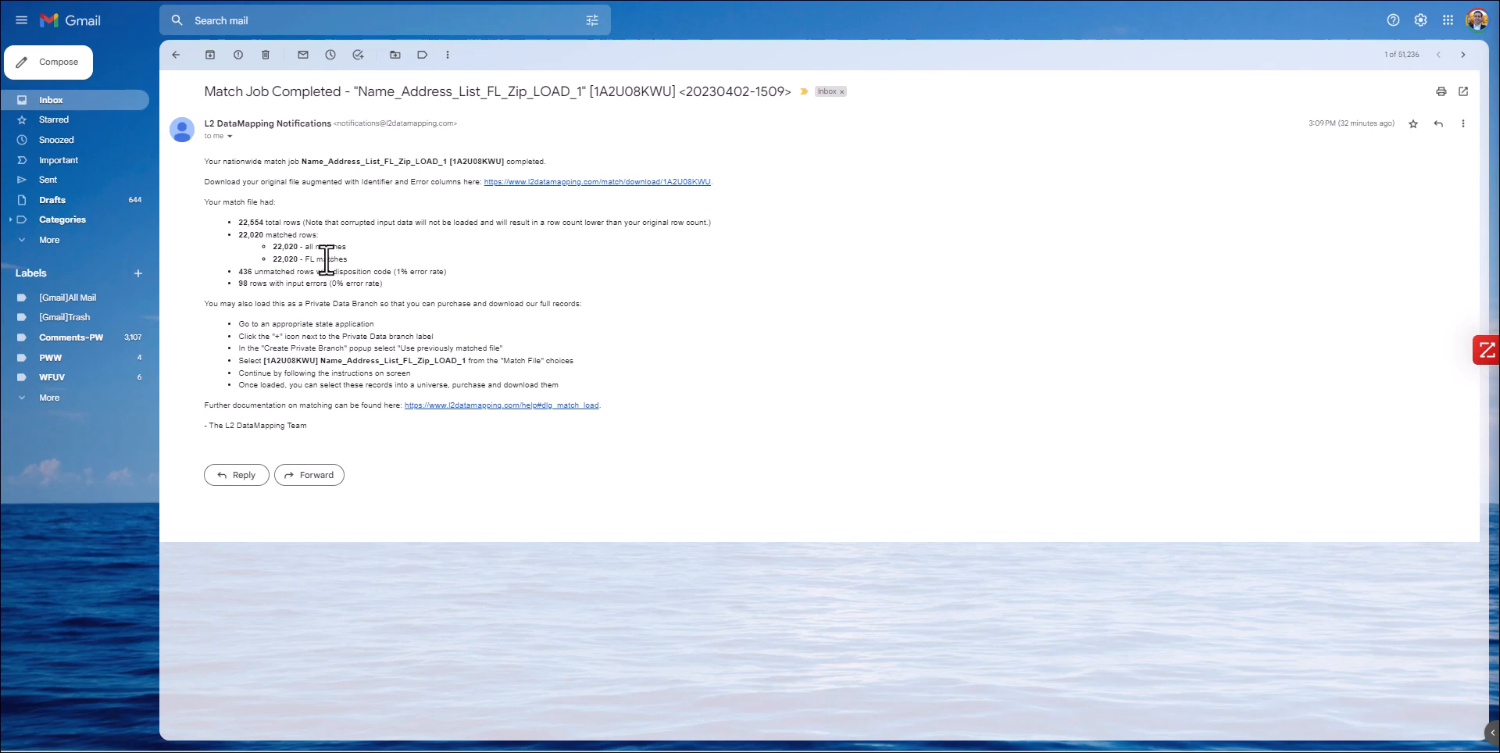
{"action": "mouse_move", "coordinate": [239, 285]}
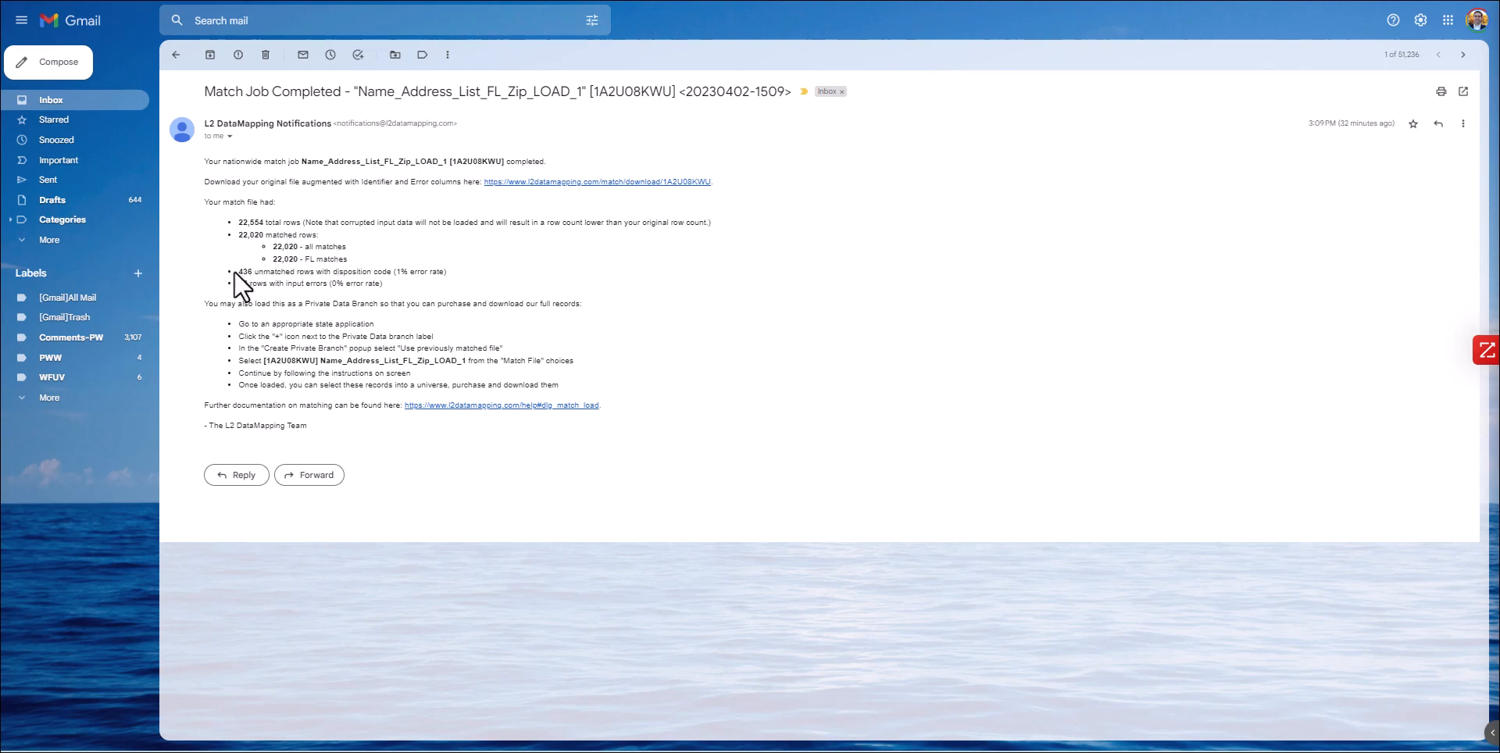
{"action": "mouse_move", "coordinate": [266, 305]}
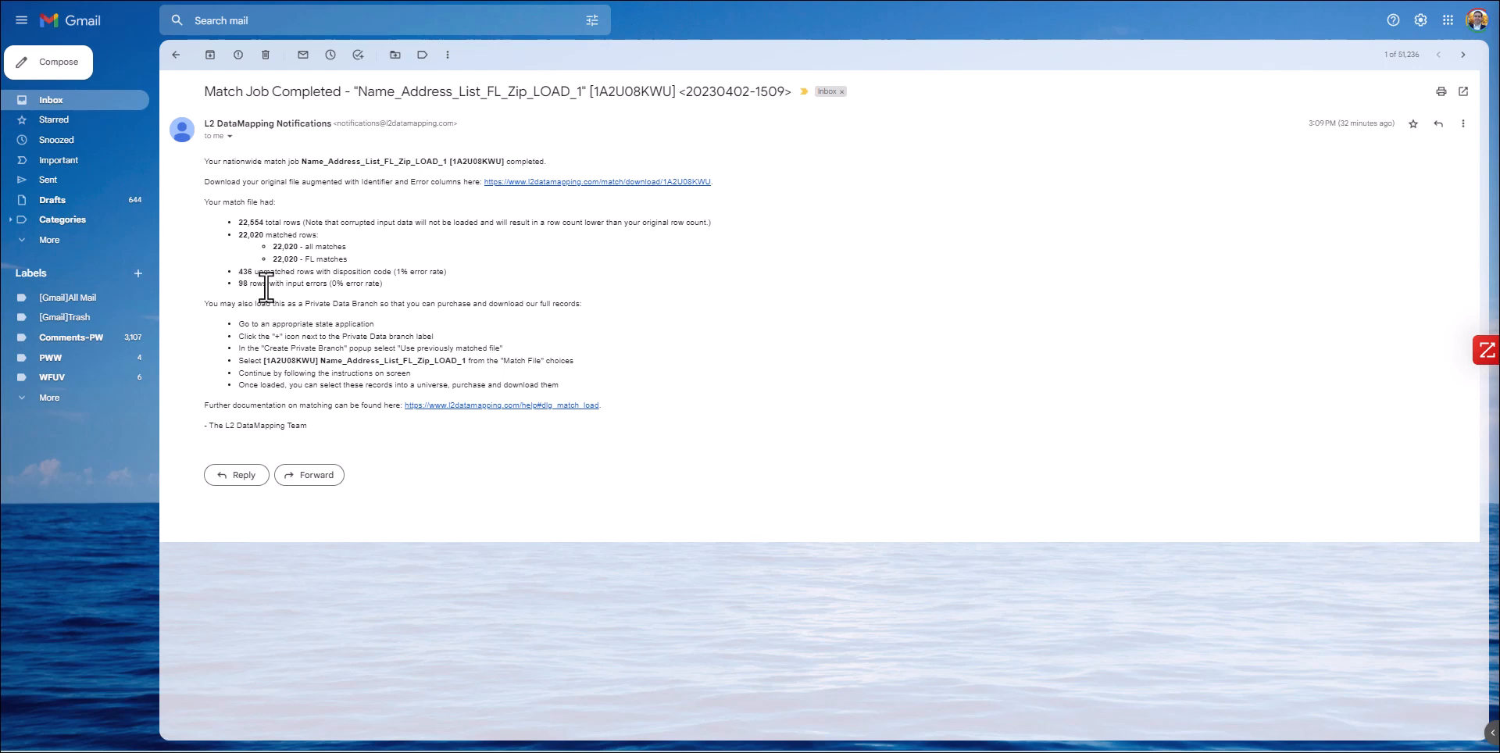
{"action": "mouse_move", "coordinate": [315, 201]}
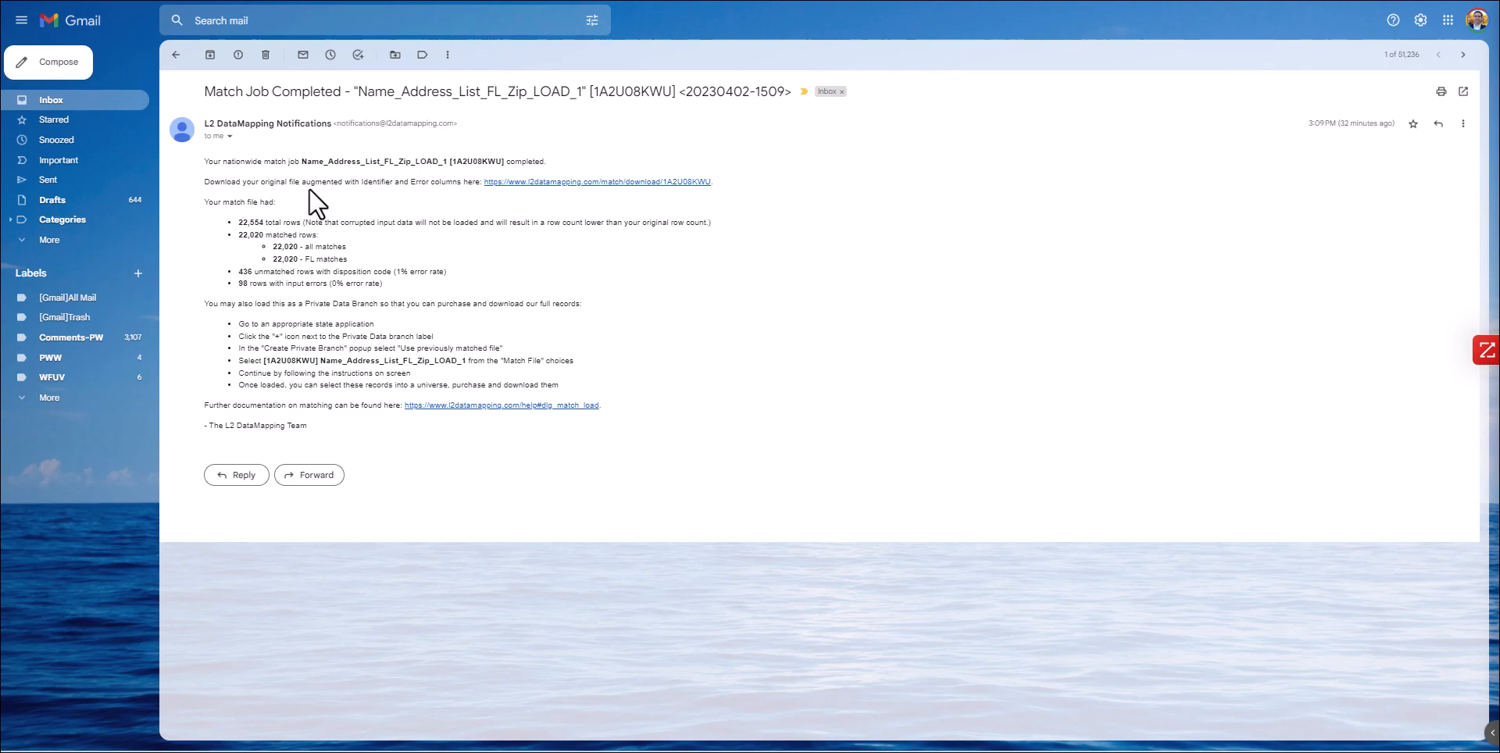
{"action": "mouse_move", "coordinate": [428, 202]}
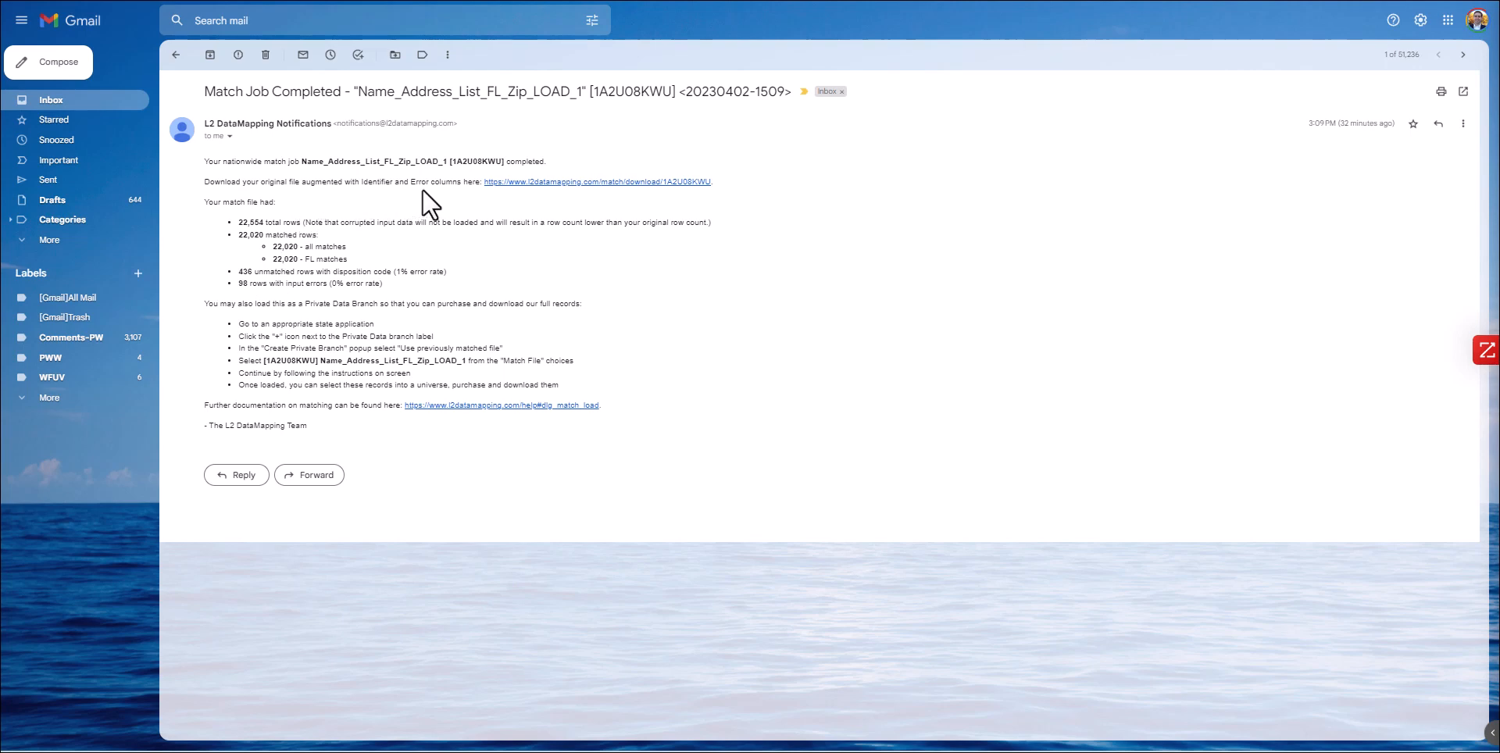
{"action": "mouse_move", "coordinate": [432, 199]}
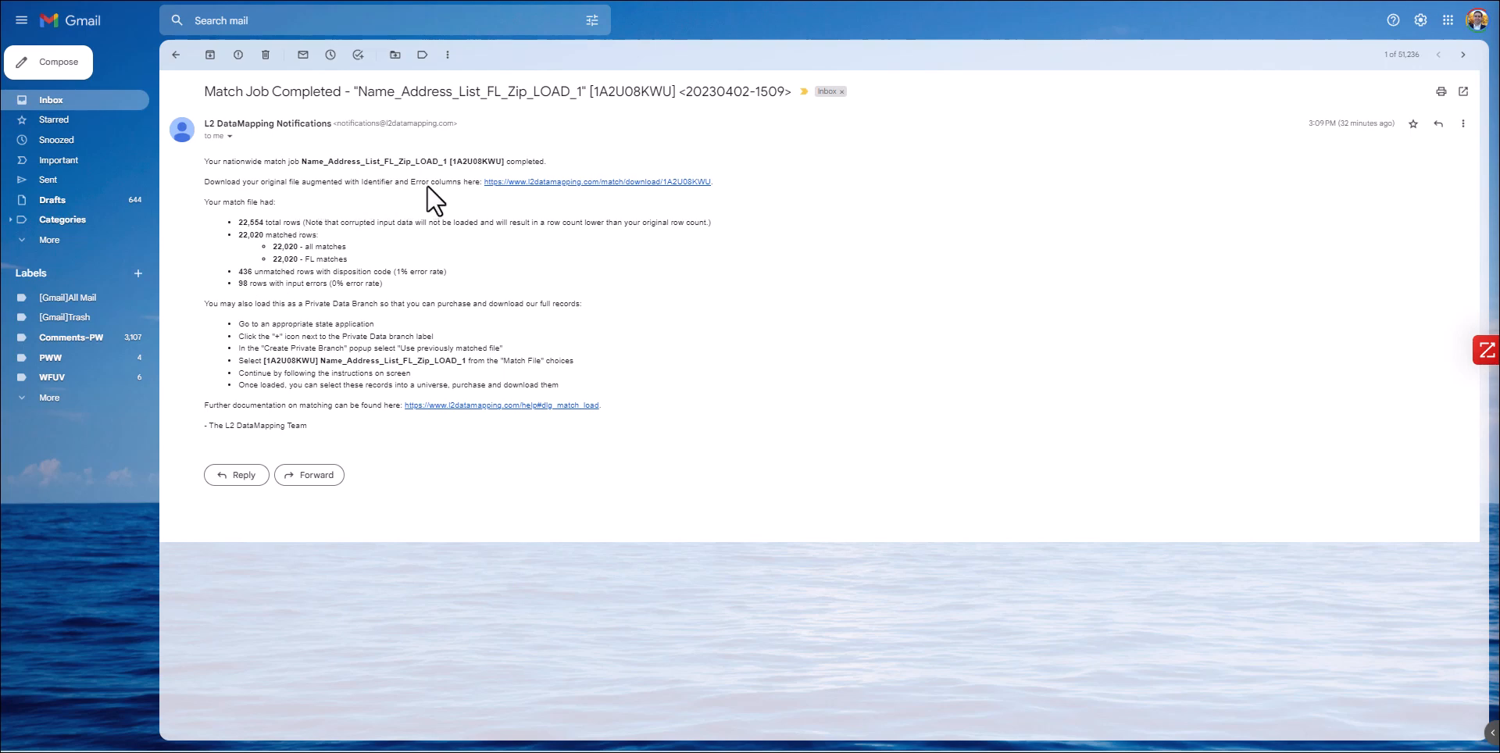
Download the augmented match file linked in the Match Job Completed email
{"action": "left_click", "coordinate": [598, 182]}
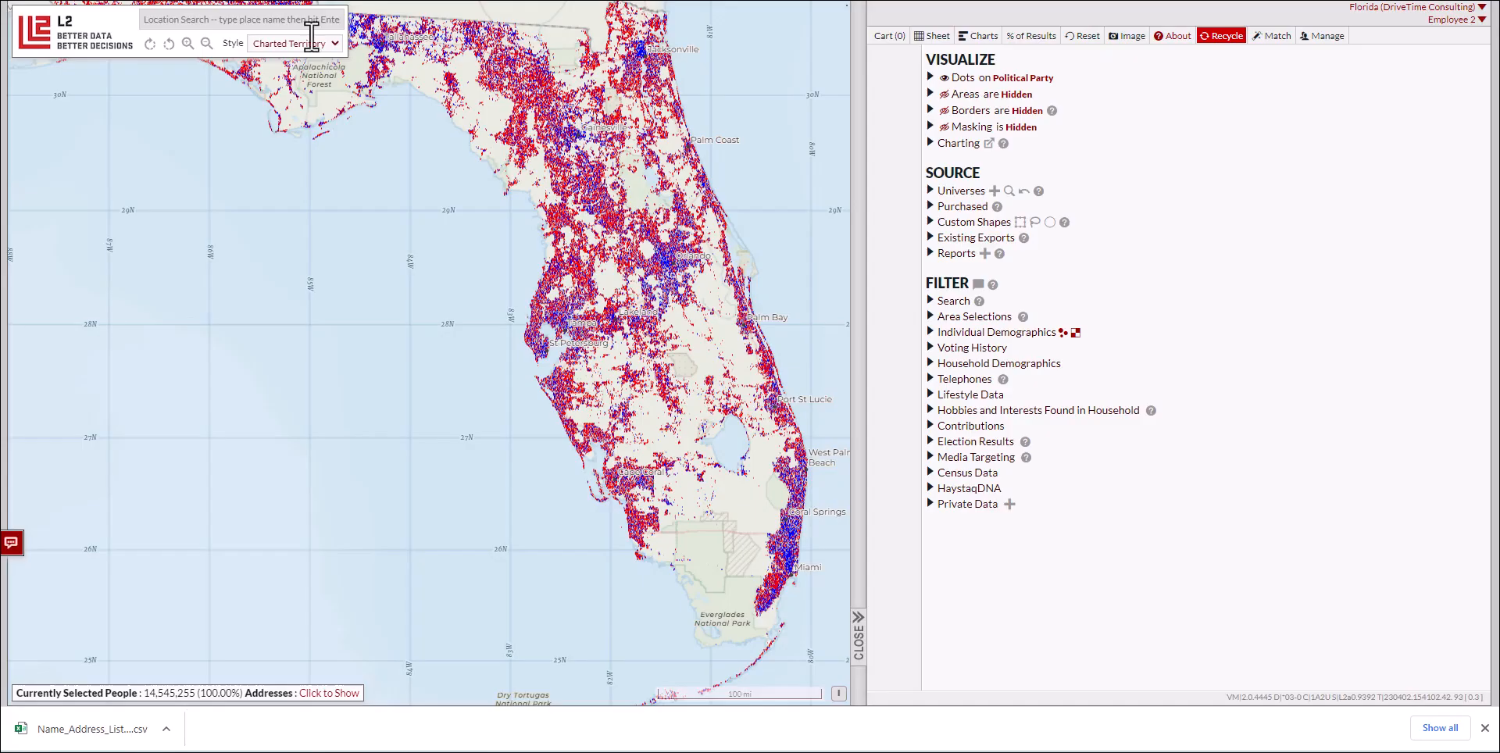
{"action": "mouse_move", "coordinate": [966, 487]}
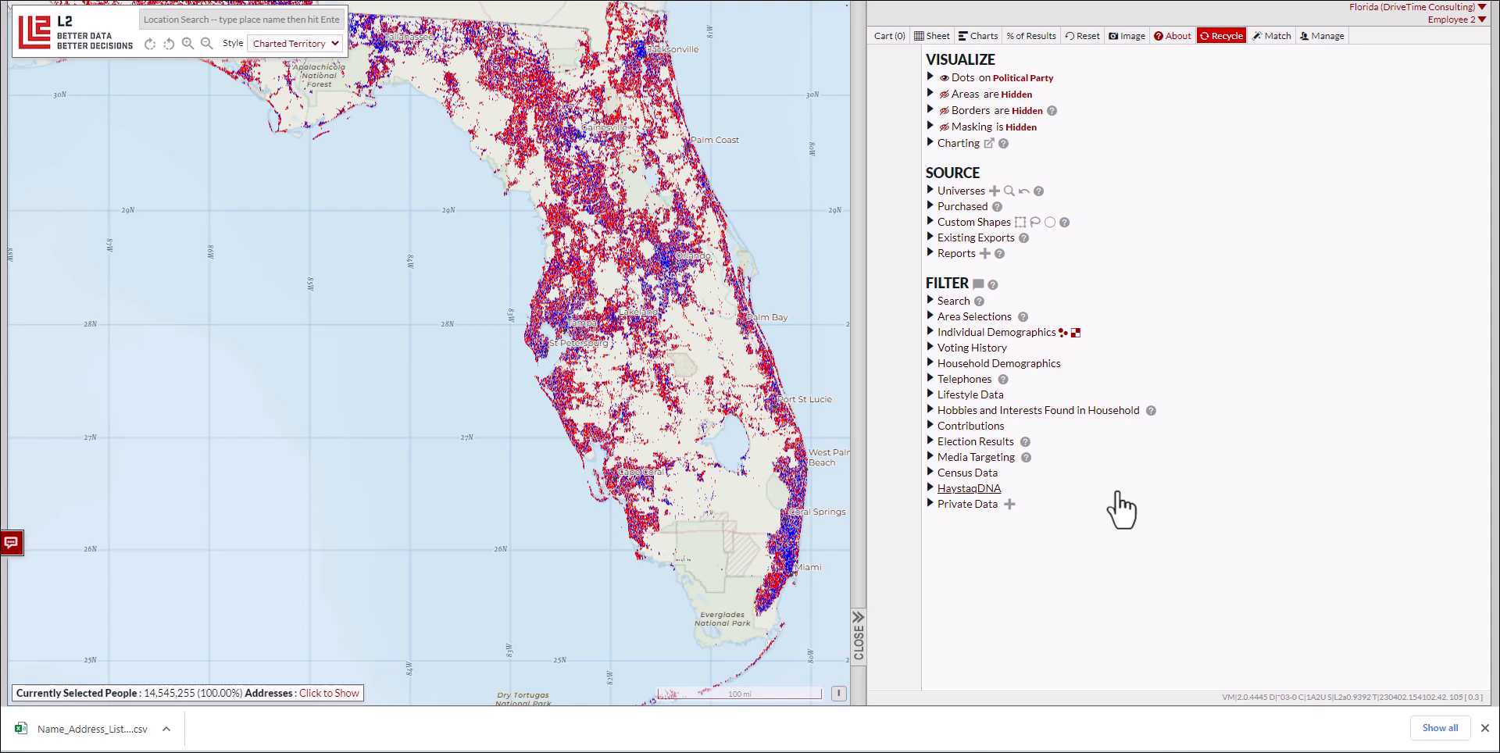
{"action": "mouse_move", "coordinate": [856, 509]}
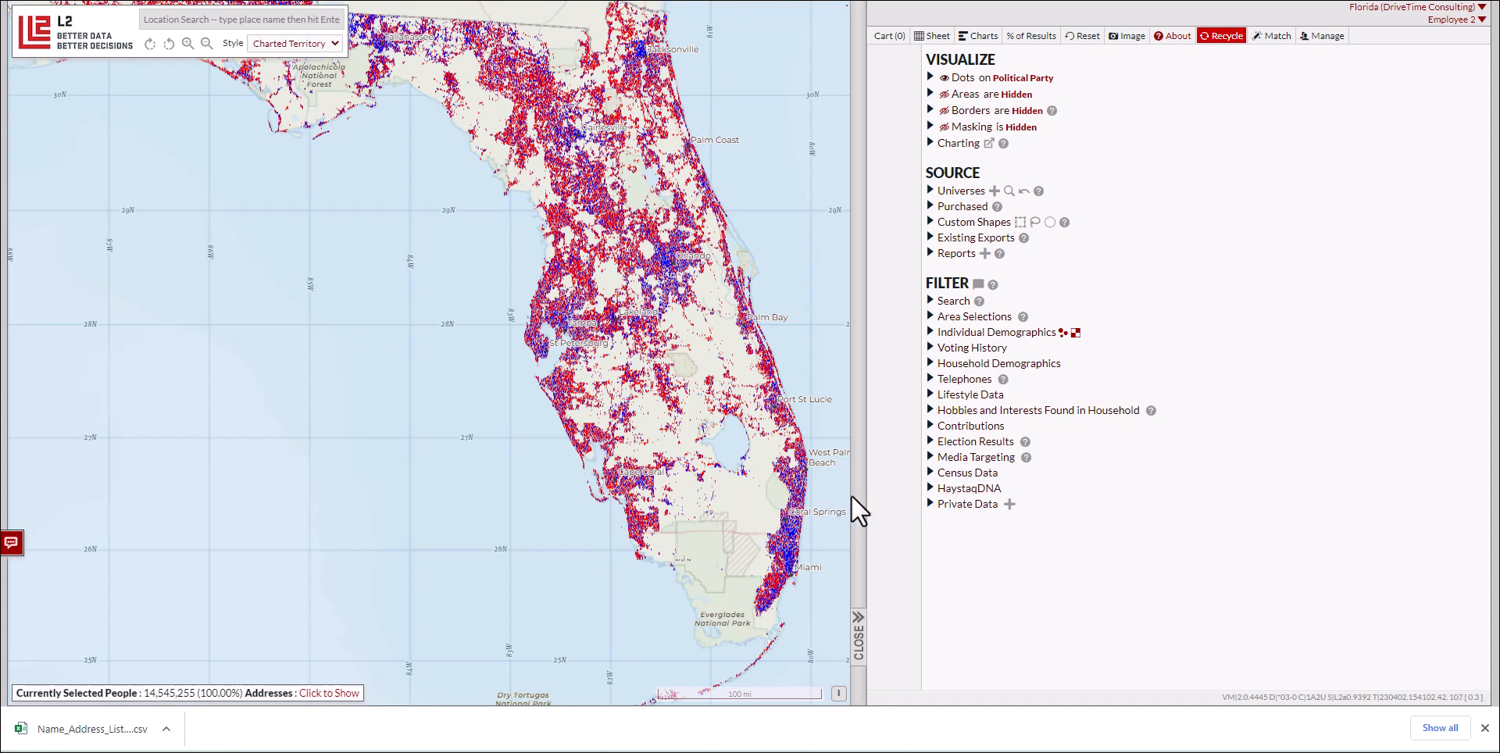
Expand the Private Data branch in the FILTER panel, showing it empty
{"action": "left_click", "coordinate": [928, 505]}
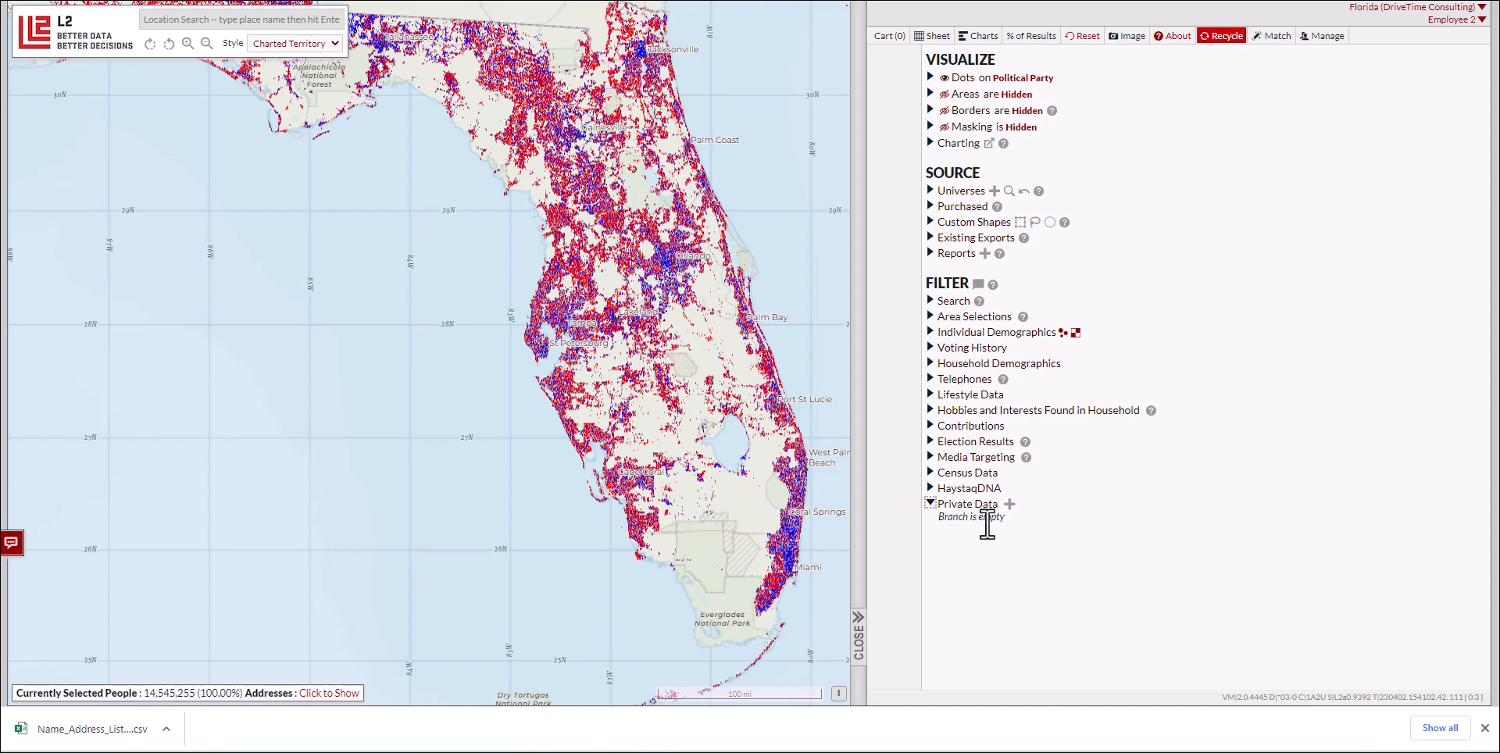
{"action": "mouse_move", "coordinate": [1004, 504]}
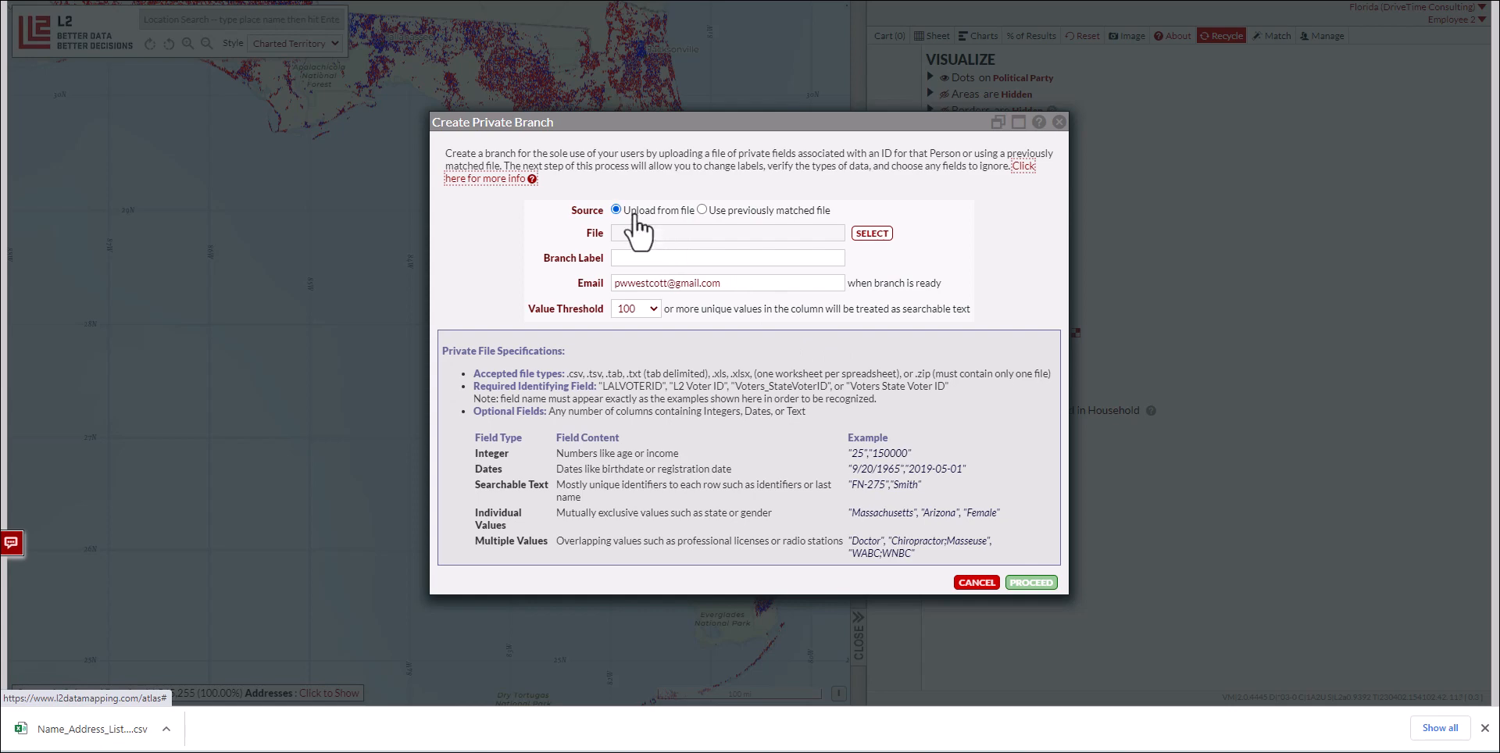
{"action": "mouse_move", "coordinate": [1013, 527]}
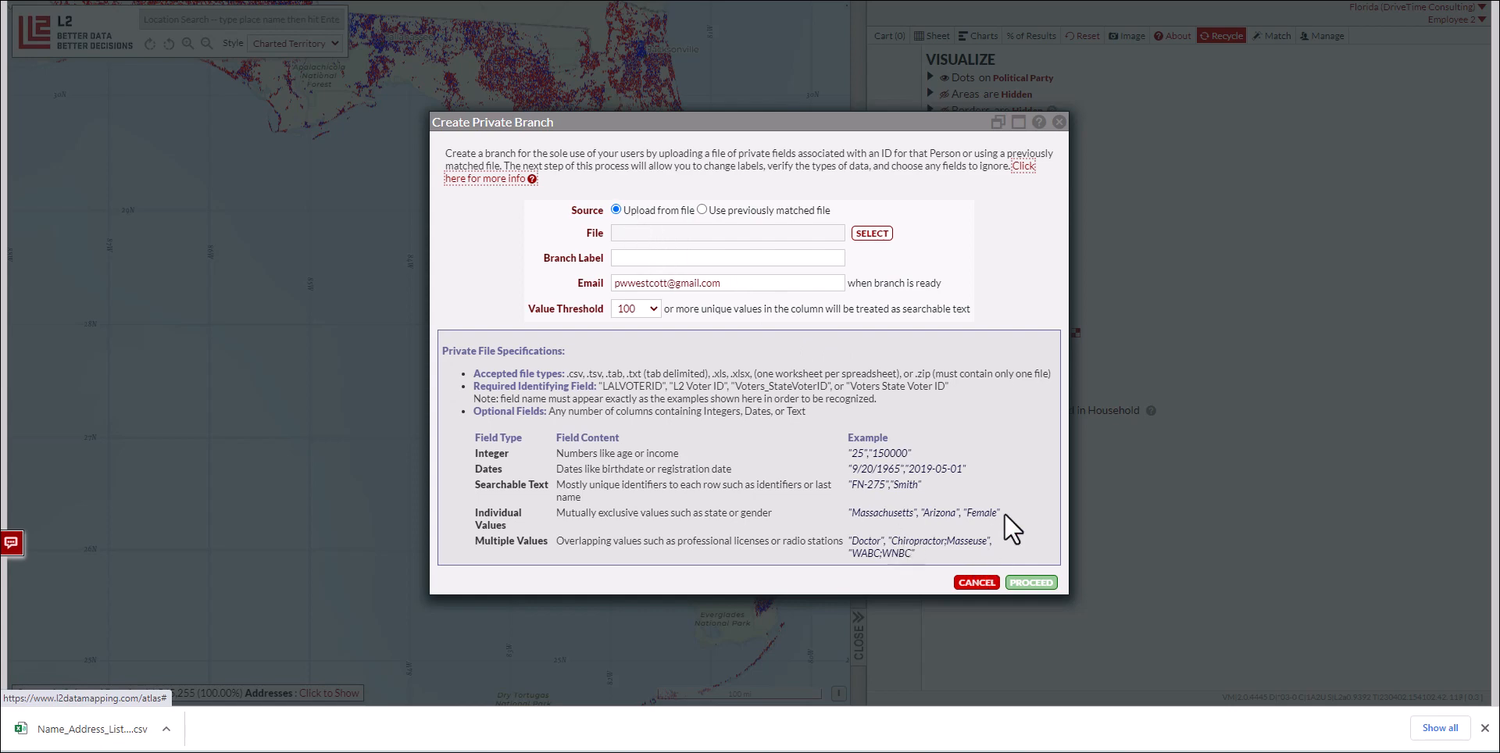
{"action": "mouse_move", "coordinate": [608, 386]}
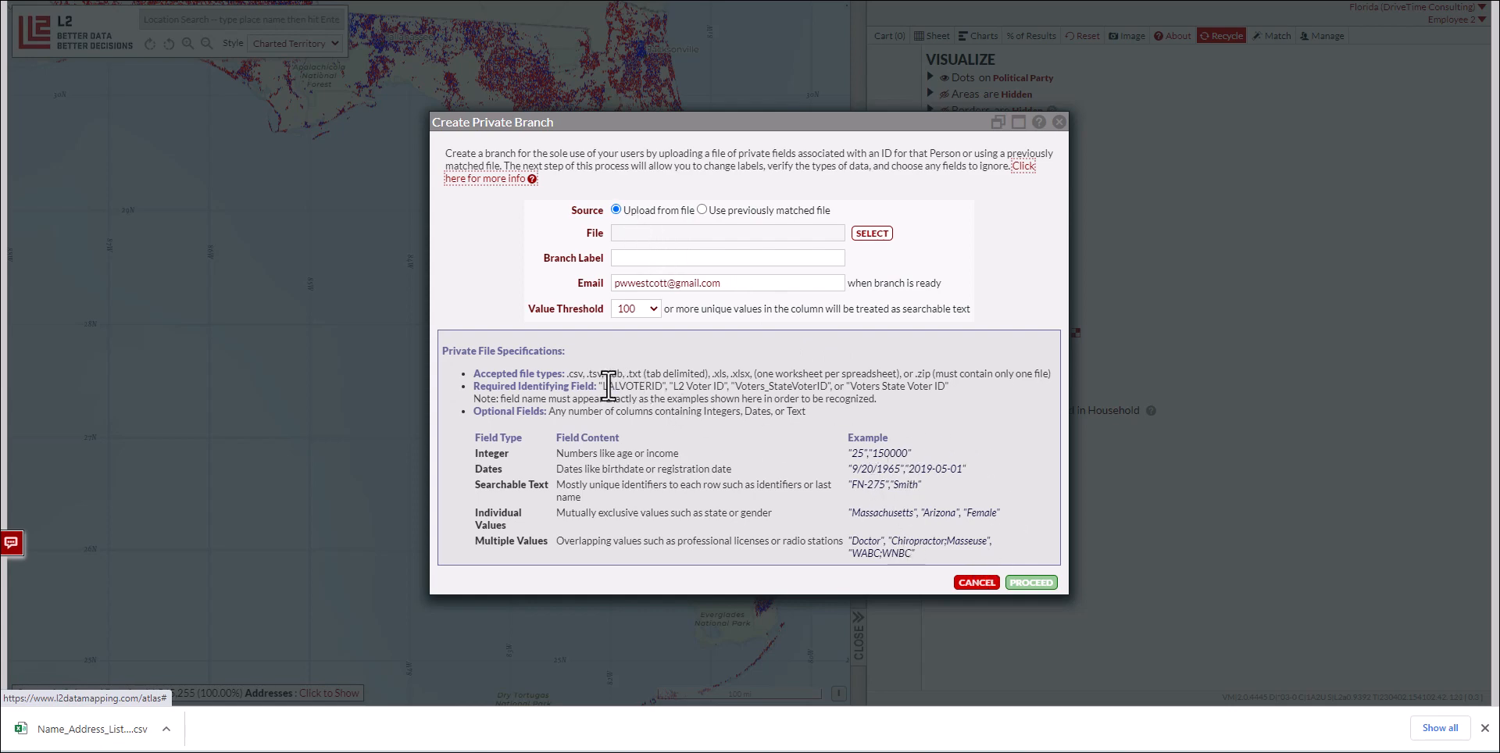
{"action": "mouse_move", "coordinate": [842, 391]}
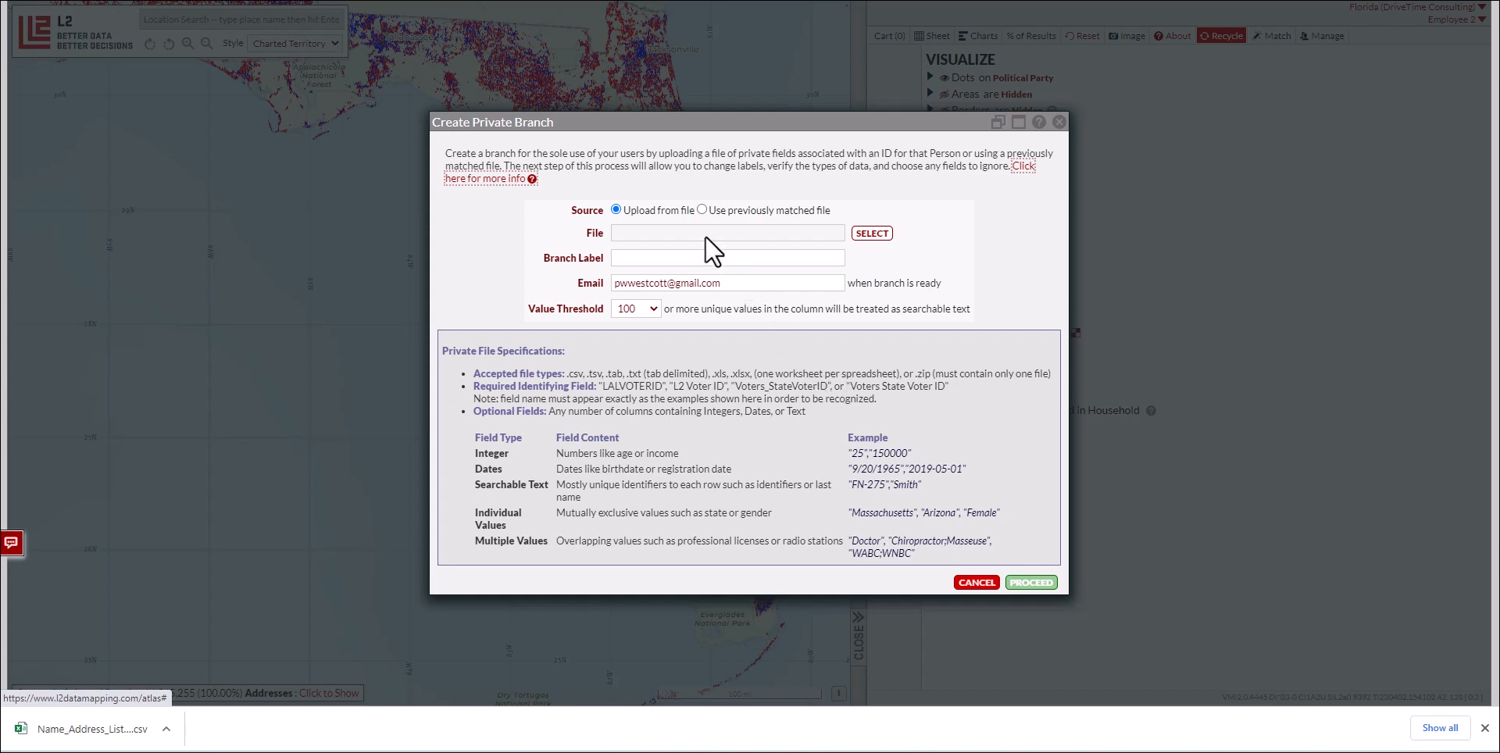
{"action": "mouse_move", "coordinate": [707, 225]}
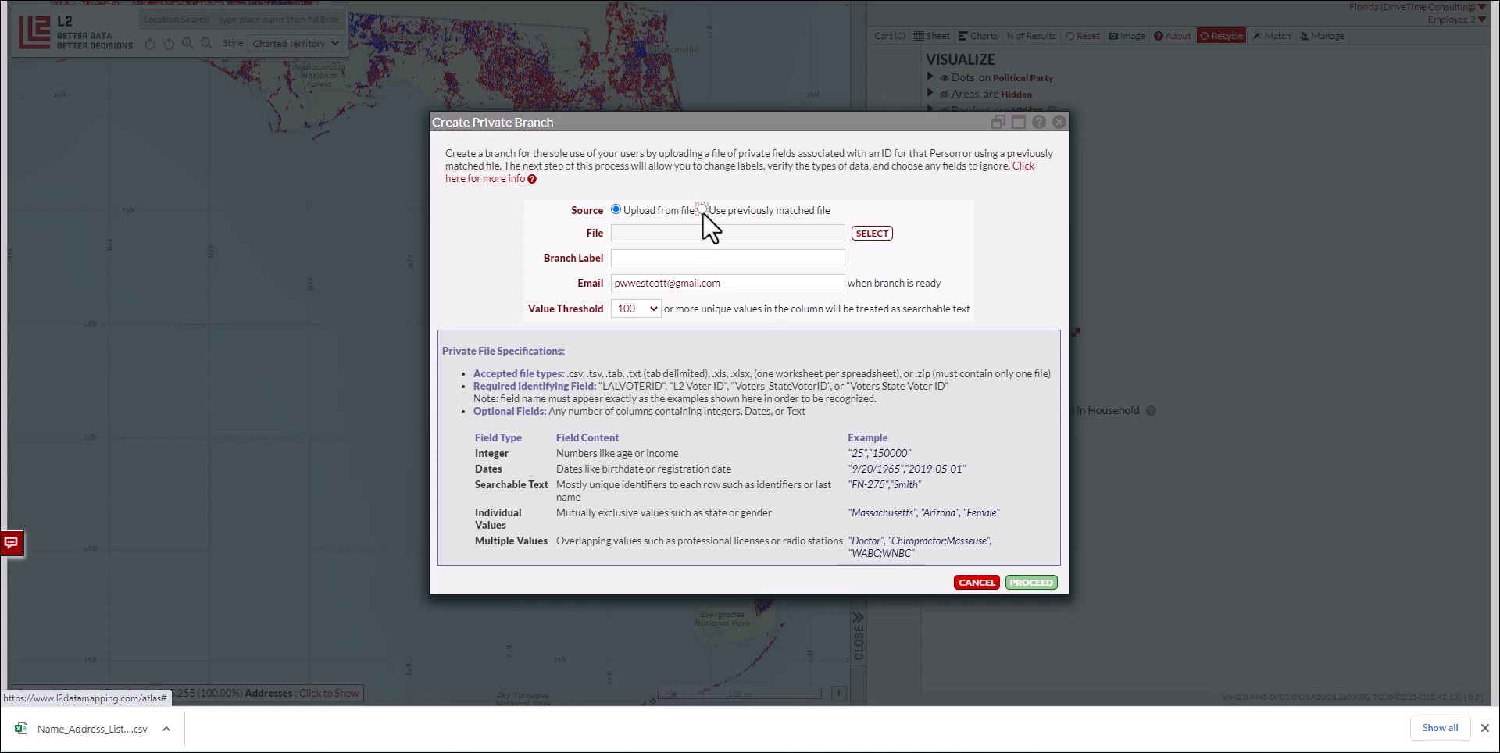
Build the private branch from the previously matched LOAD_1 (04/02/2023) file and proceed
{"action": "left_click", "coordinate": [702, 210]}
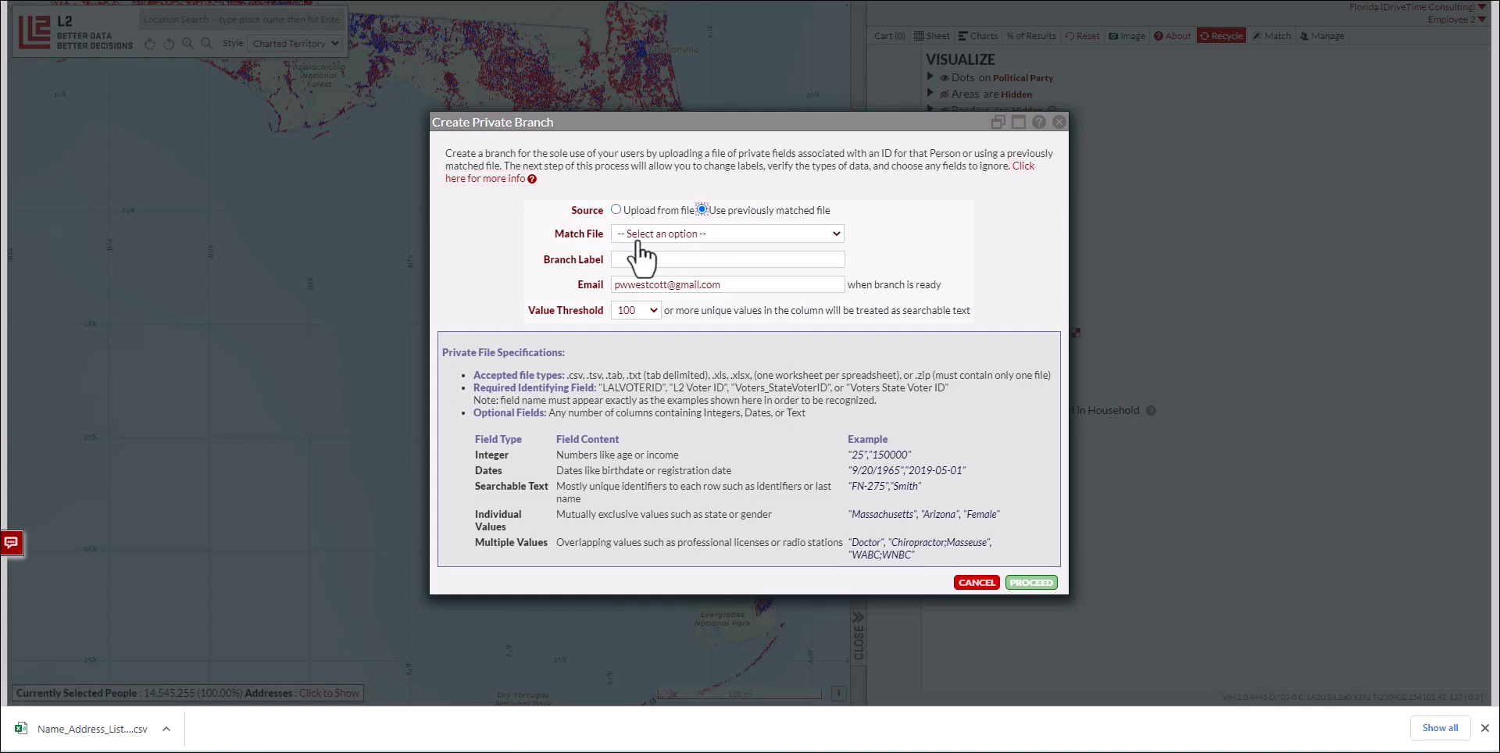
{"action": "left_click", "coordinate": [725, 233]}
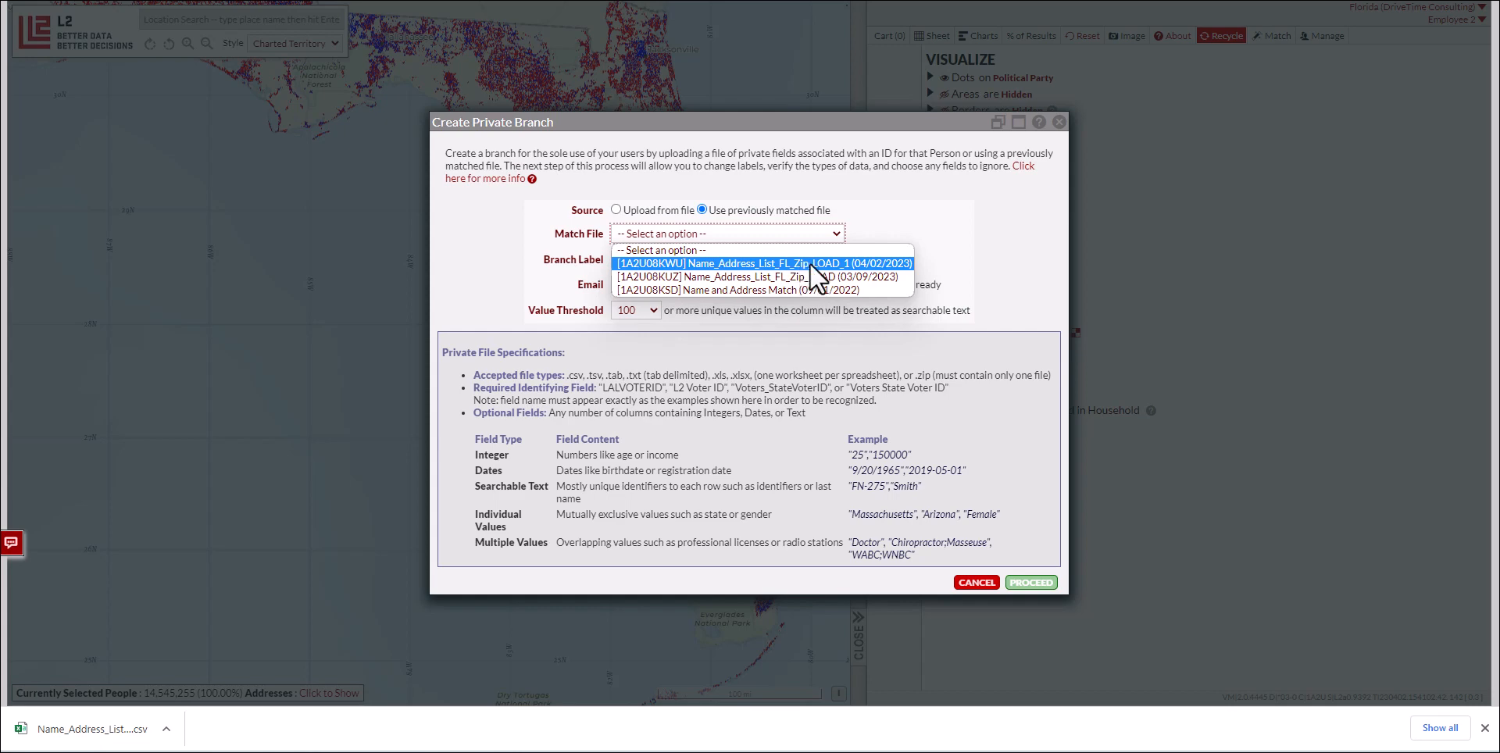
{"action": "left_click", "coordinate": [756, 263]}
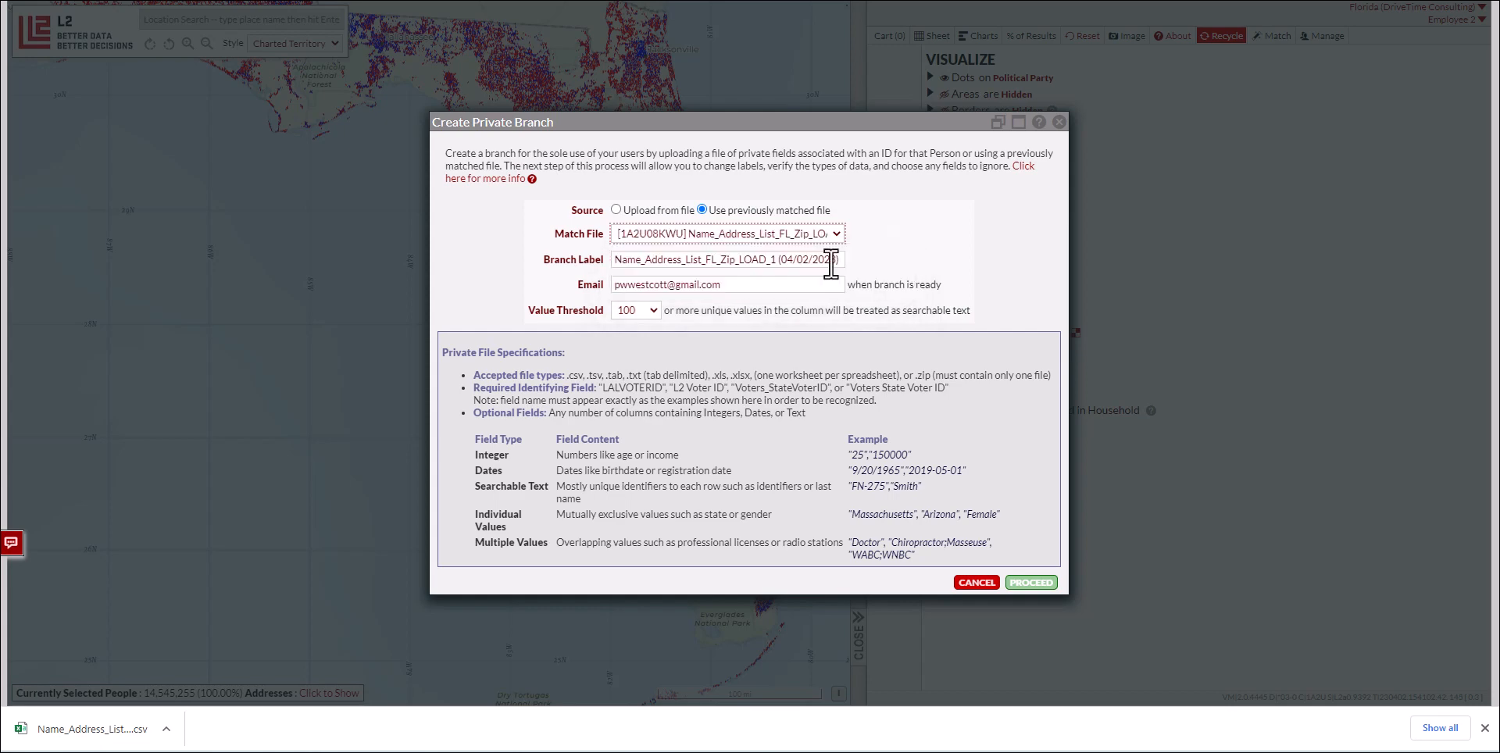
{"action": "mouse_move", "coordinate": [1009, 556]}
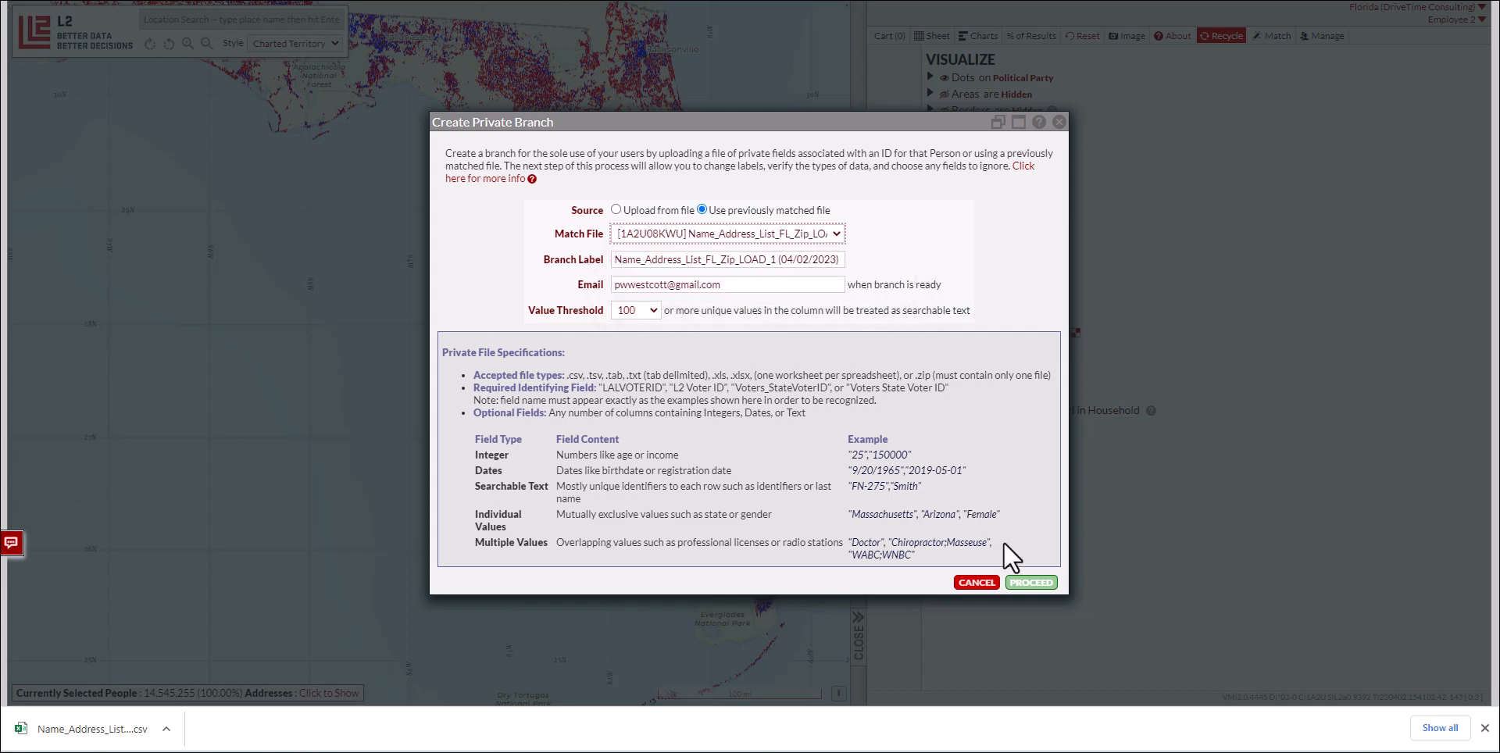
{"action": "left_click", "coordinate": [1029, 583]}
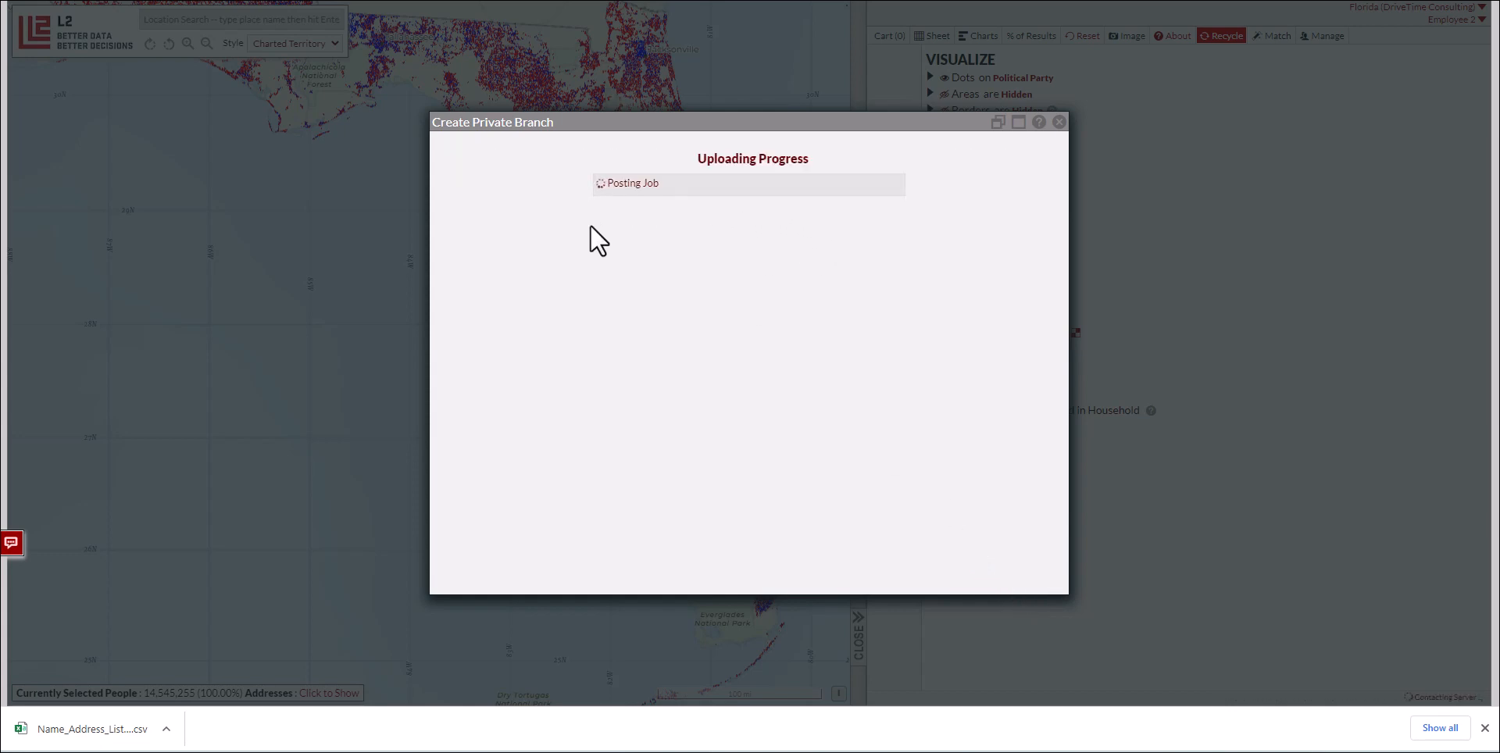
{"action": "mouse_move", "coordinate": [630, 283]}
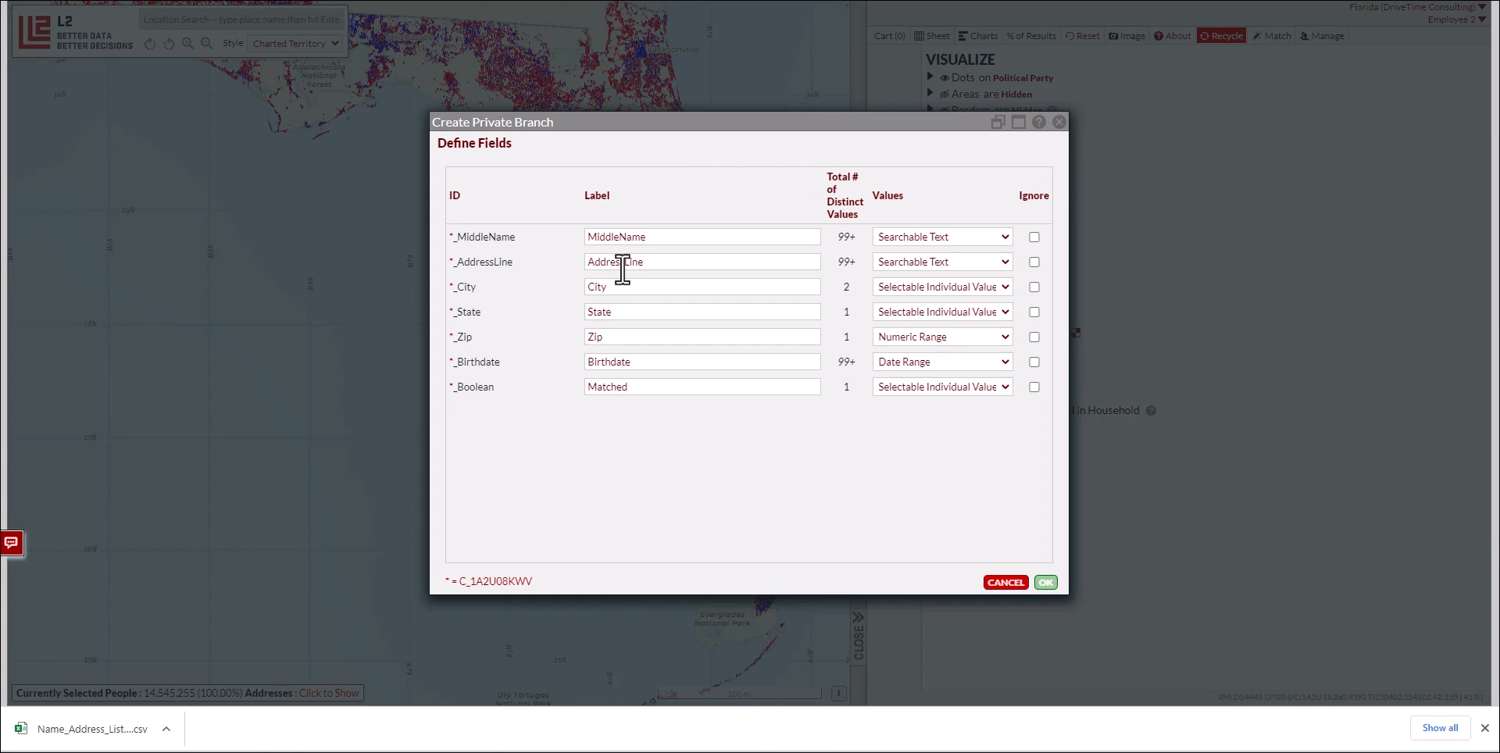
{"action": "mouse_move", "coordinate": [624, 282]}
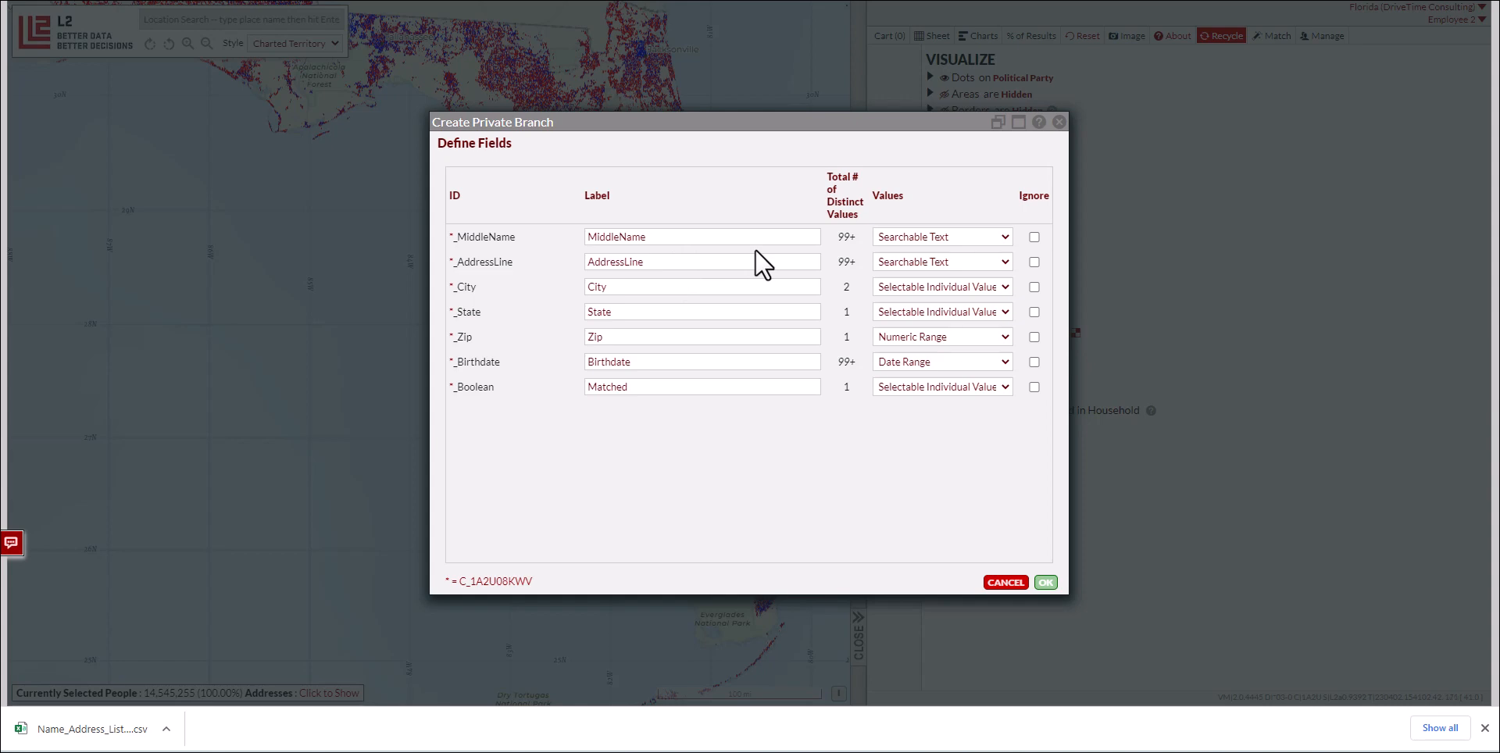
Tick Ignore for MiddleName, AddressLine, State and Zip in Define Fields
{"action": "left_click", "coordinate": [1033, 235]}
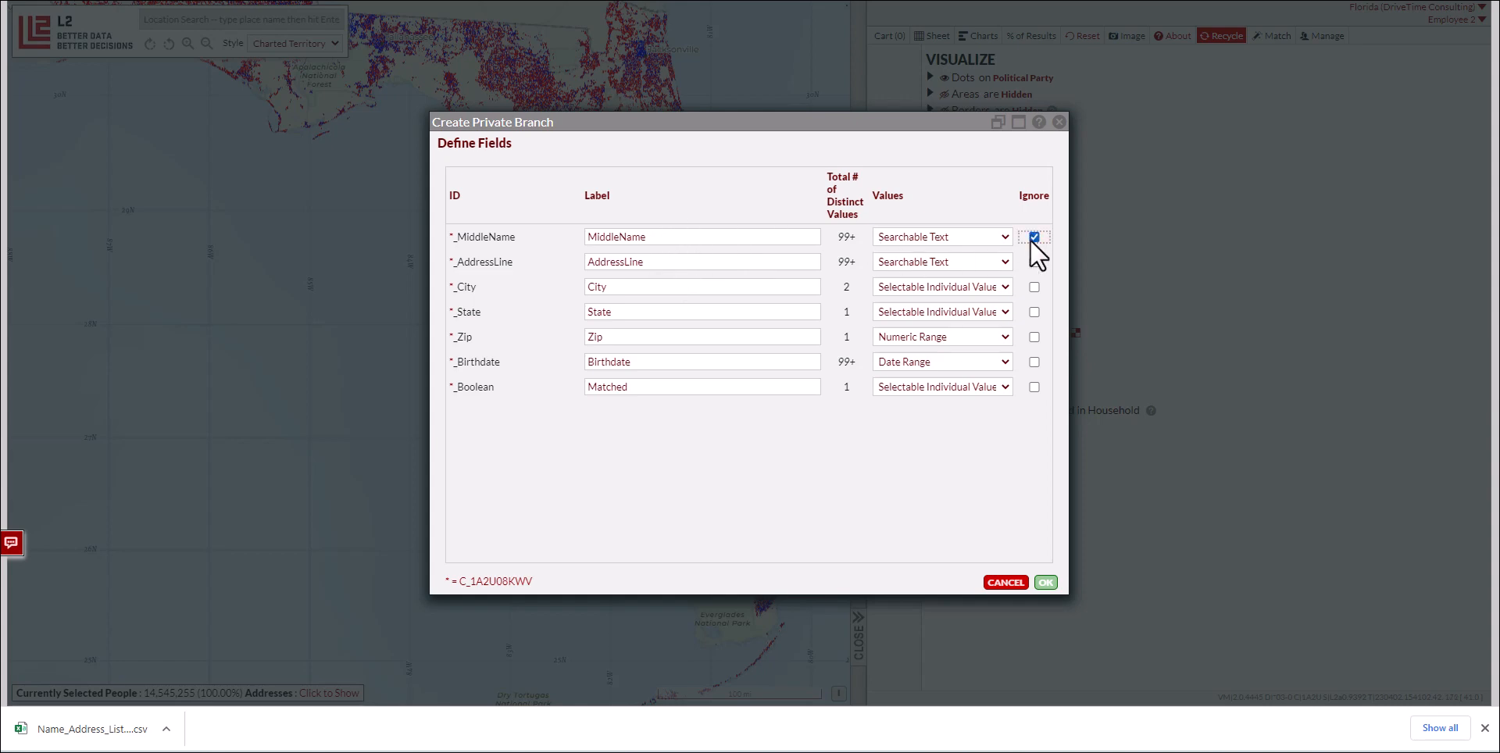
{"action": "left_click", "coordinate": [1034, 286]}
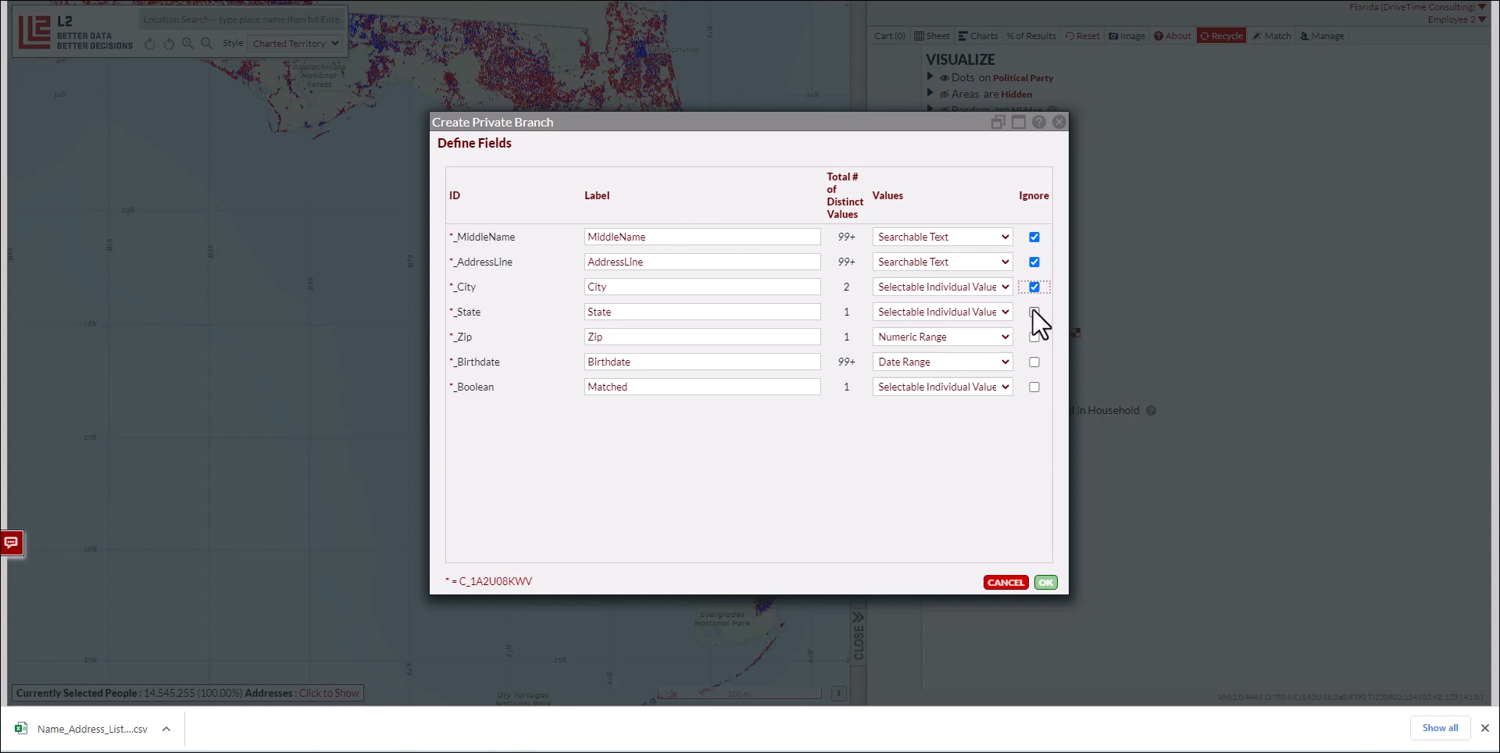
{"action": "left_click", "coordinate": [1034, 311]}
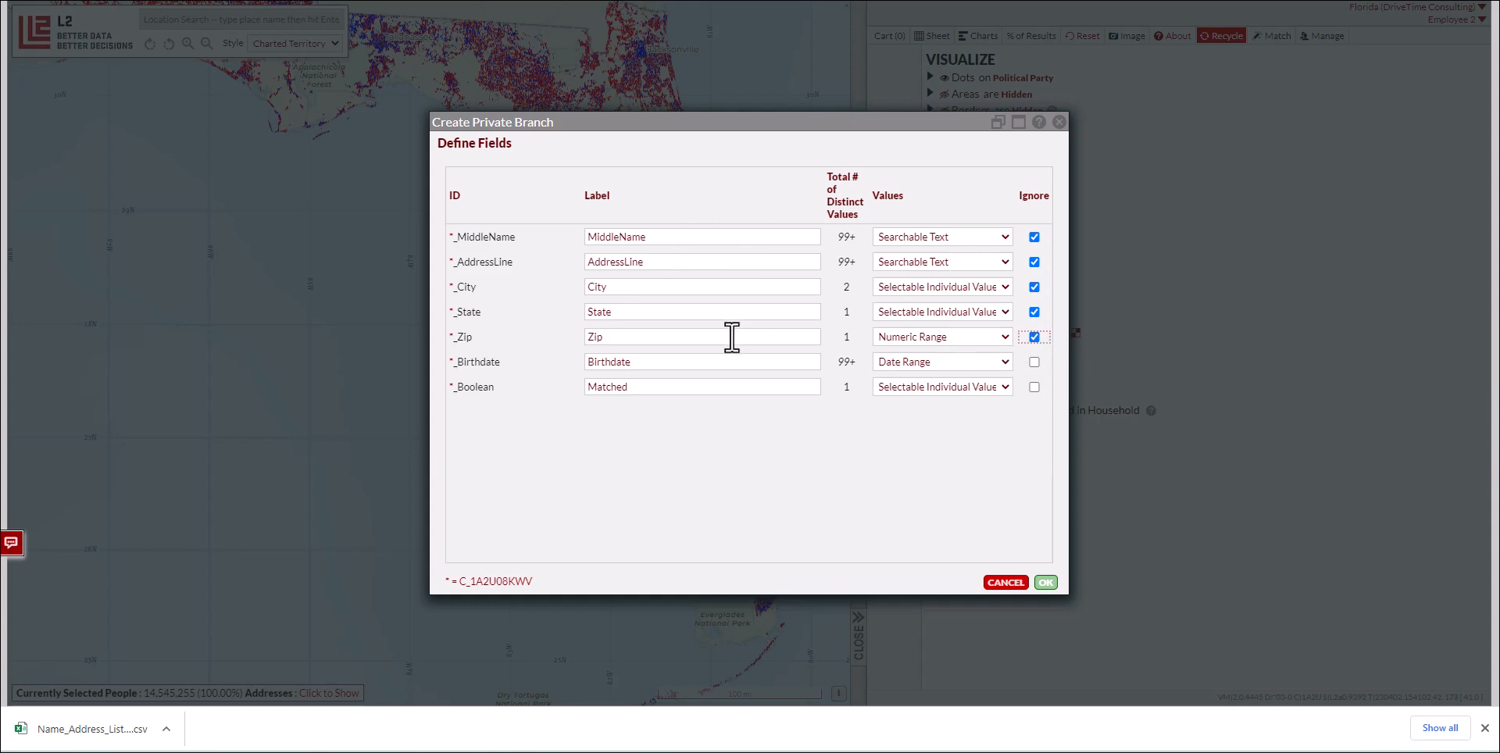
{"action": "mouse_move", "coordinate": [501, 394]}
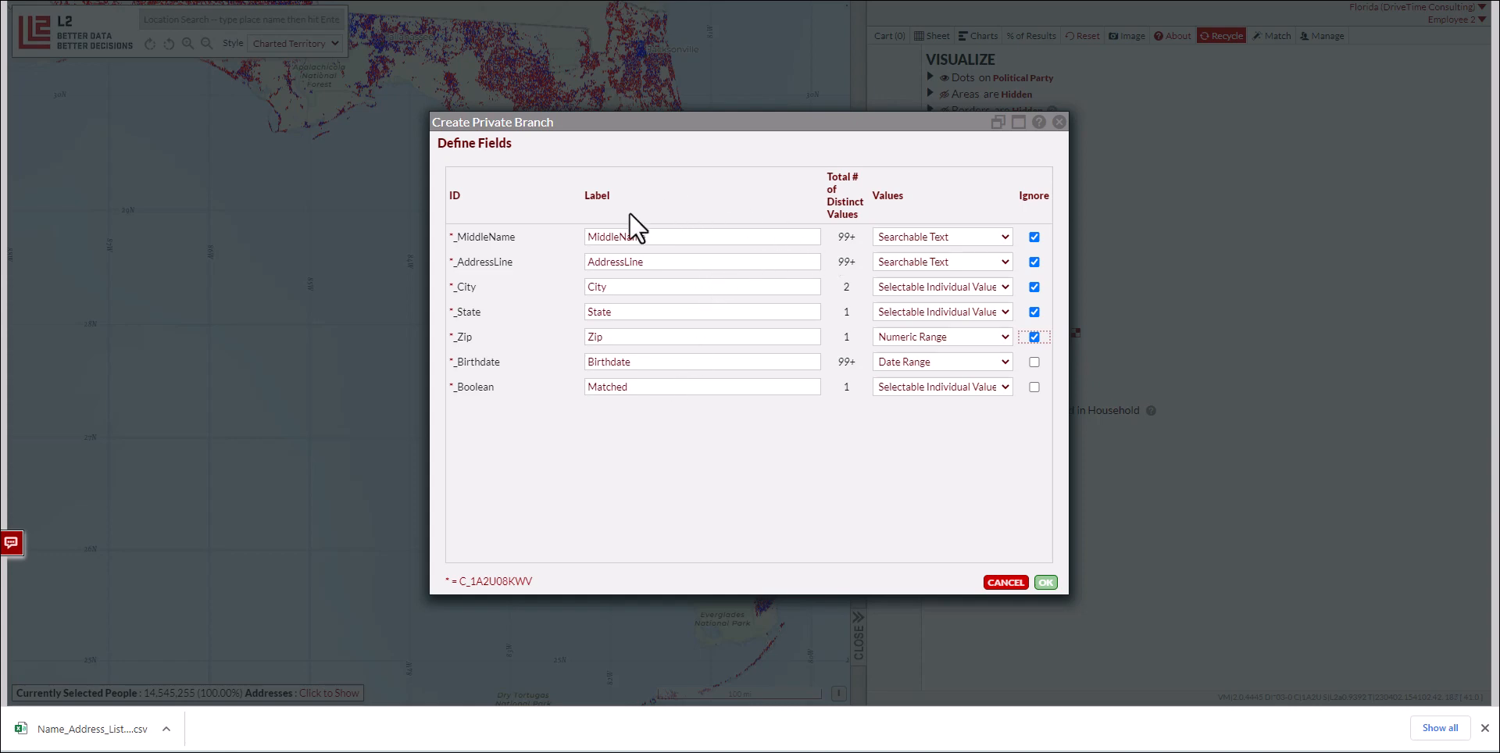
{"action": "mouse_move", "coordinate": [768, 264]}
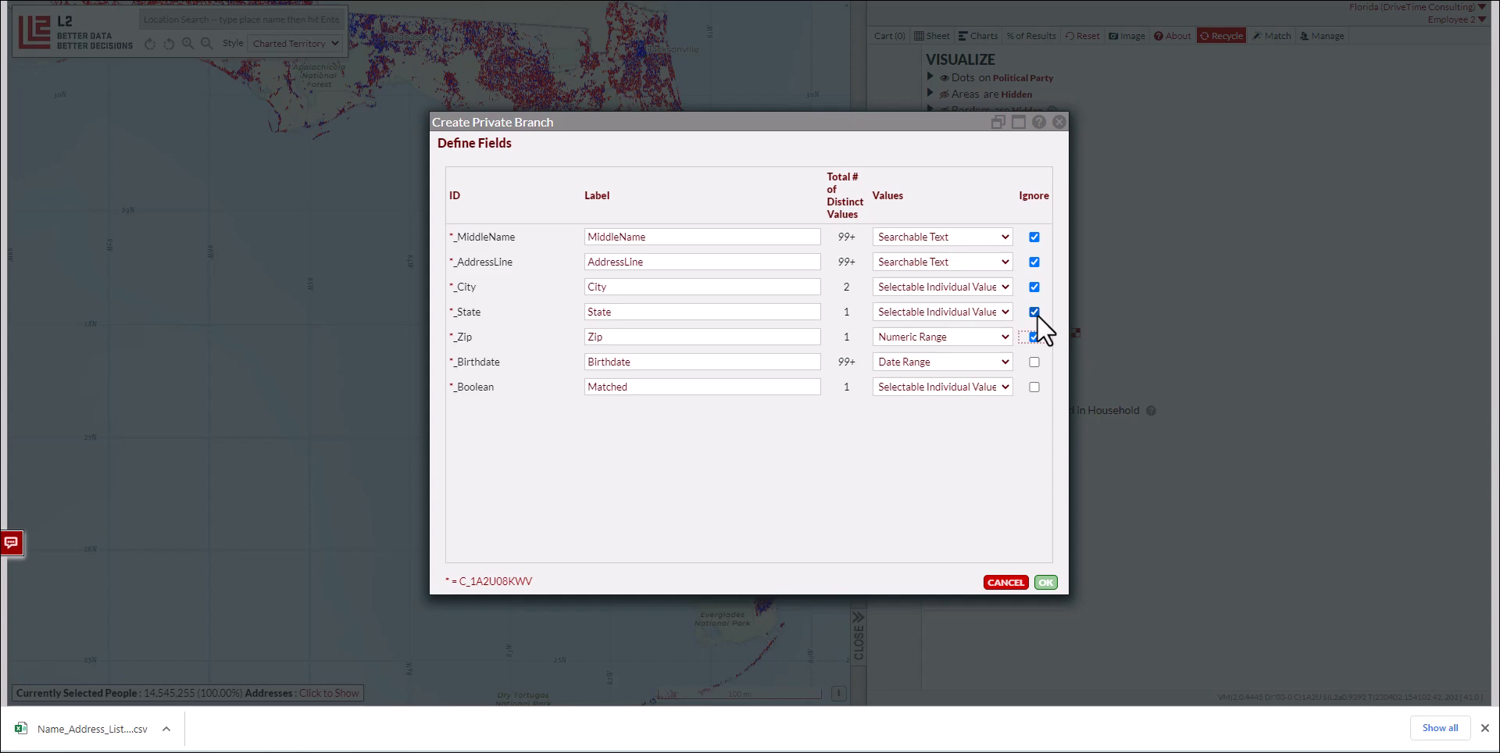
{"action": "left_click", "coordinate": [1032, 336]}
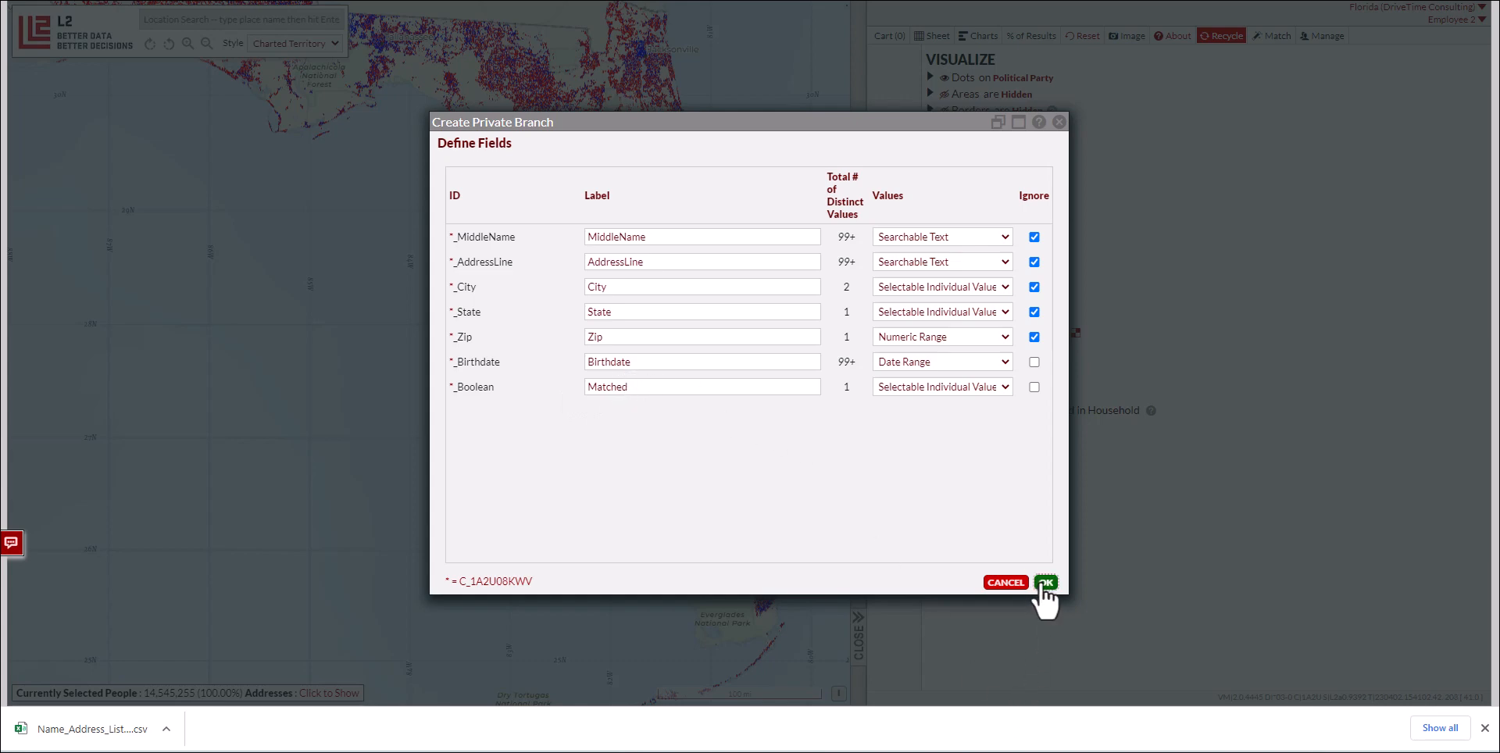
Confirm the field definitions, converting 22,018 of 22,020 rows, and dismiss the Conversion Results
{"action": "left_click", "coordinate": [1045, 583]}
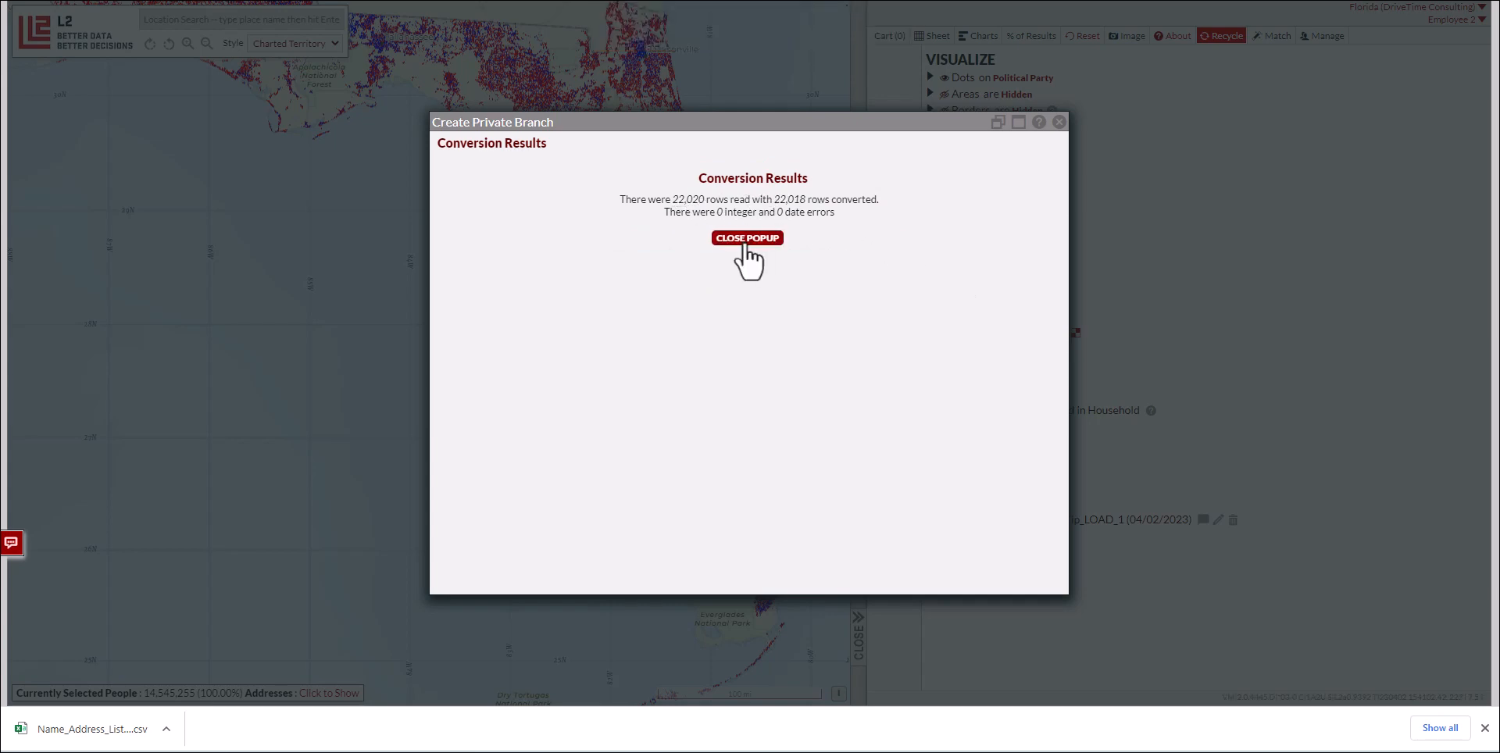
{"action": "left_click", "coordinate": [746, 237]}
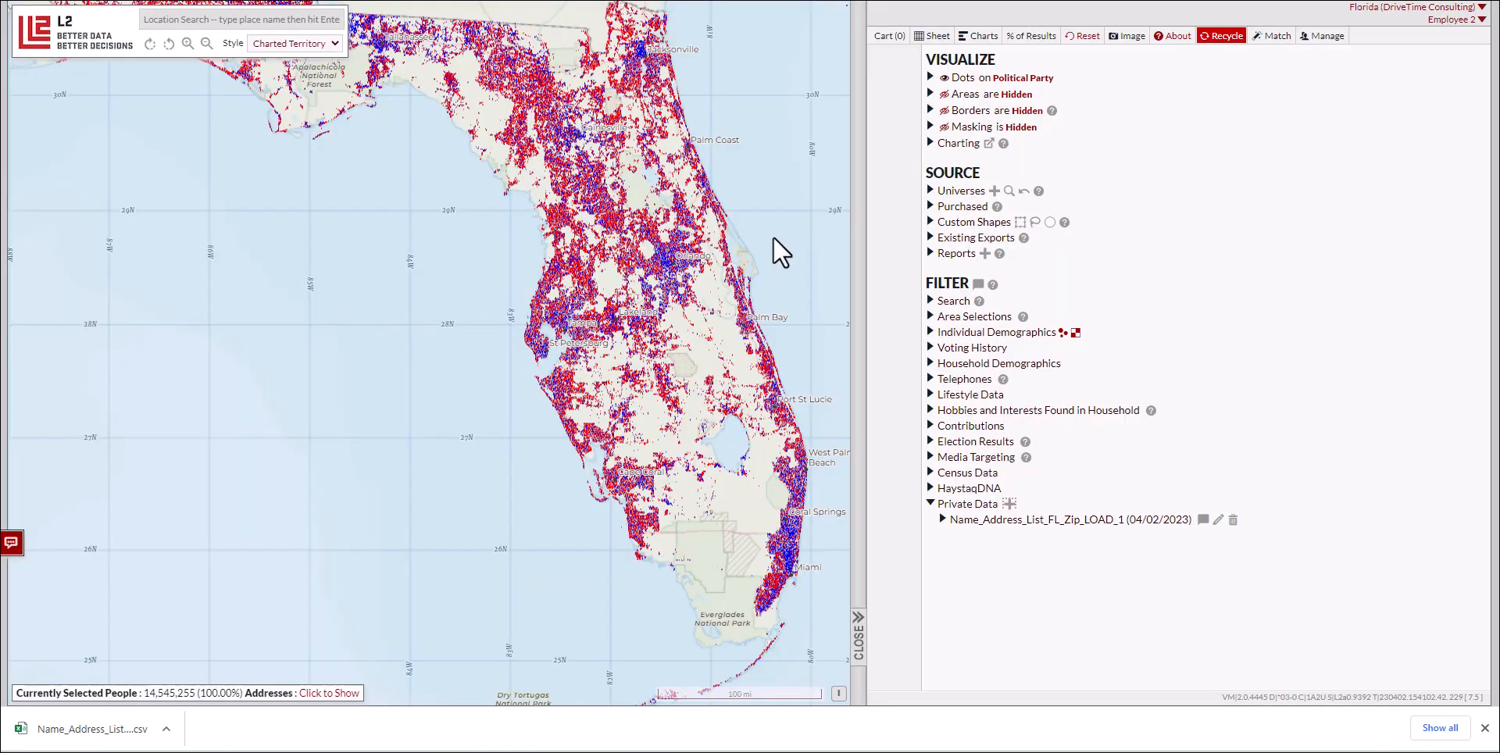
Expand Name_Address_List_FL_Zip_LOAD_1 and its Matched field, then filter to Matched = Yes (22,018 people)
{"action": "left_click", "coordinate": [940, 519]}
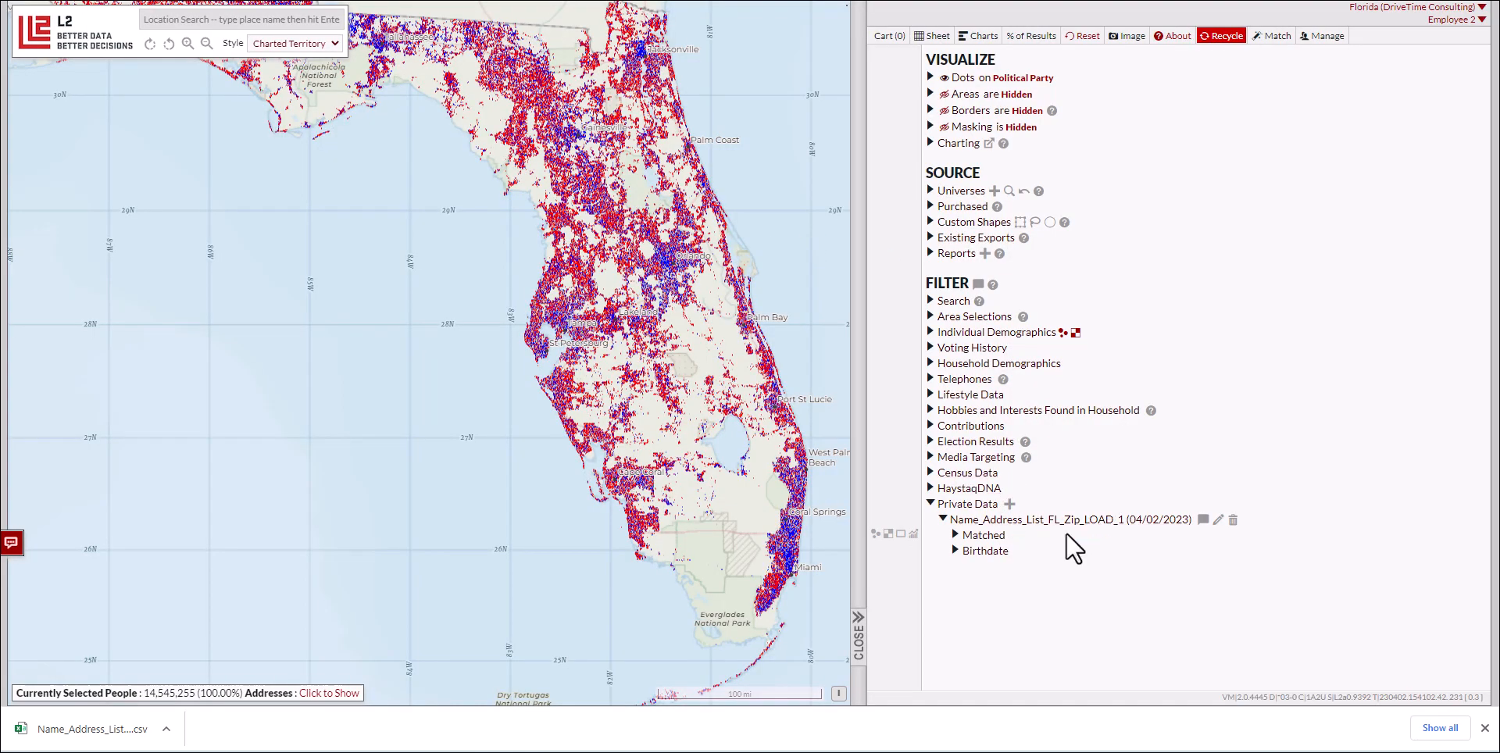
{"action": "left_click", "coordinate": [982, 534]}
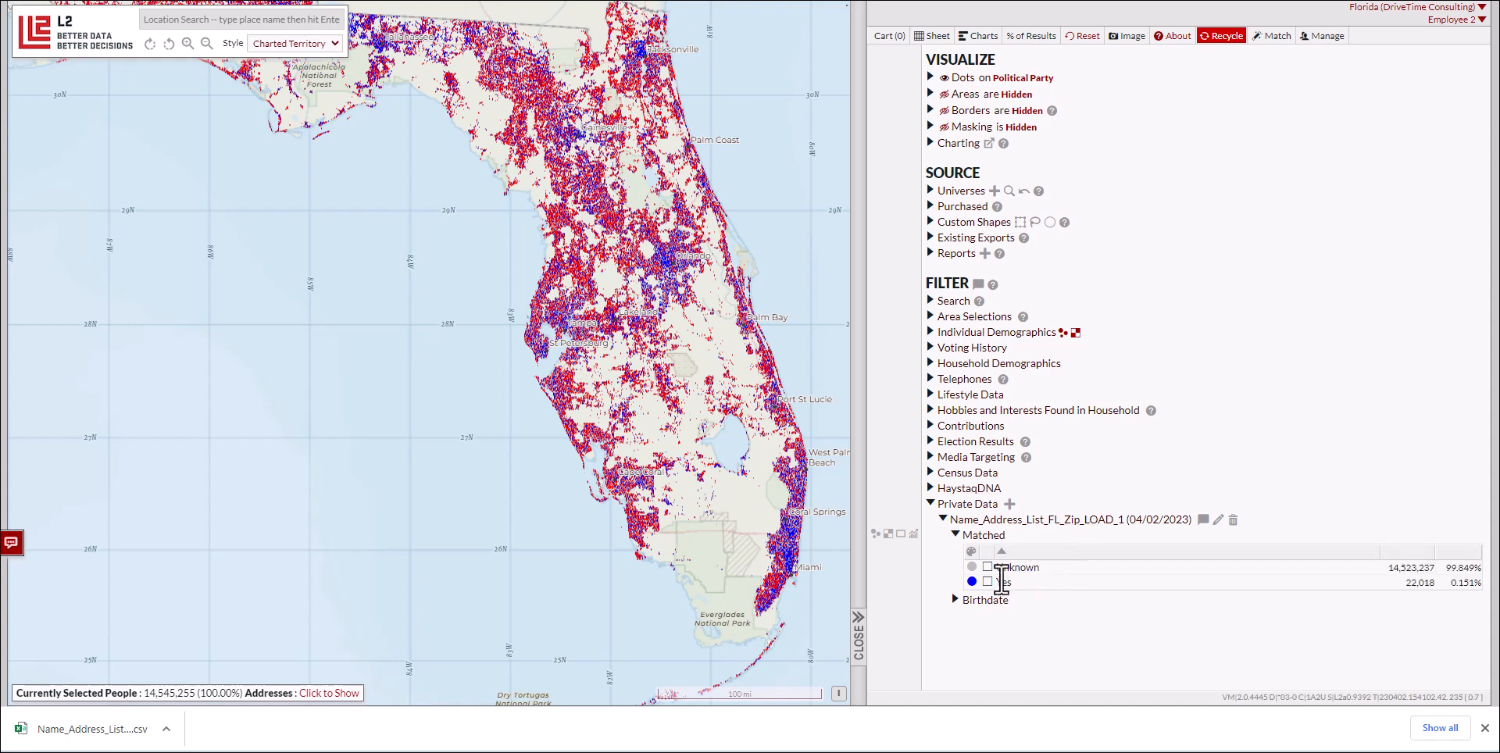
{"action": "mouse_move", "coordinate": [1098, 584]}
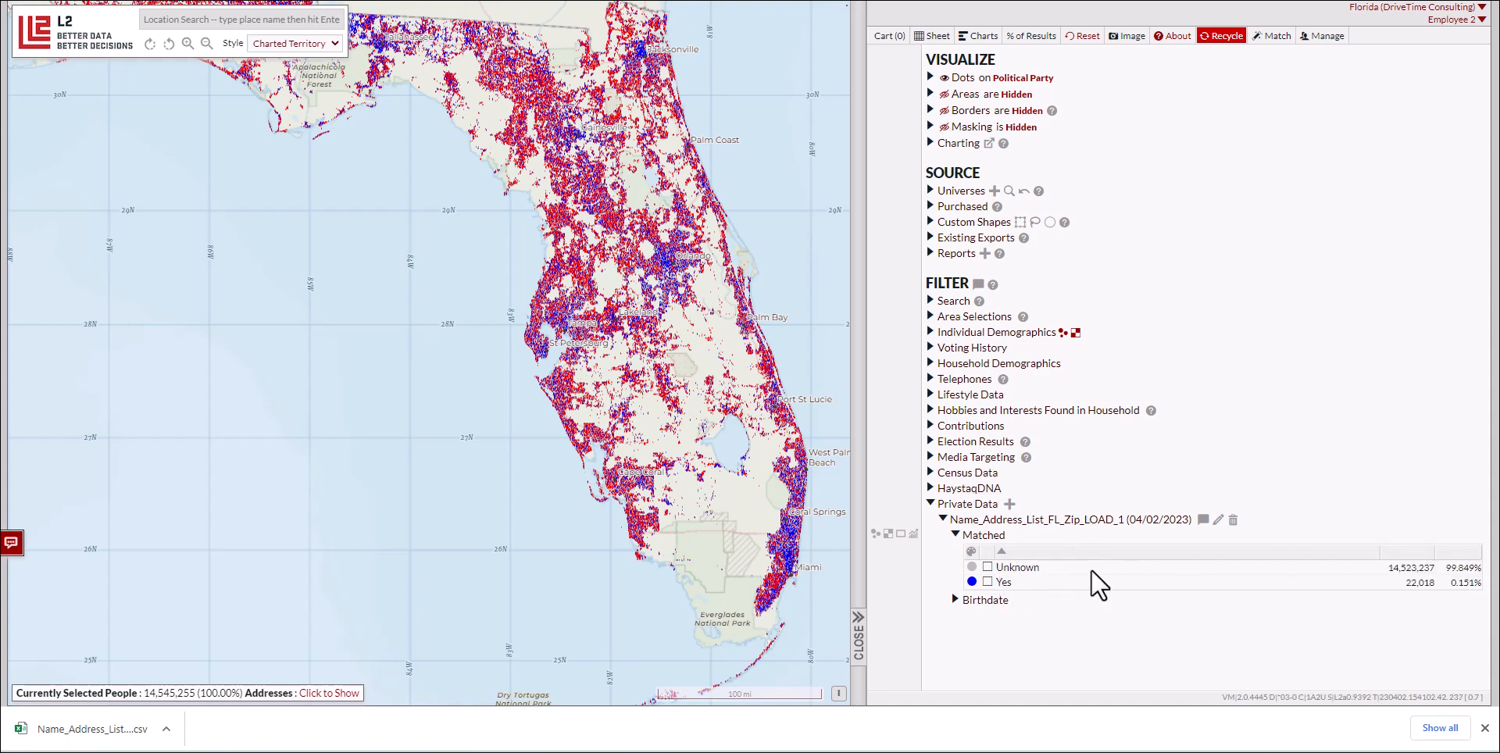
{"action": "mouse_move", "coordinate": [1379, 573]}
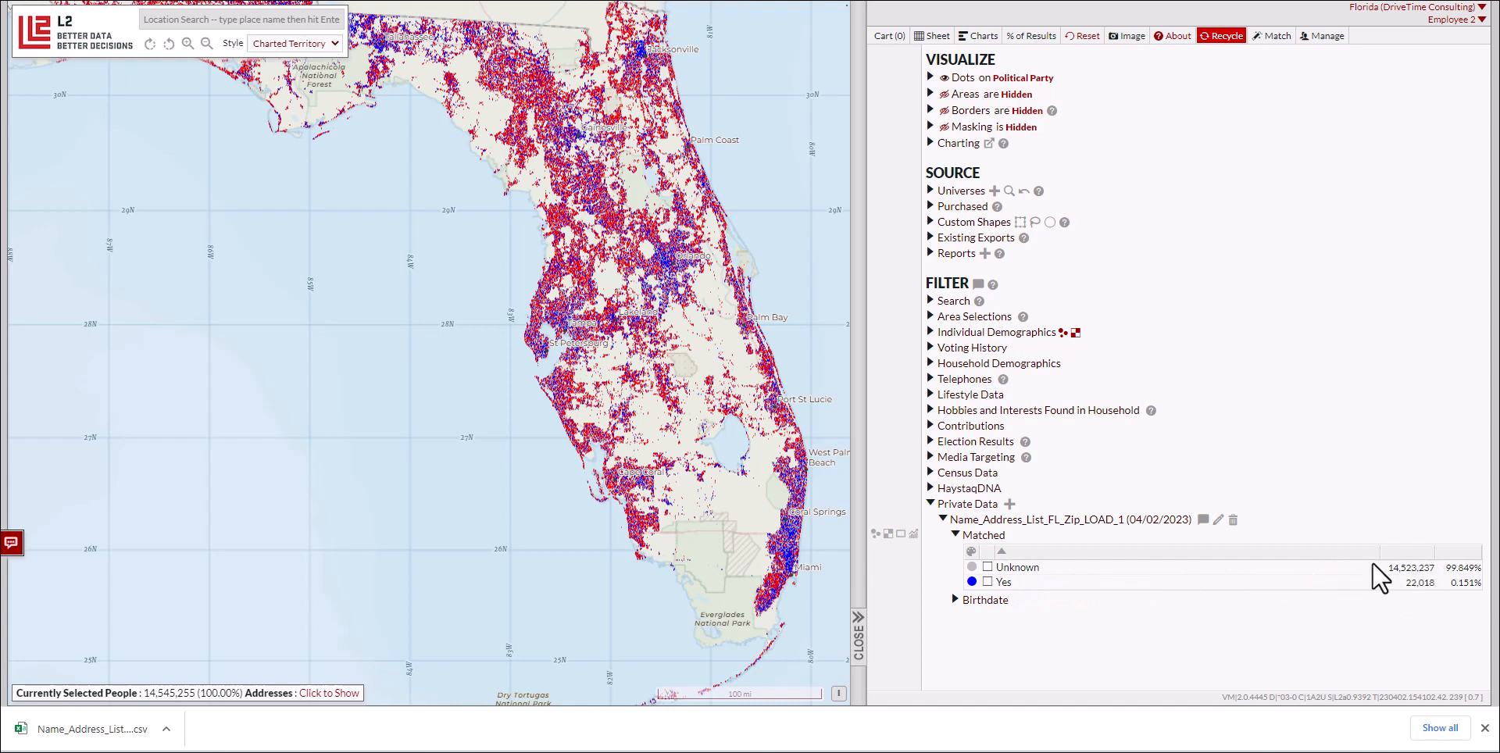
{"action": "left_click", "coordinate": [988, 581]}
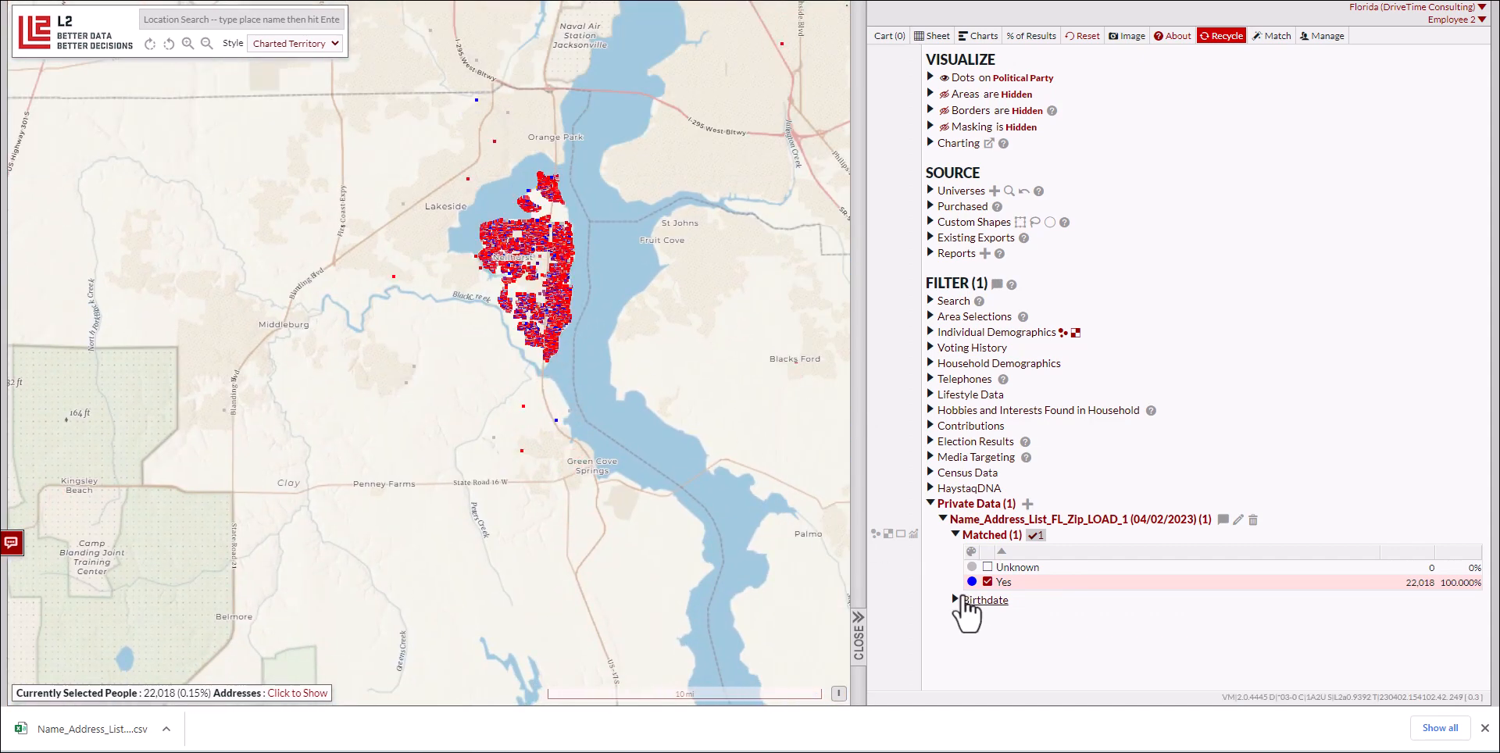
Expand the Birthdate field to reveal its 02/25/1924–12/13/2004 date range filter
{"action": "left_click", "coordinate": [953, 599]}
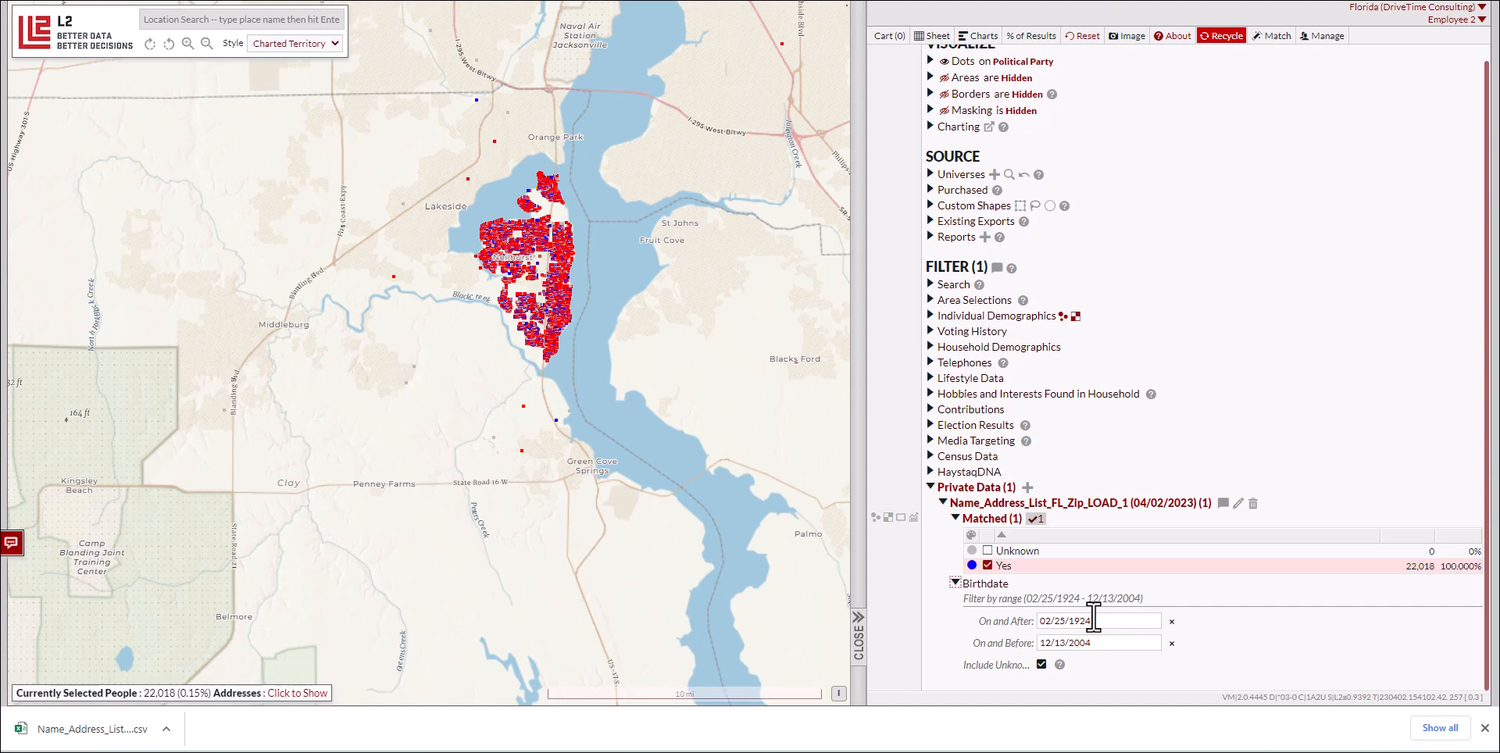
{"action": "mouse_move", "coordinate": [1100, 622]}
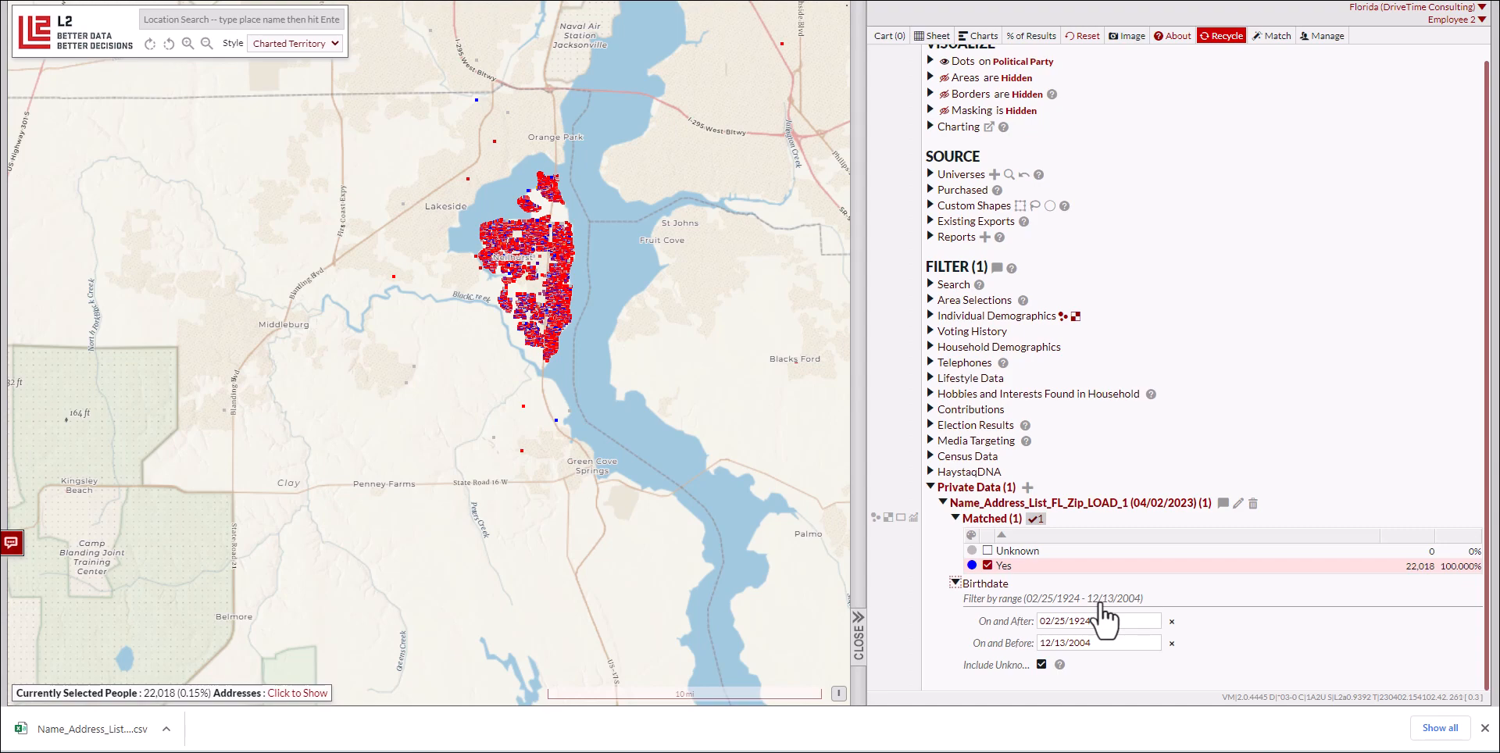
{"action": "mouse_move", "coordinate": [1102, 622]}
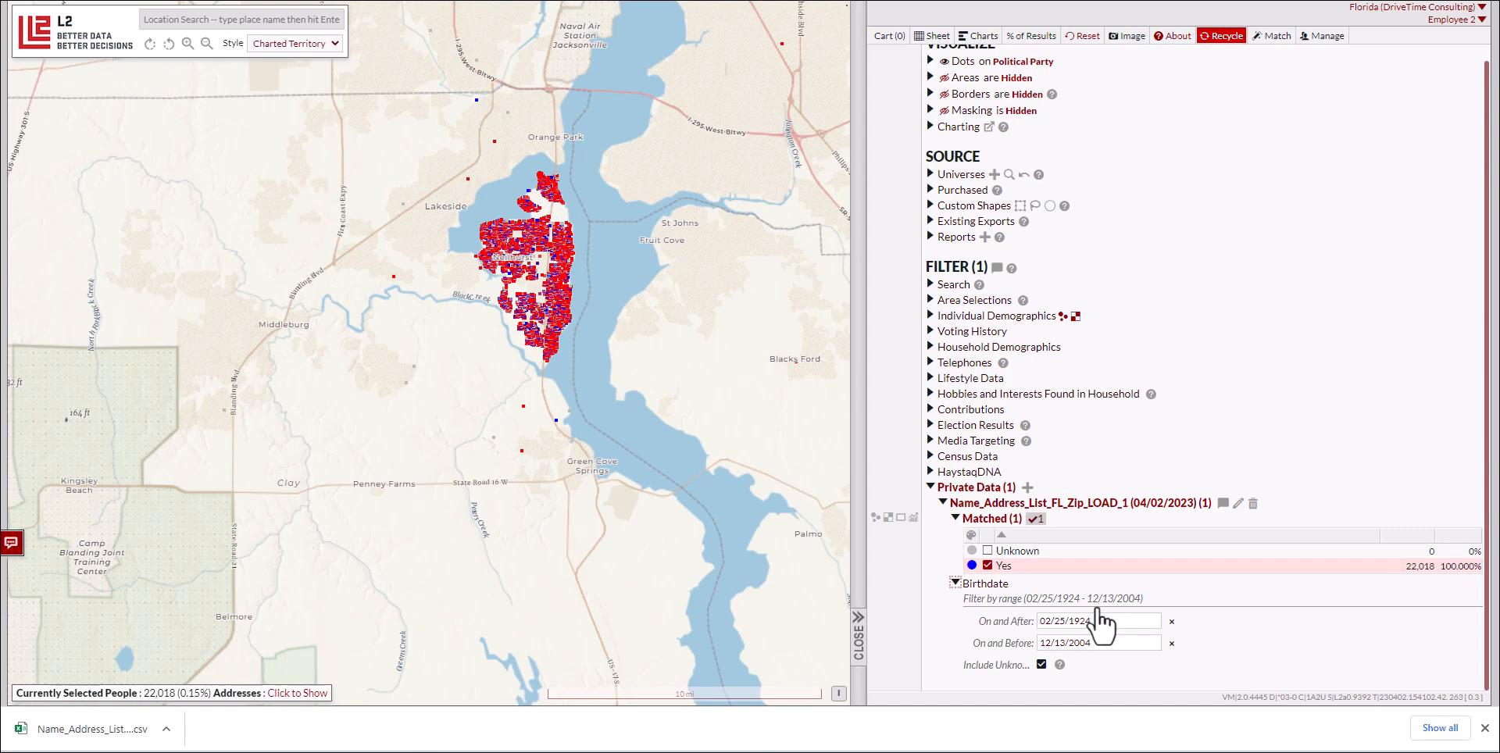